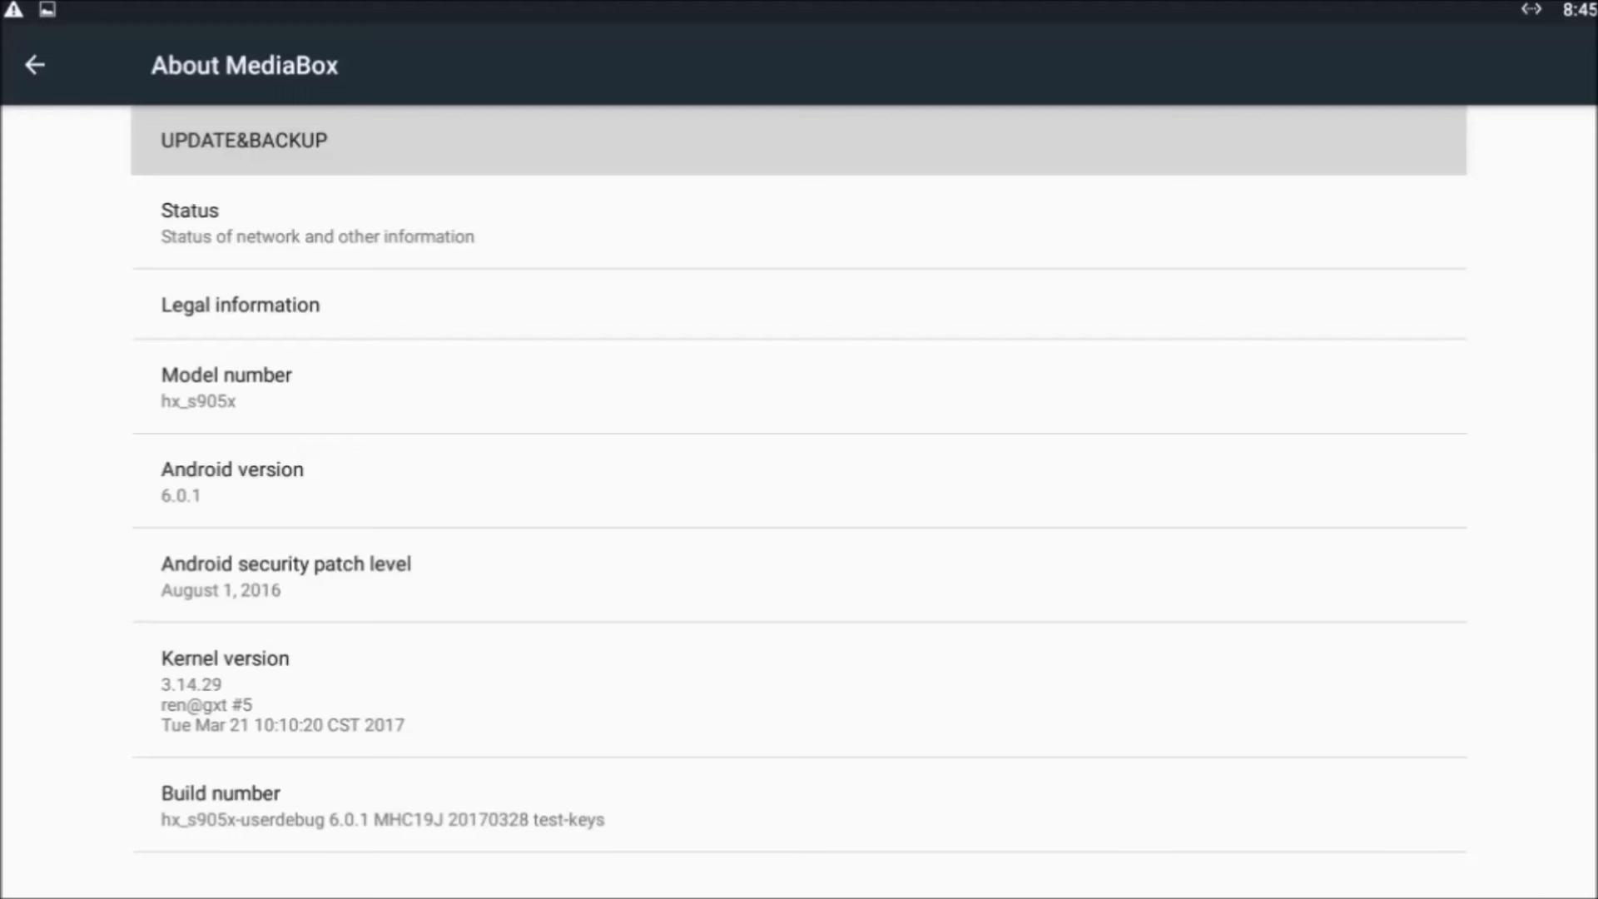
- From the home screen, open Settings > About showing model hx_s905x and Android 6.0.1
left_click(35, 65)
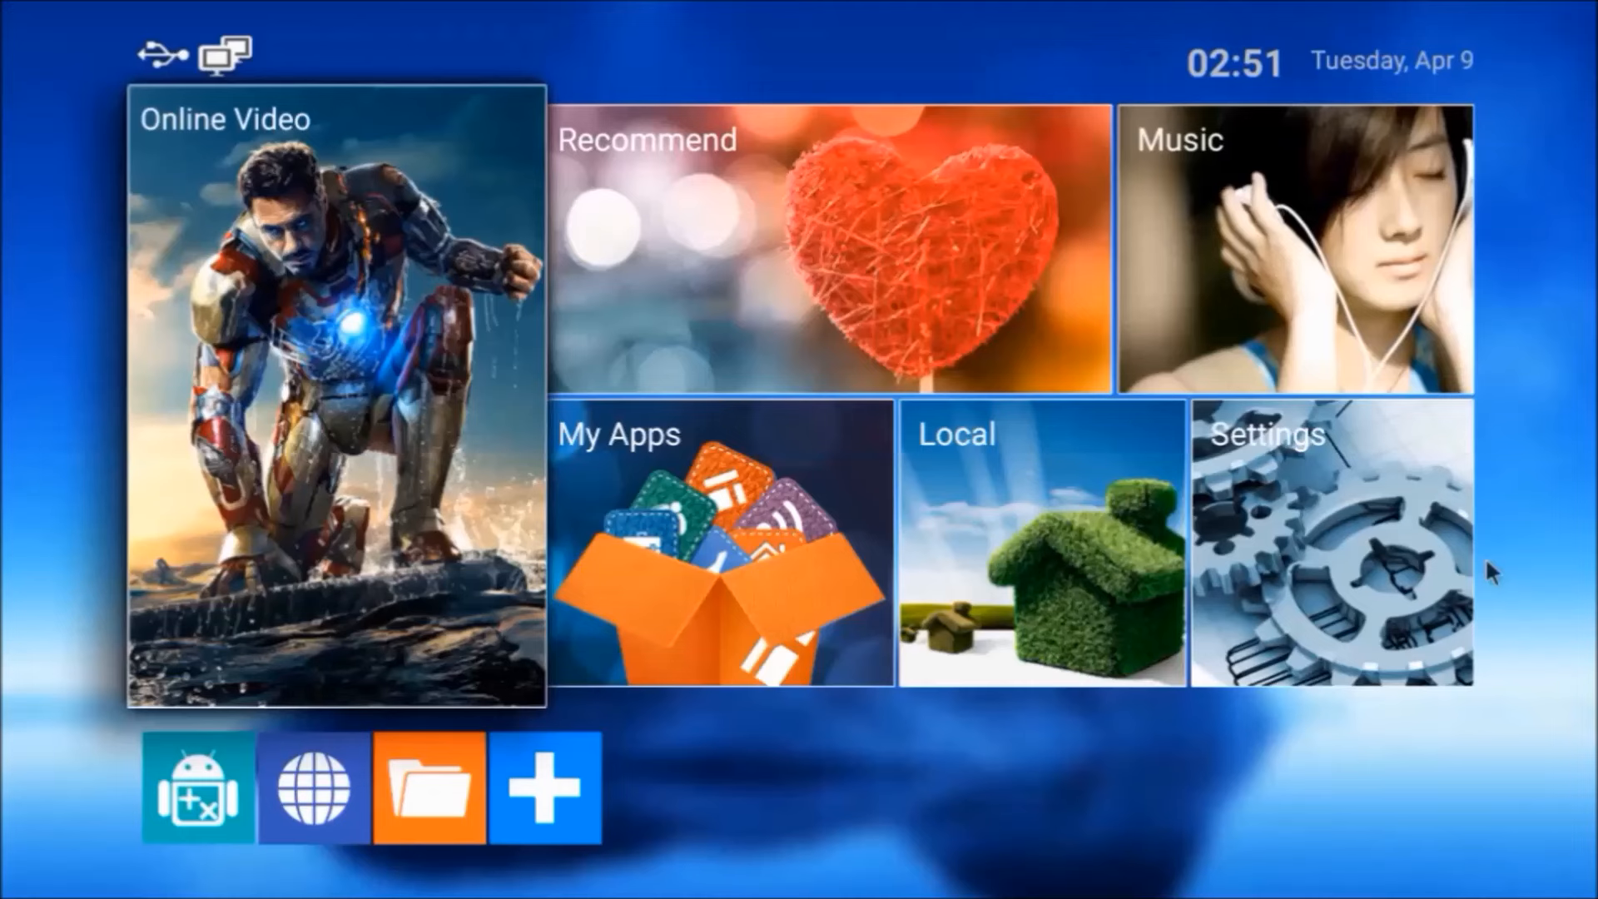
left_click(1330, 555)
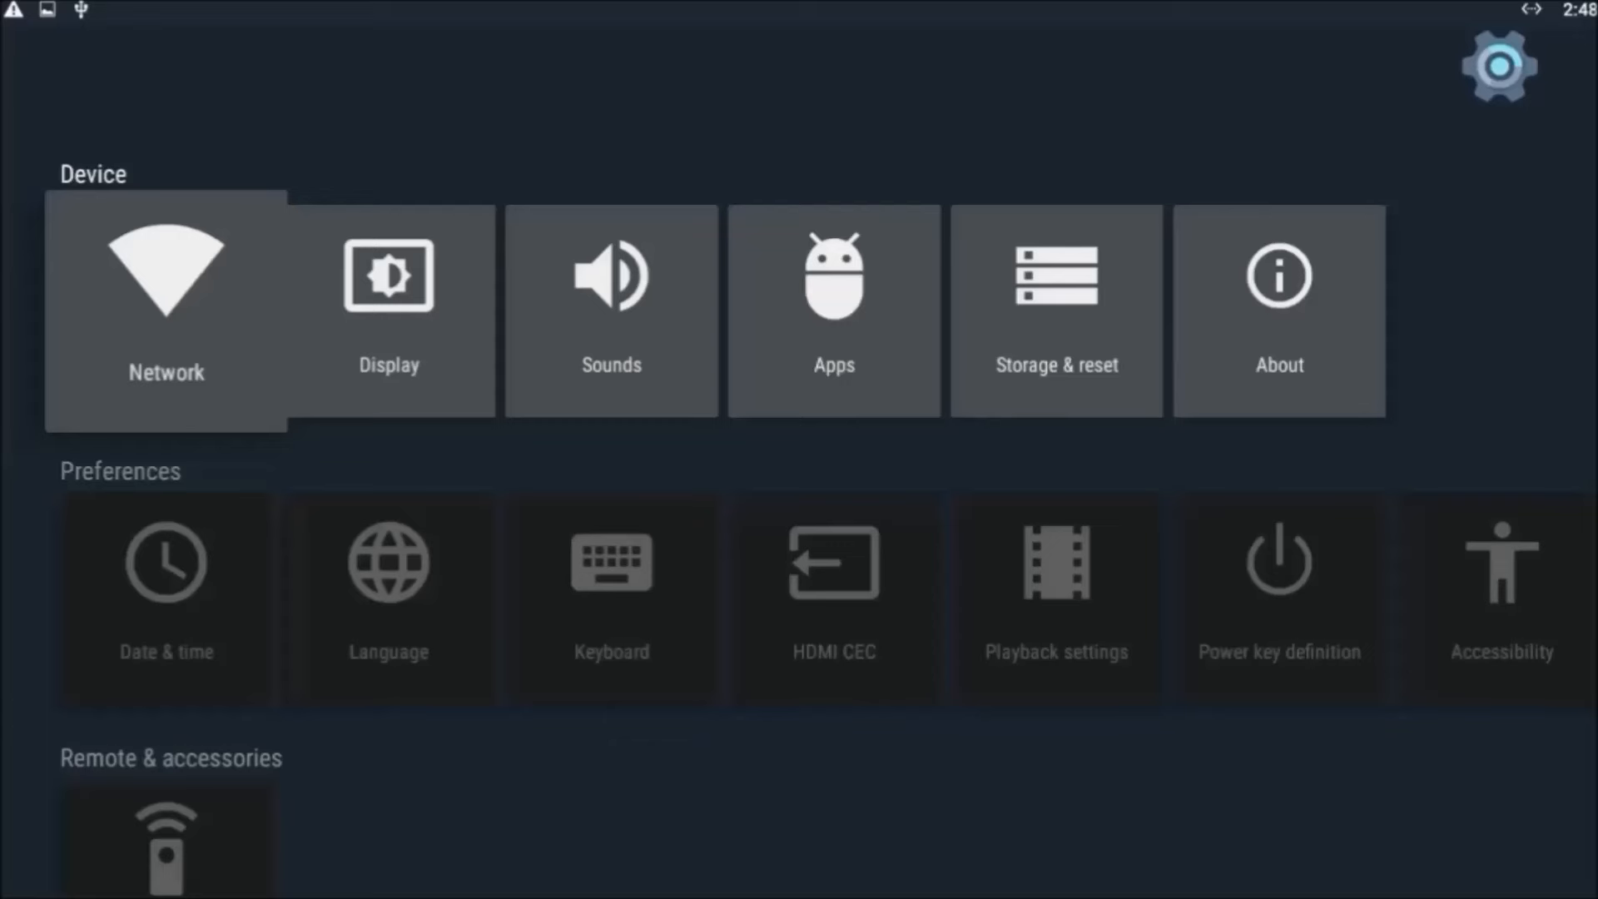
mouse_move(1279, 311)
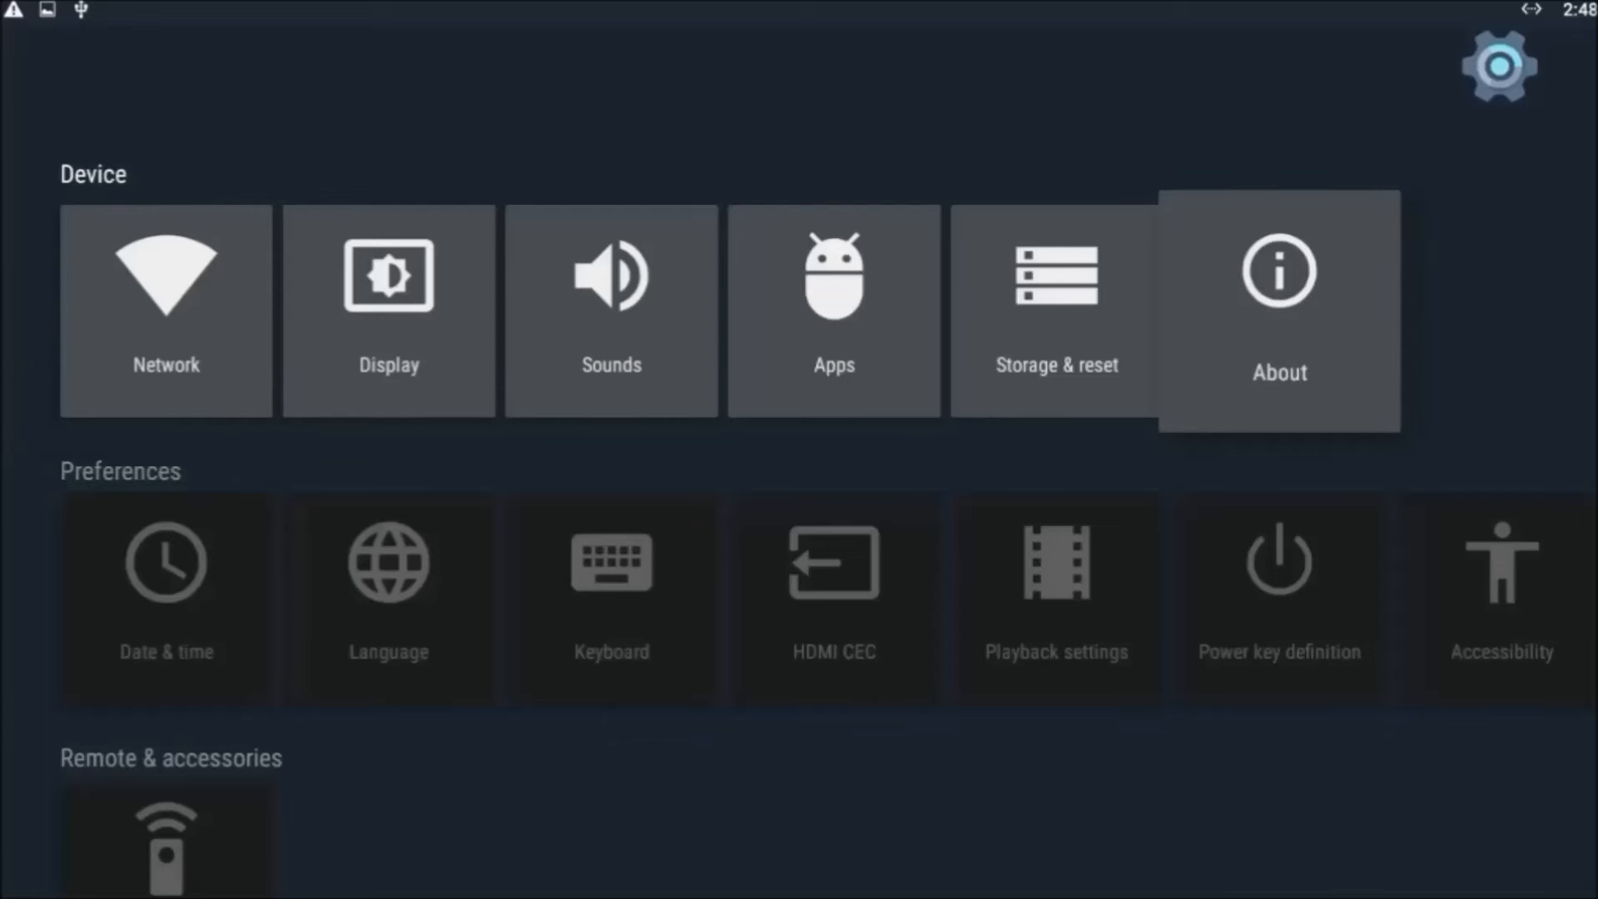
left_click(1279, 310)
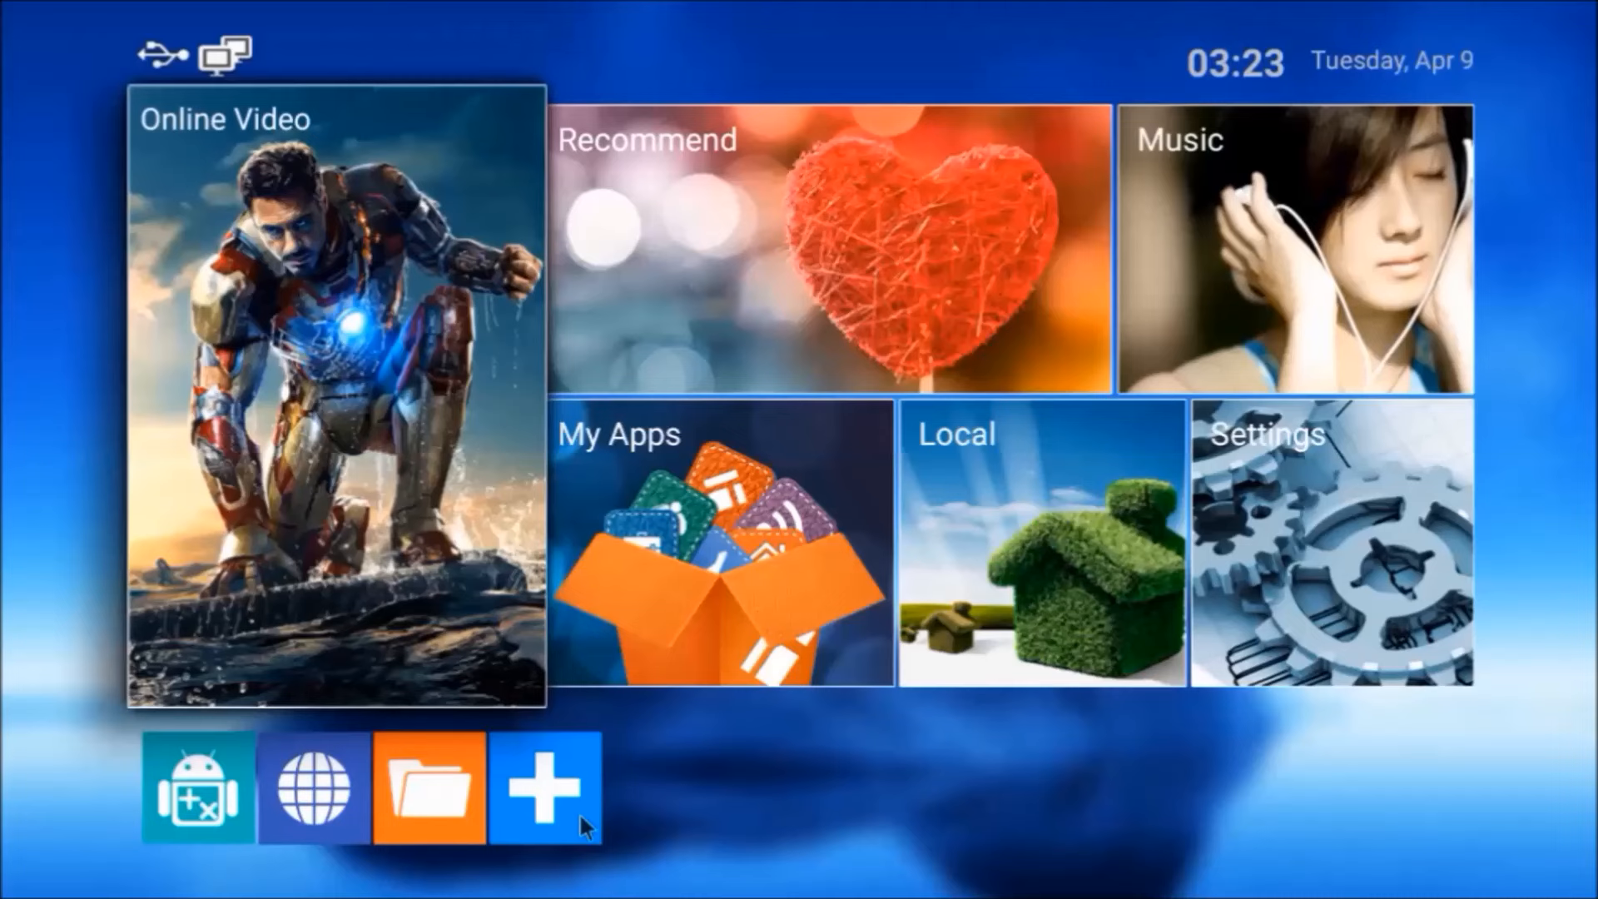
- Add a shortcut tile, then voice-search 'lean back on fire launcher'
left_click(545, 790)
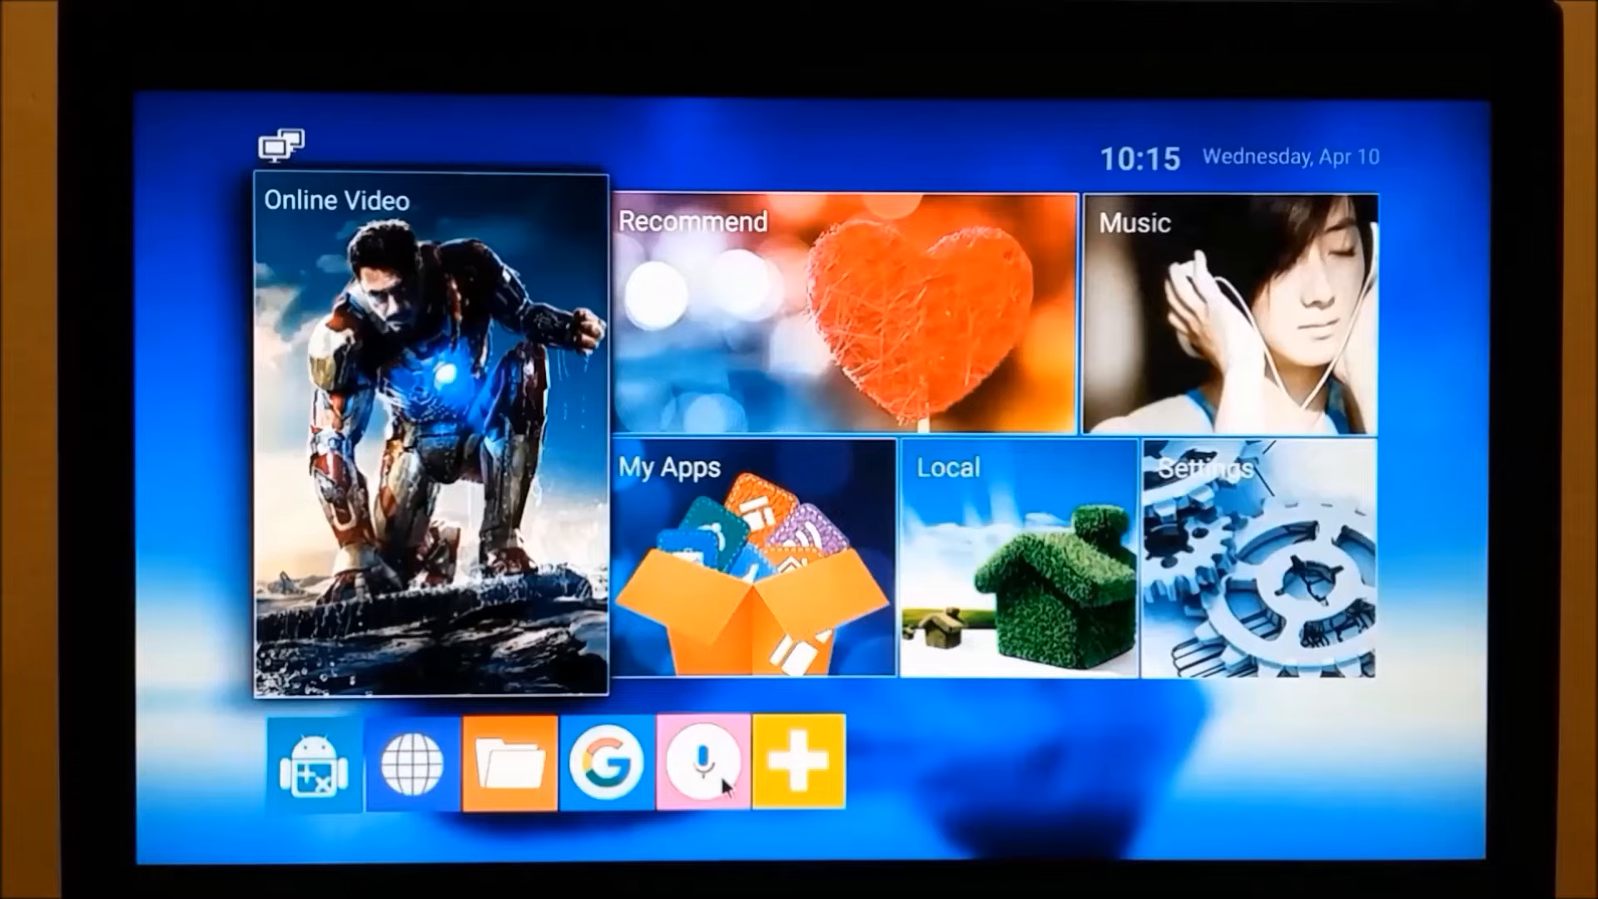
left_click(700, 762)
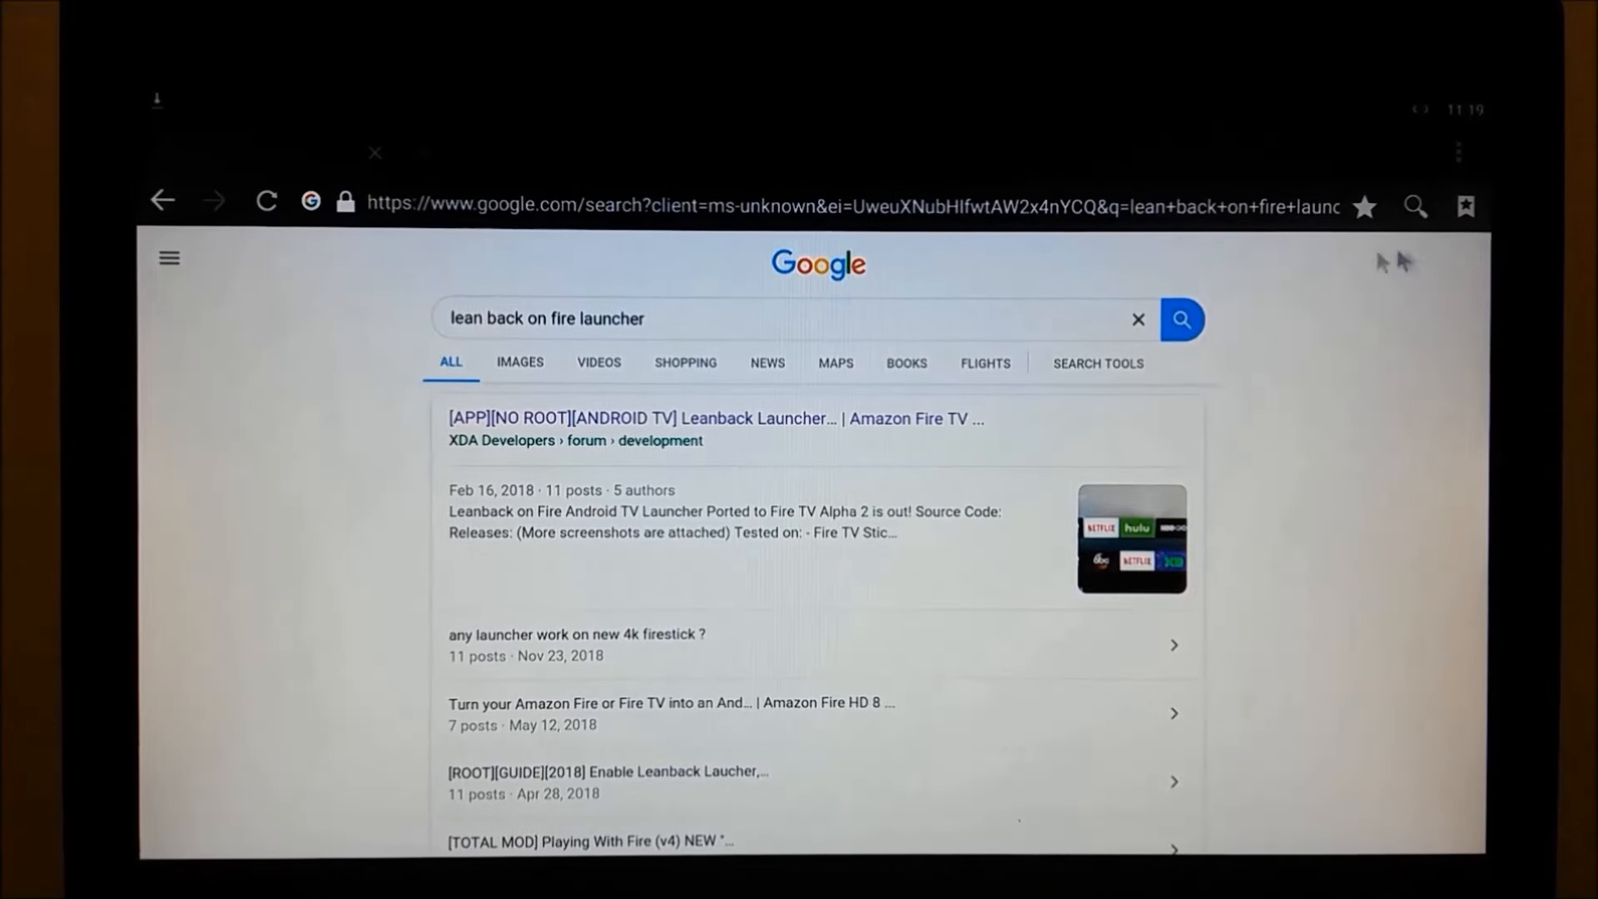
mouse_move(613, 328)
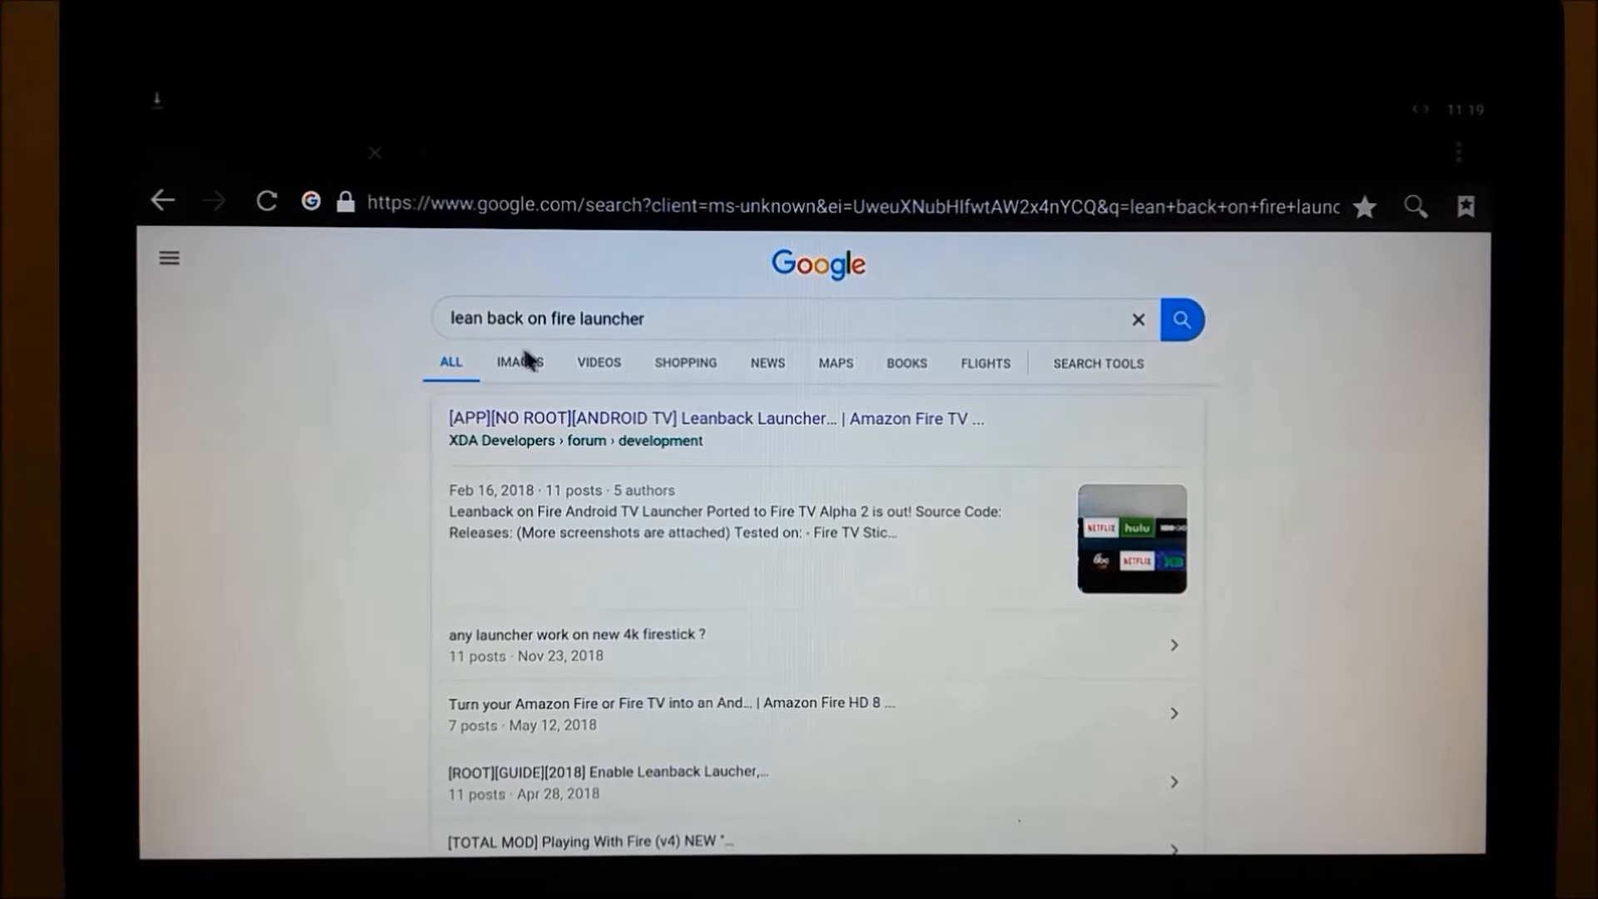
mouse_move(622, 423)
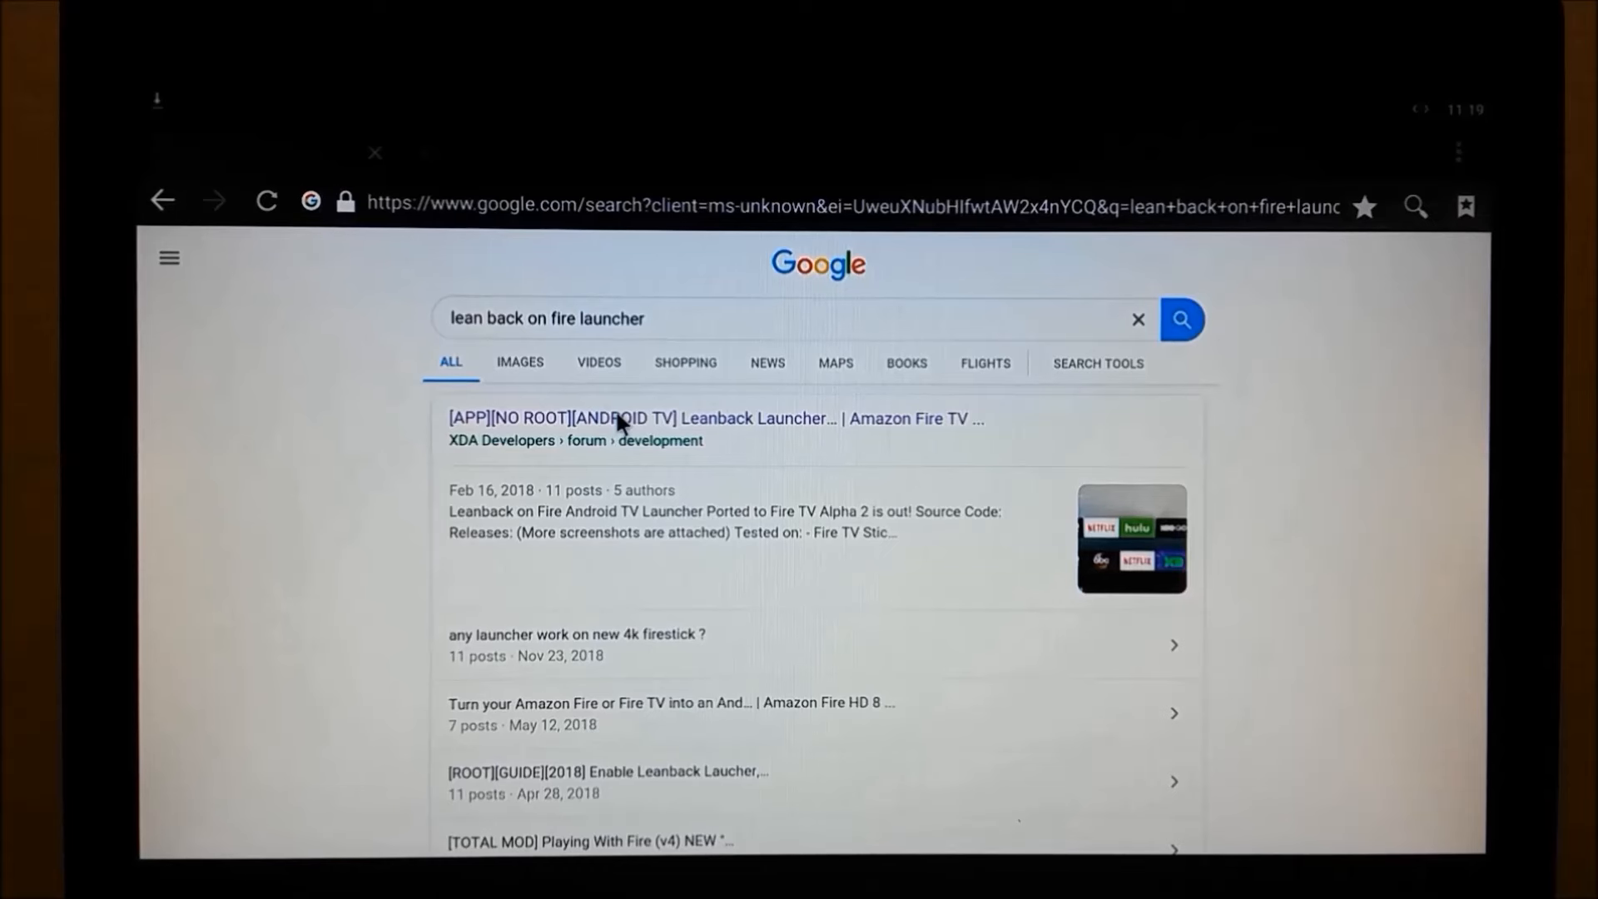
mouse_move(681, 437)
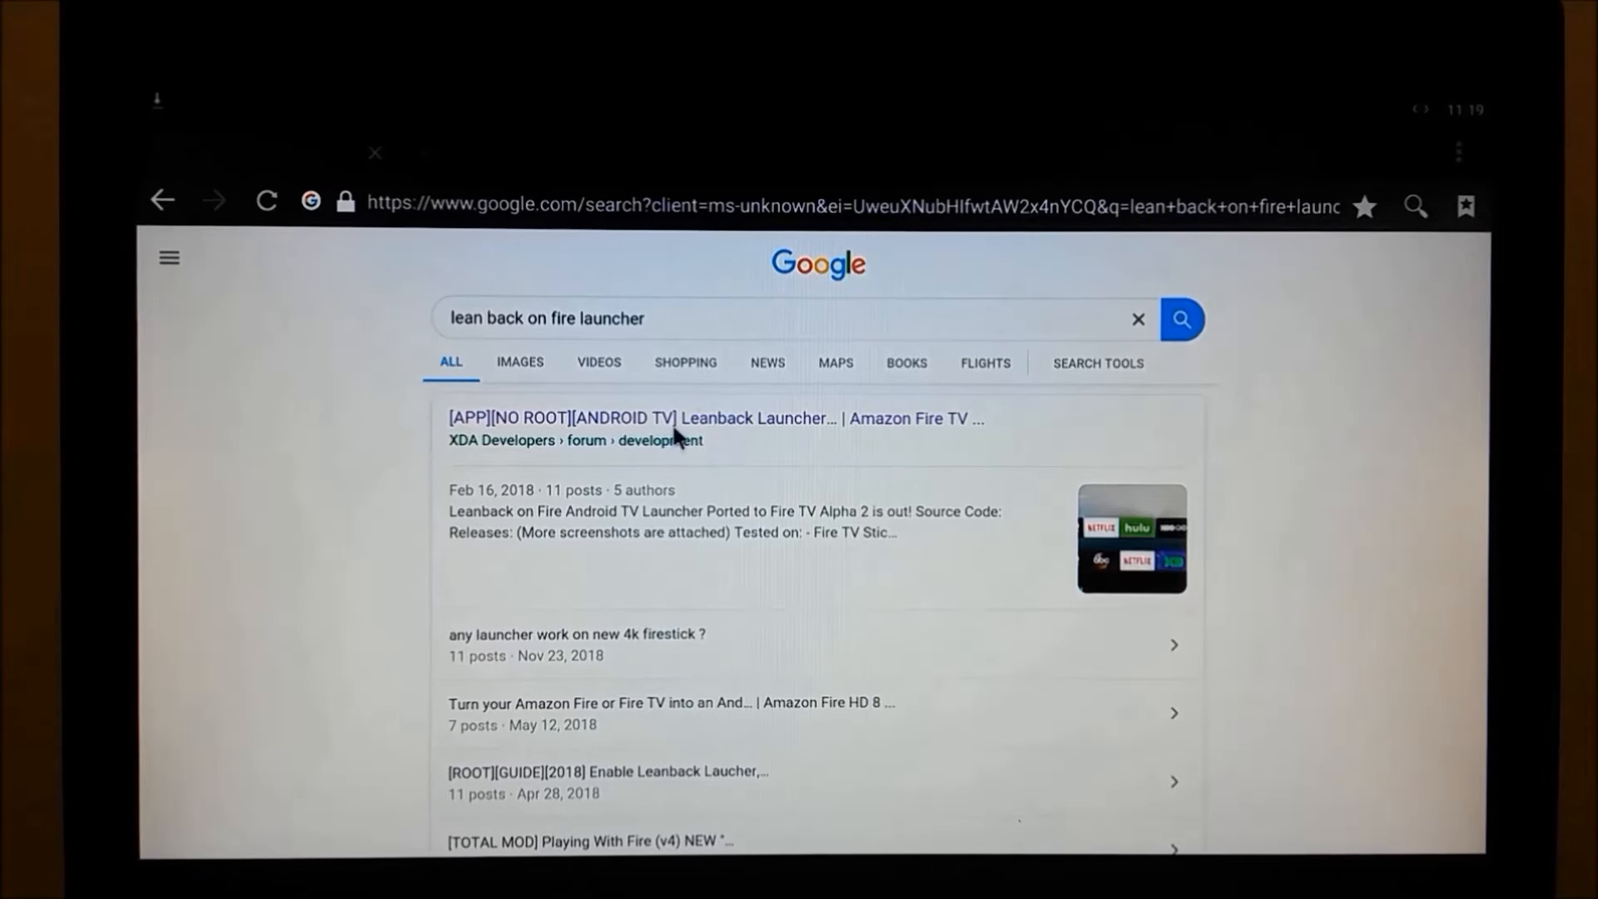
- Open rockon999's XDA Developers thread 'Leanback Launcher for Fire TV' from the results
left_click(653, 418)
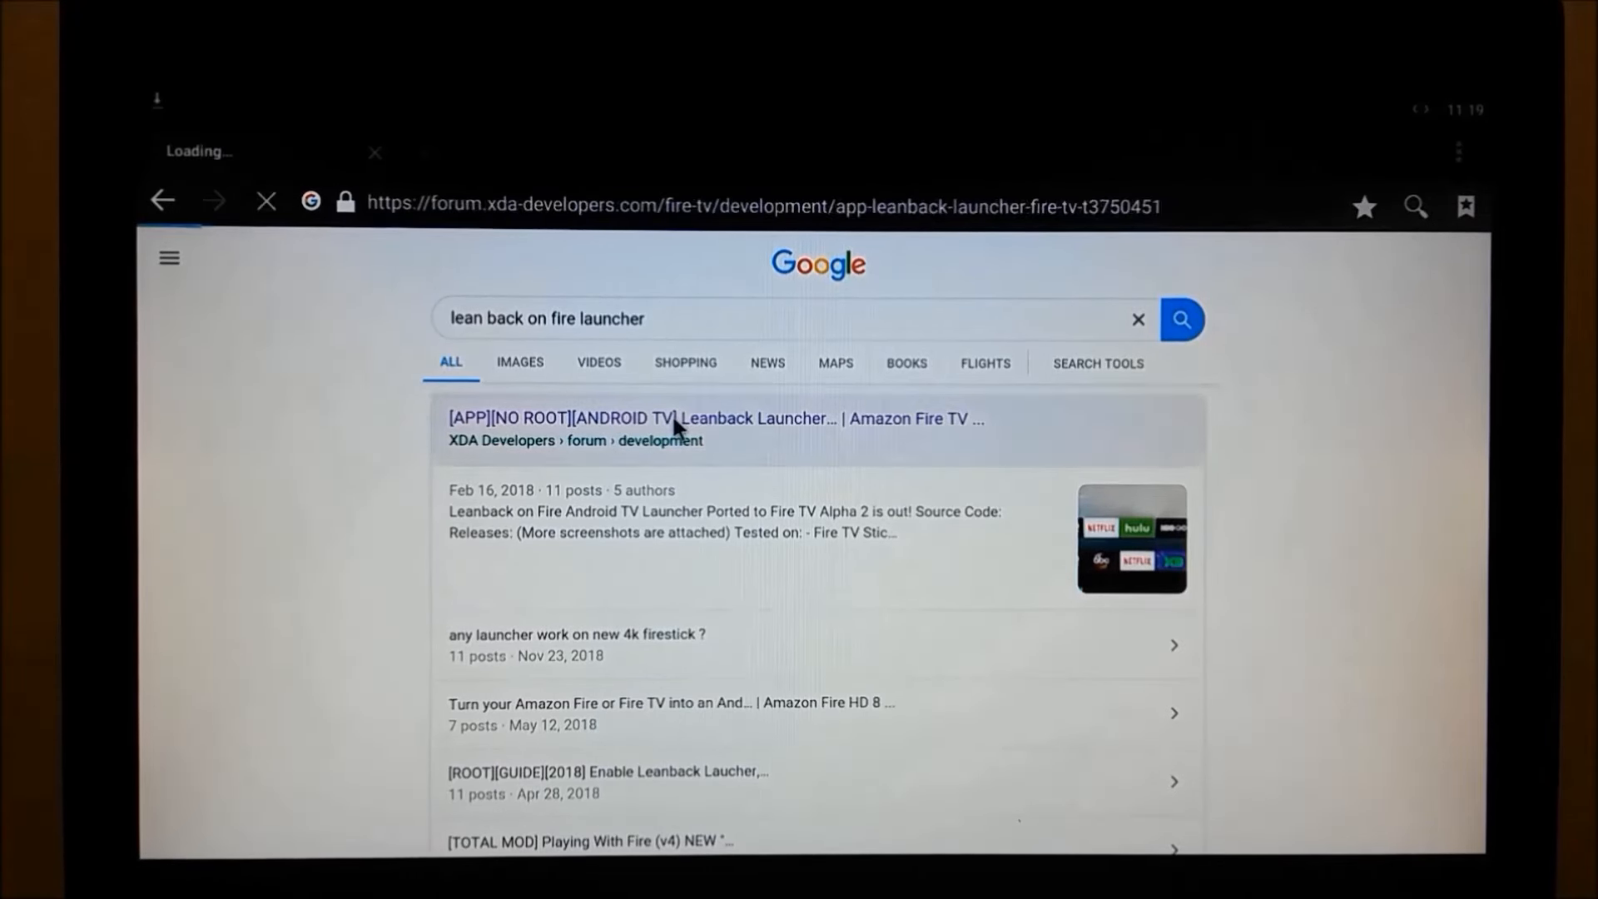
left_click(680, 418)
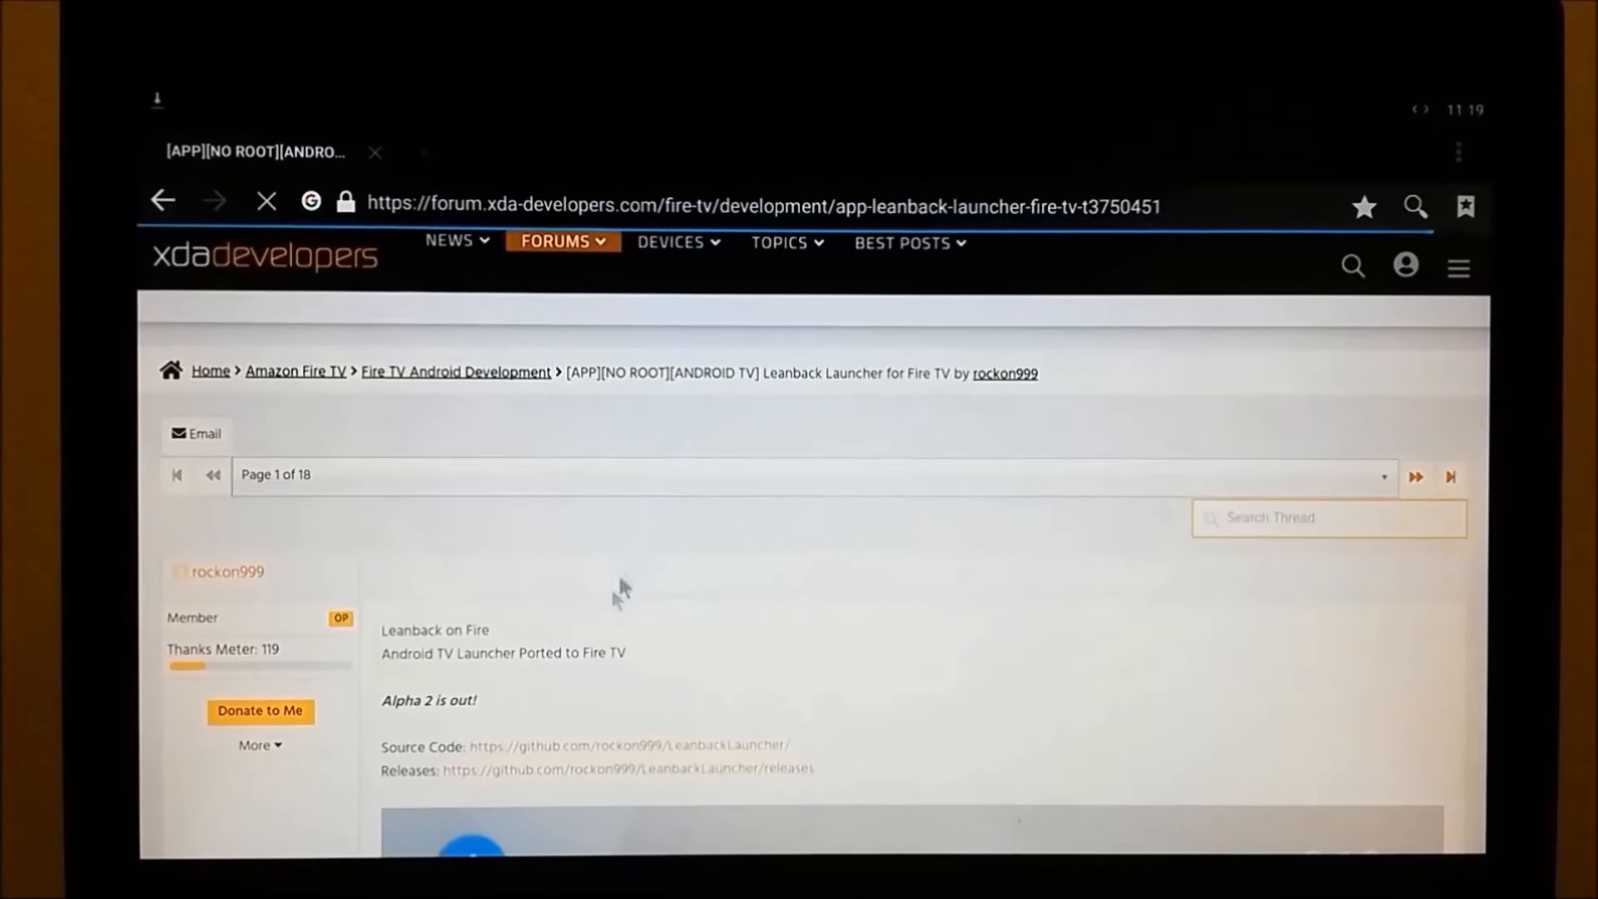
mouse_move(546, 781)
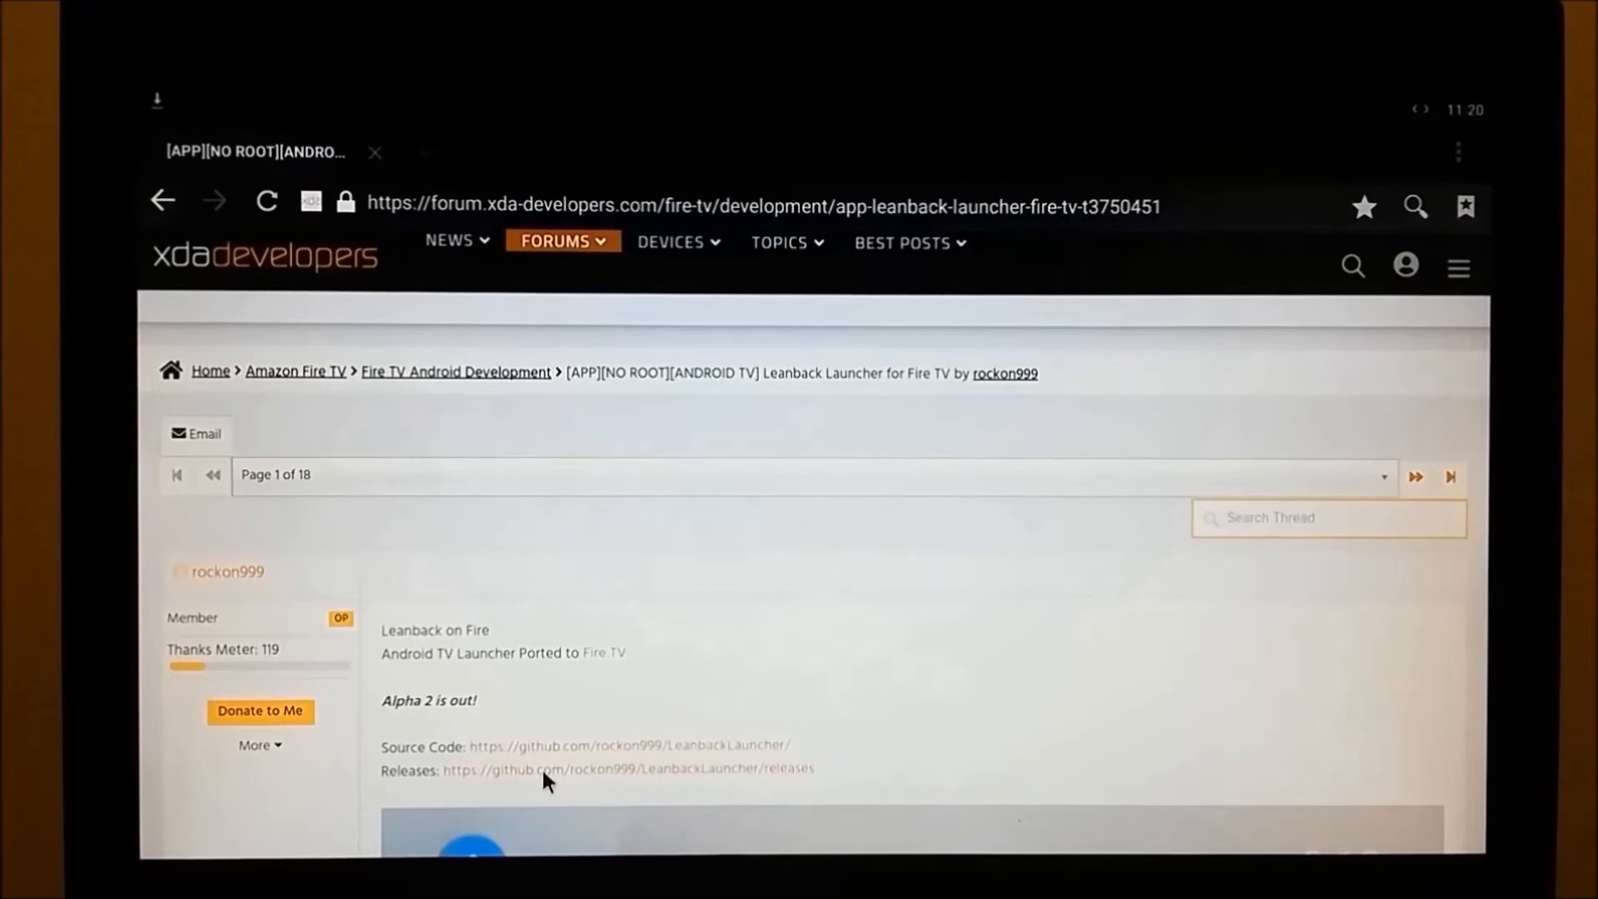
- Download app-release.apk from the Alpha 2 assets on rockon999's GitHub releases page
left_click(627, 768)
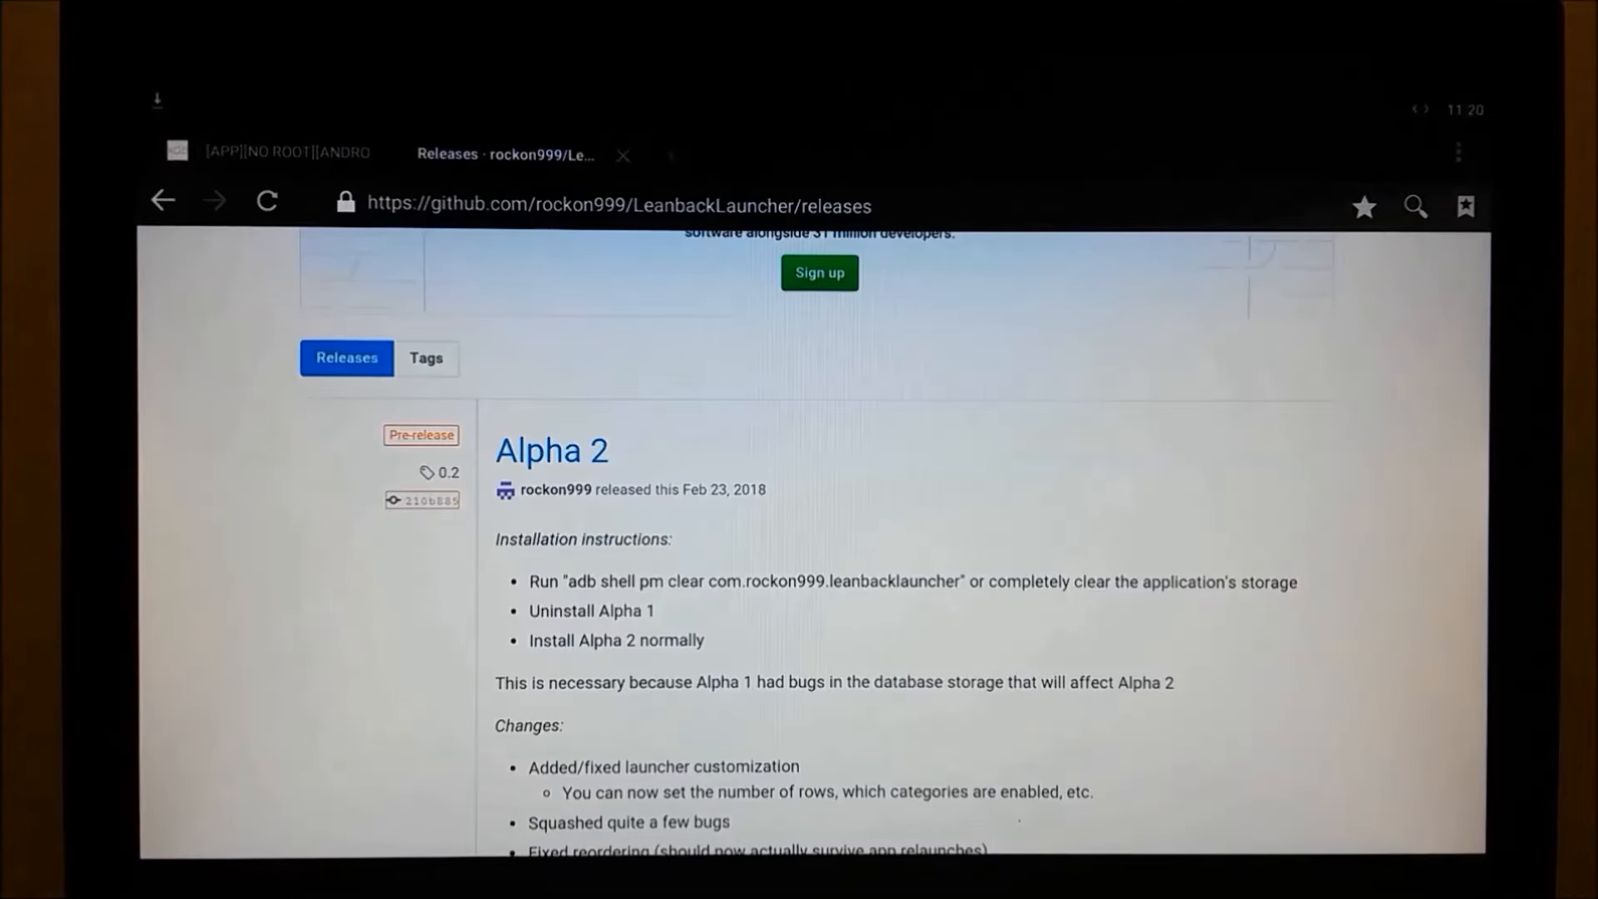
scroll("down", 3)
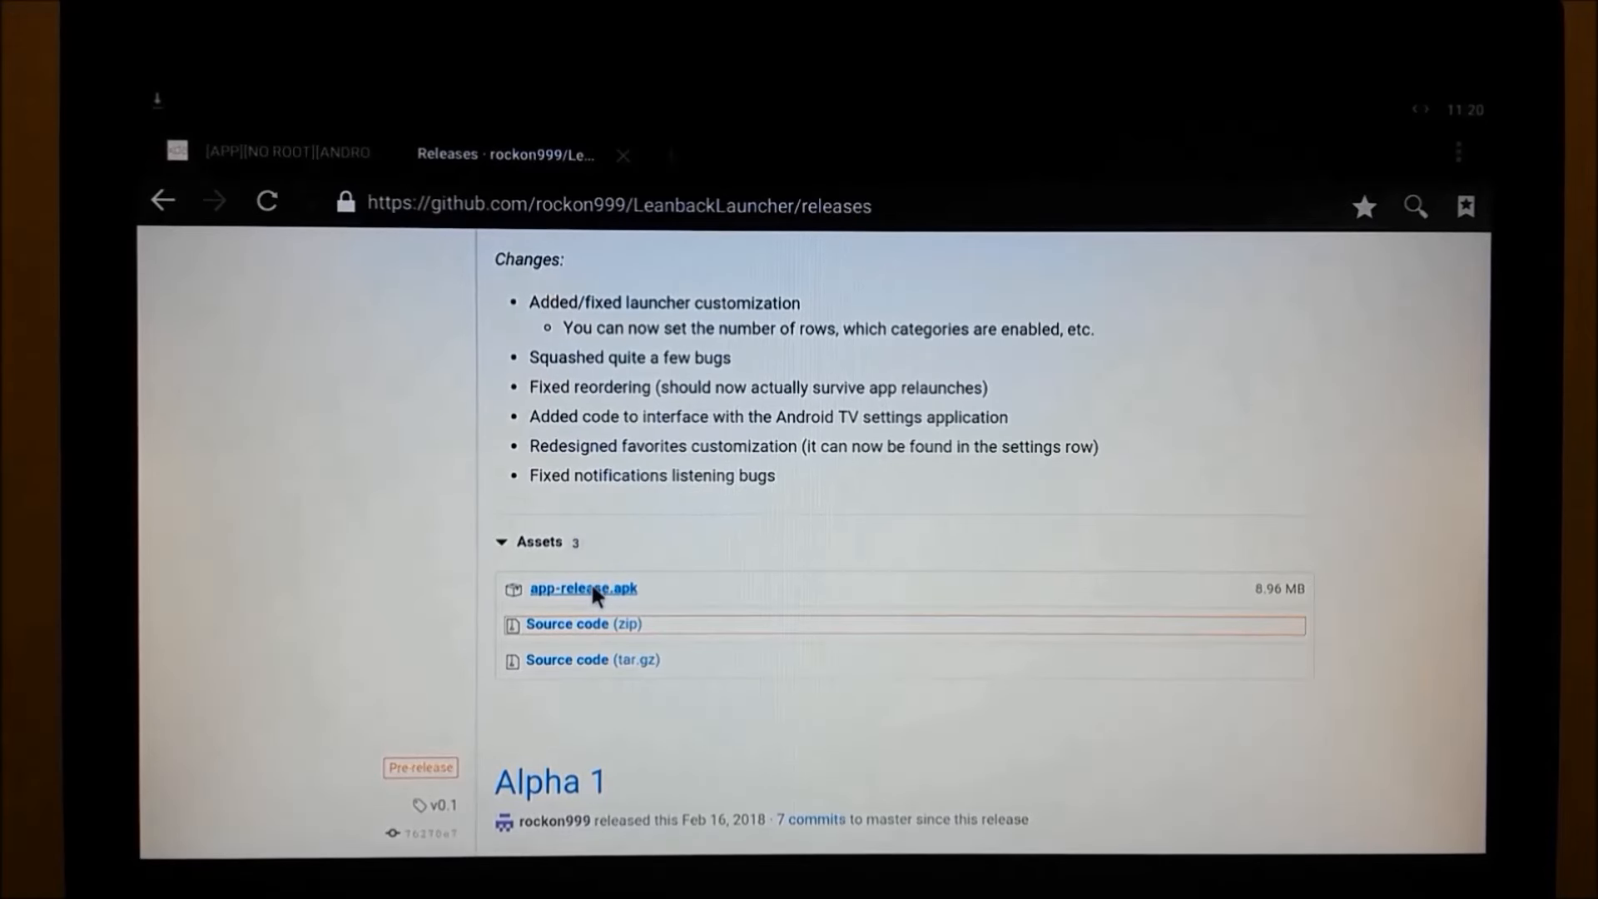
left_click(582, 588)
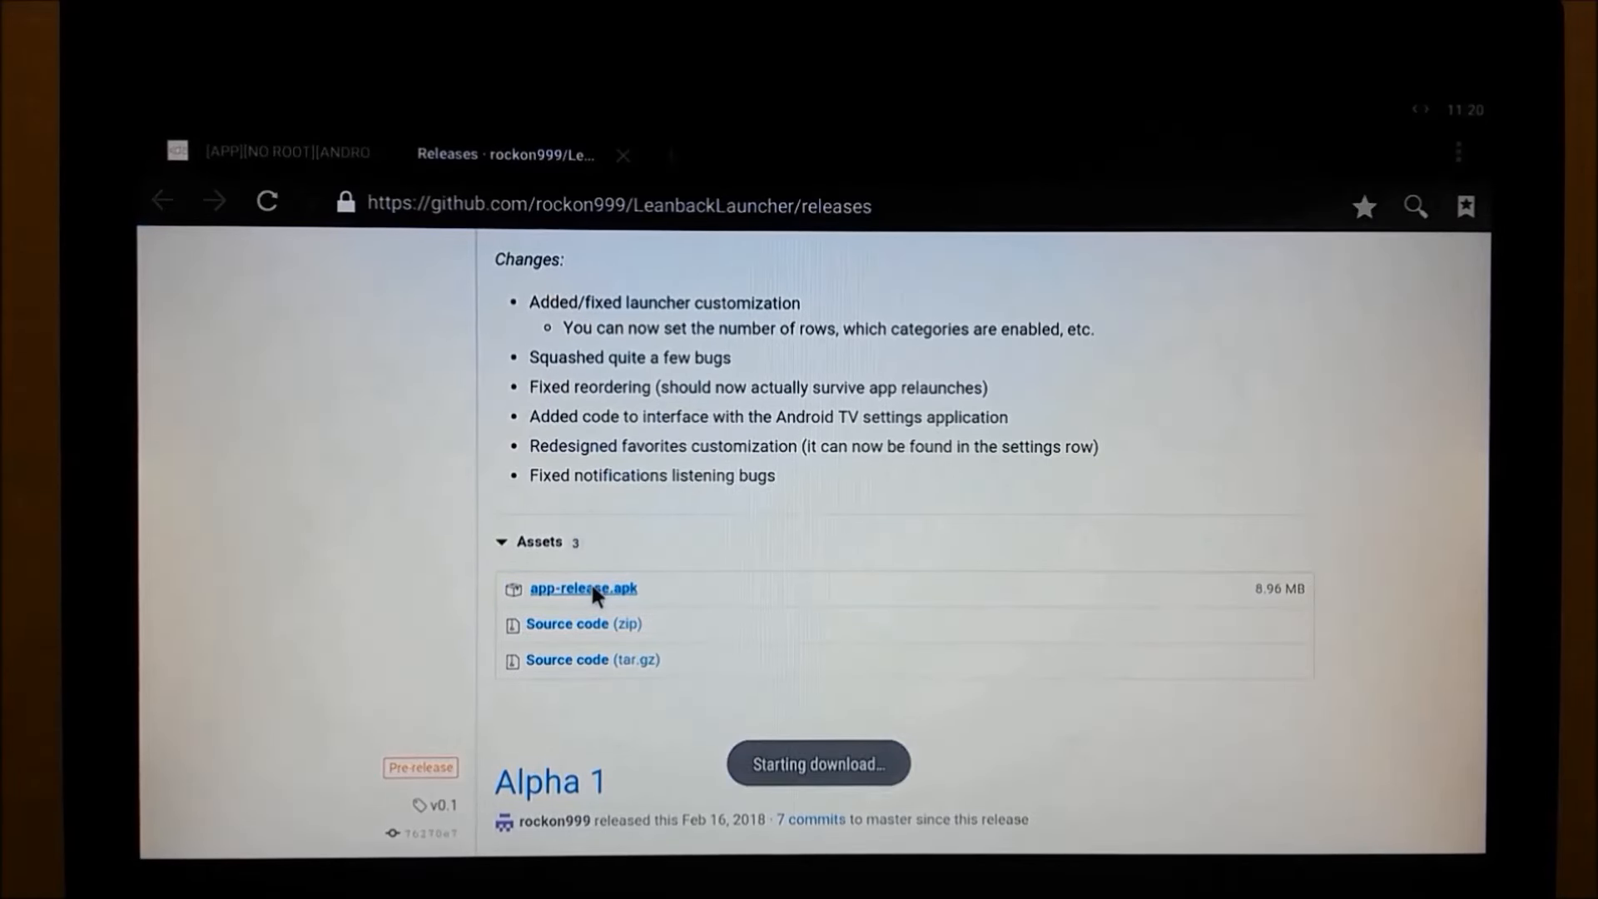
left_click(582, 589)
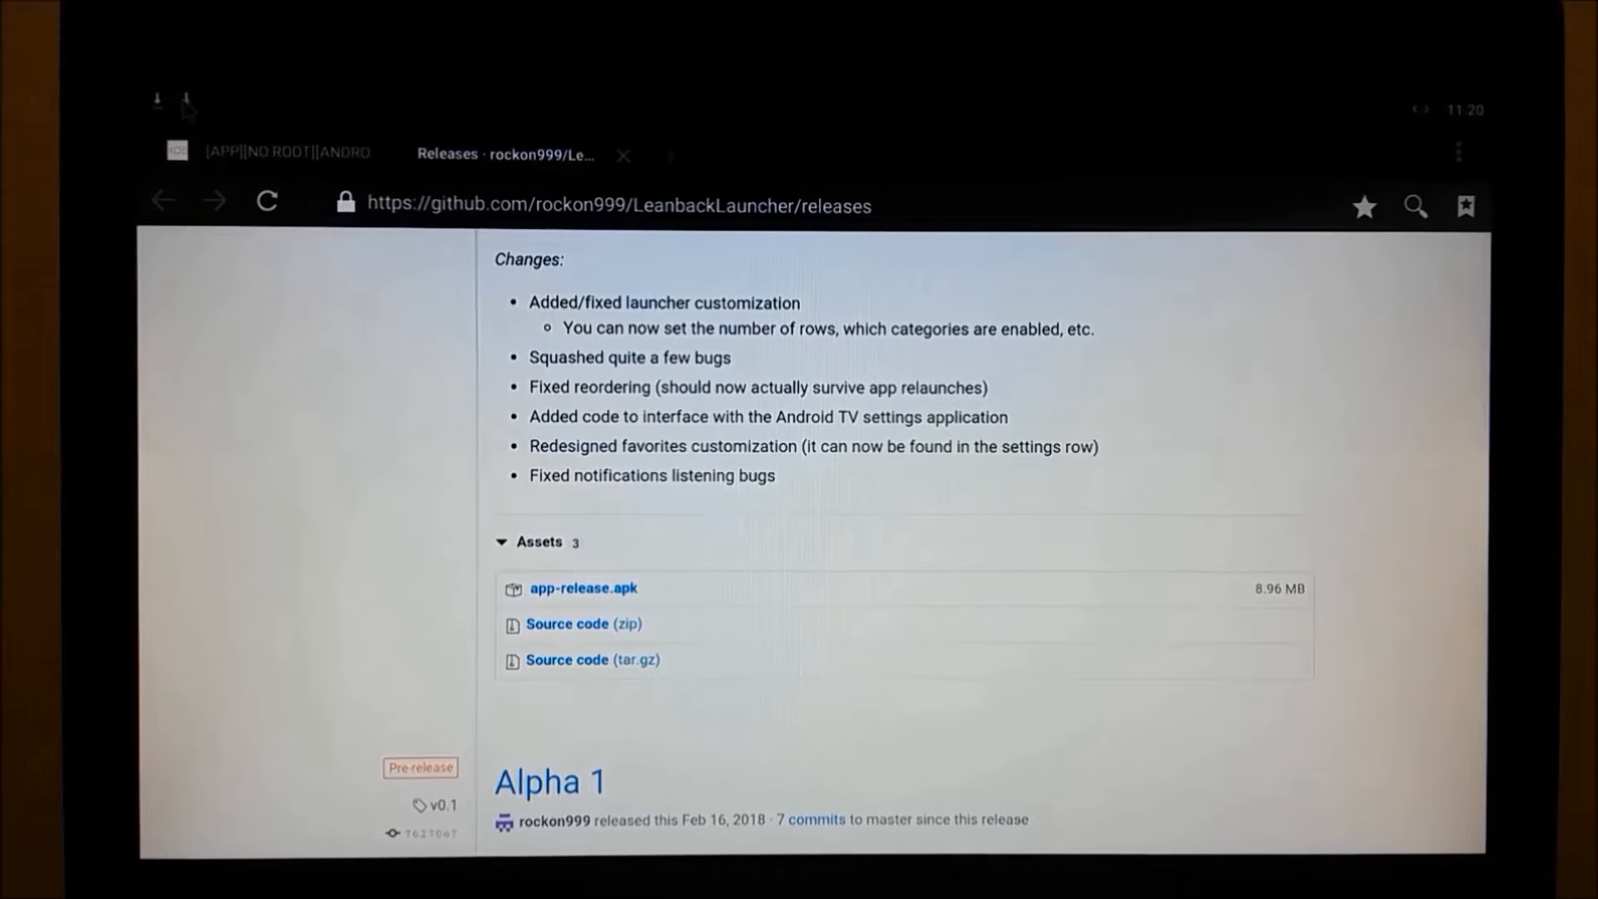
left_click(582, 588)
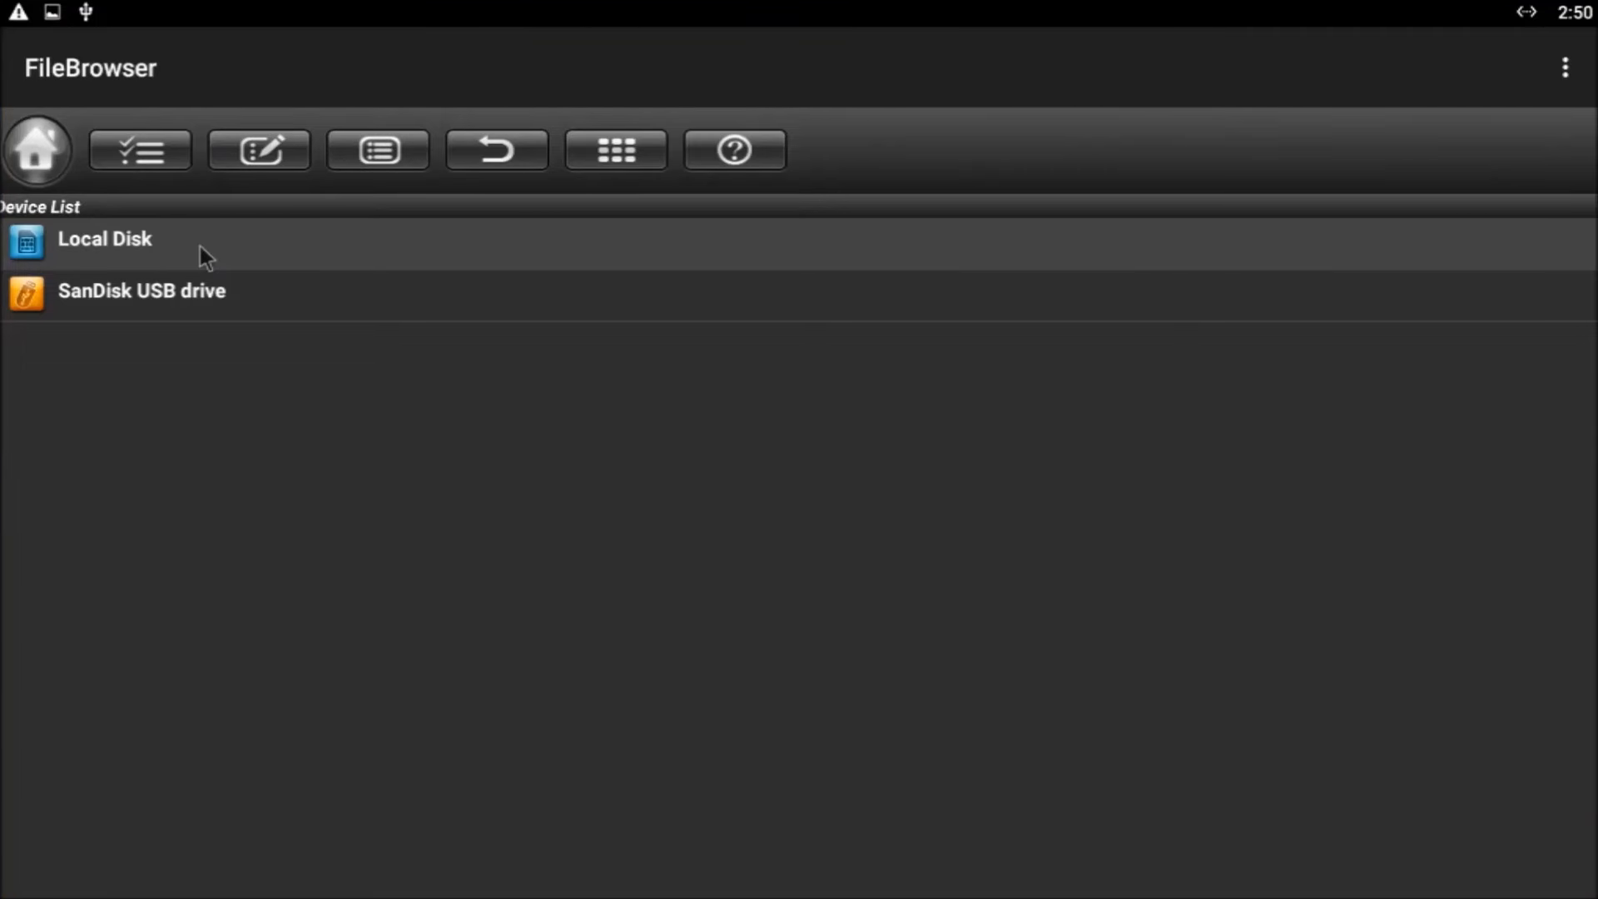
- Browse Local Disk to the Download folder holding the 8.95 MB app-release.apk
left_click(103, 239)
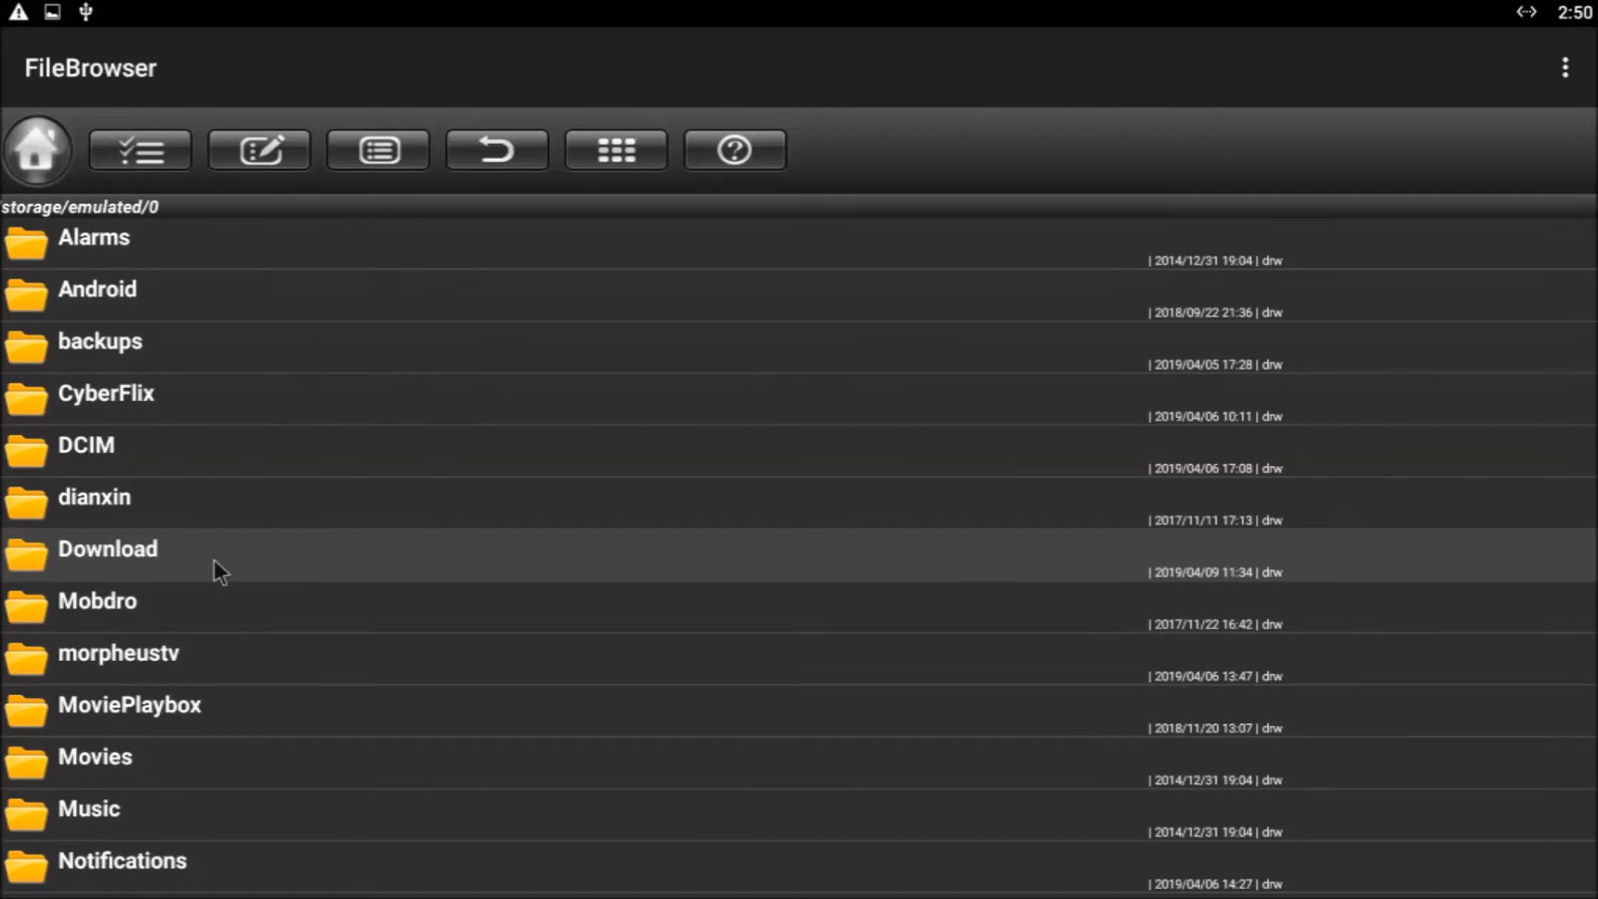
left_click(108, 549)
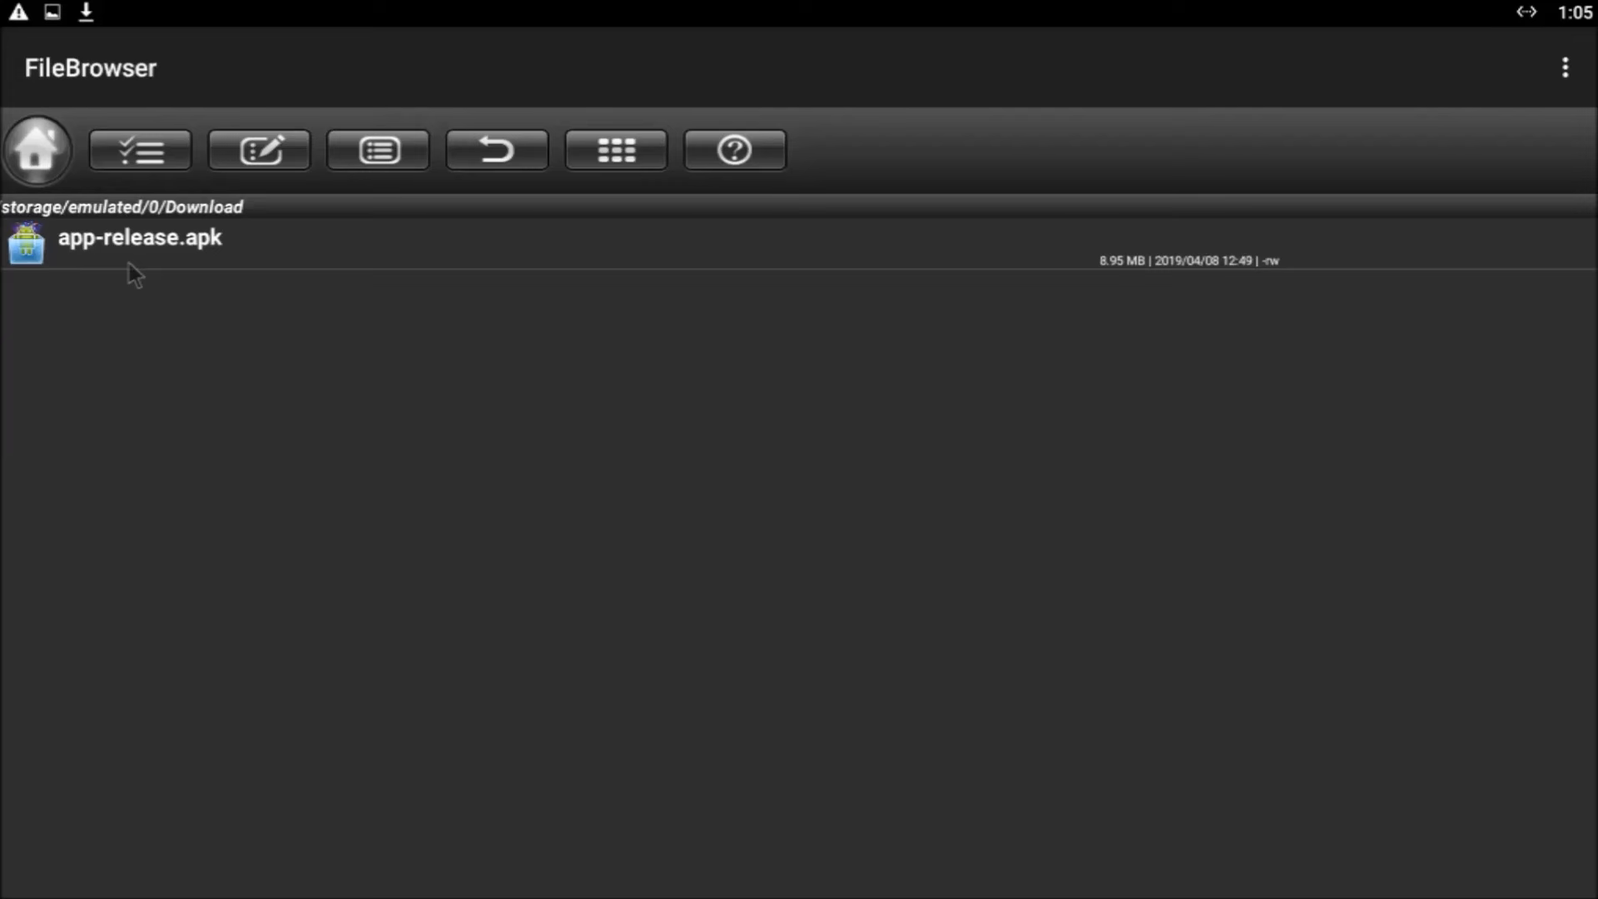
- Run app-release.apk and attempt to install the Leanback on Fire update
left_click(139, 237)
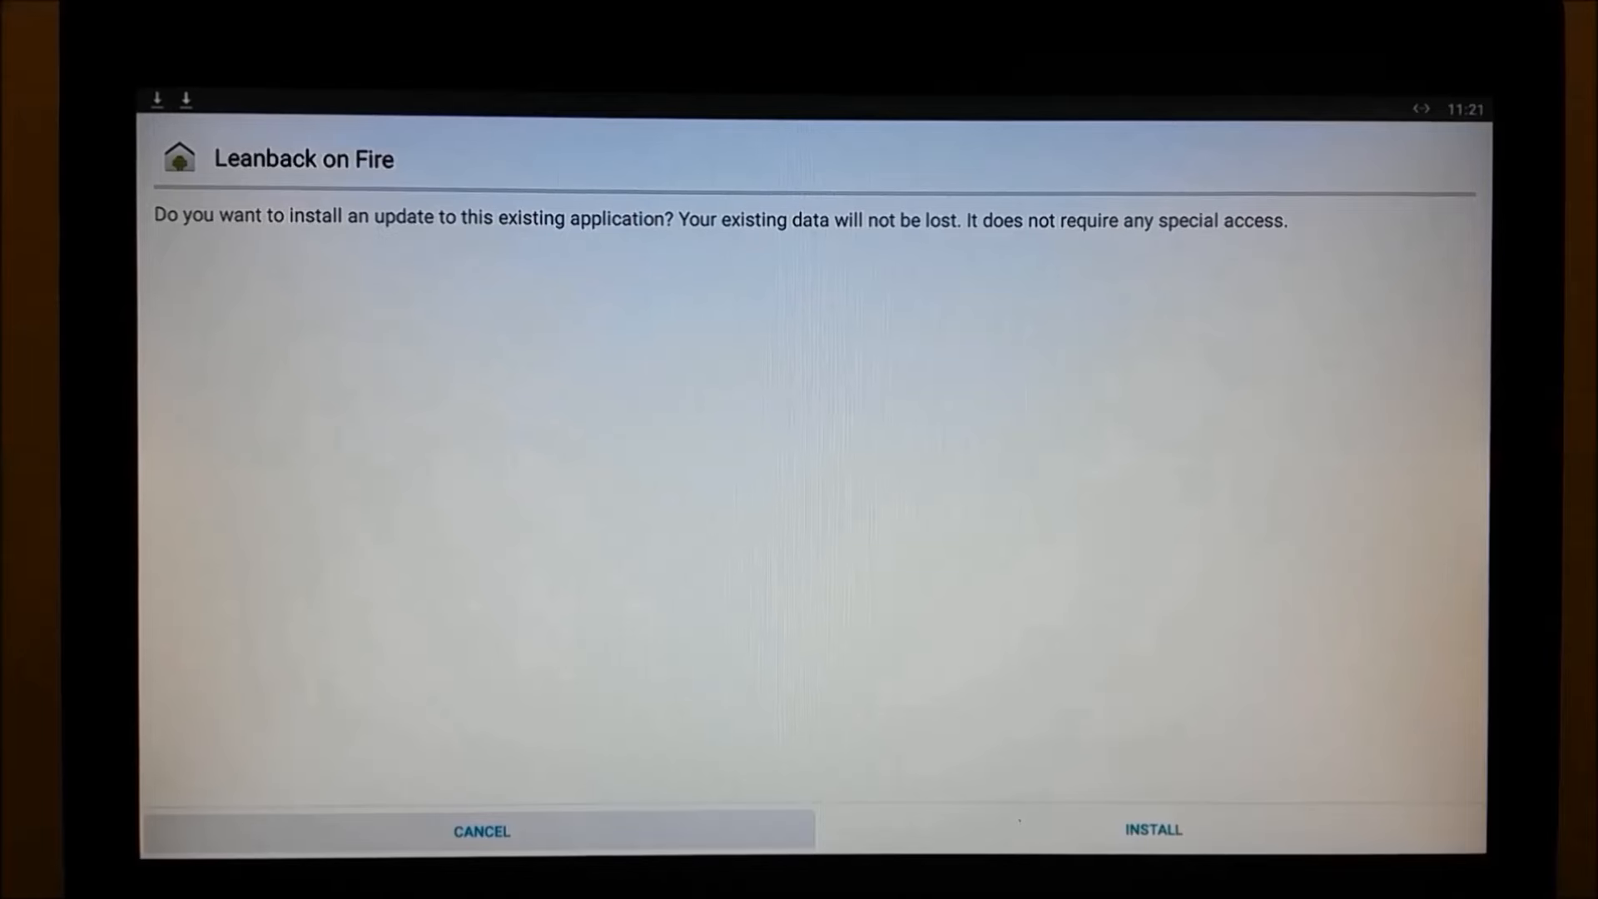
left_click(1153, 830)
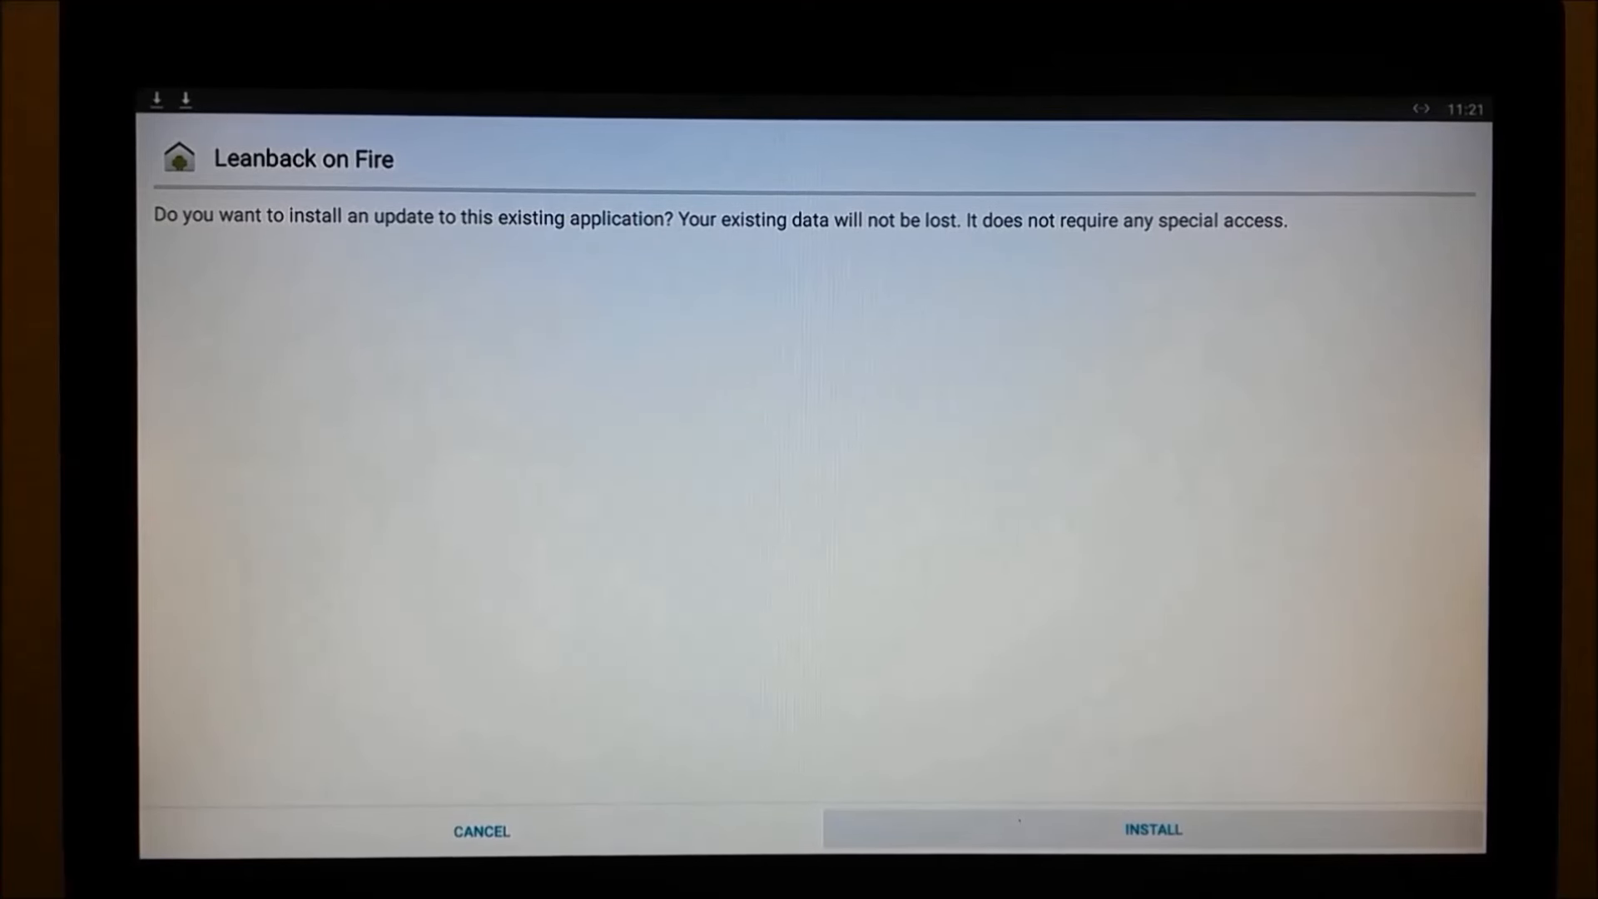
left_click(1150, 830)
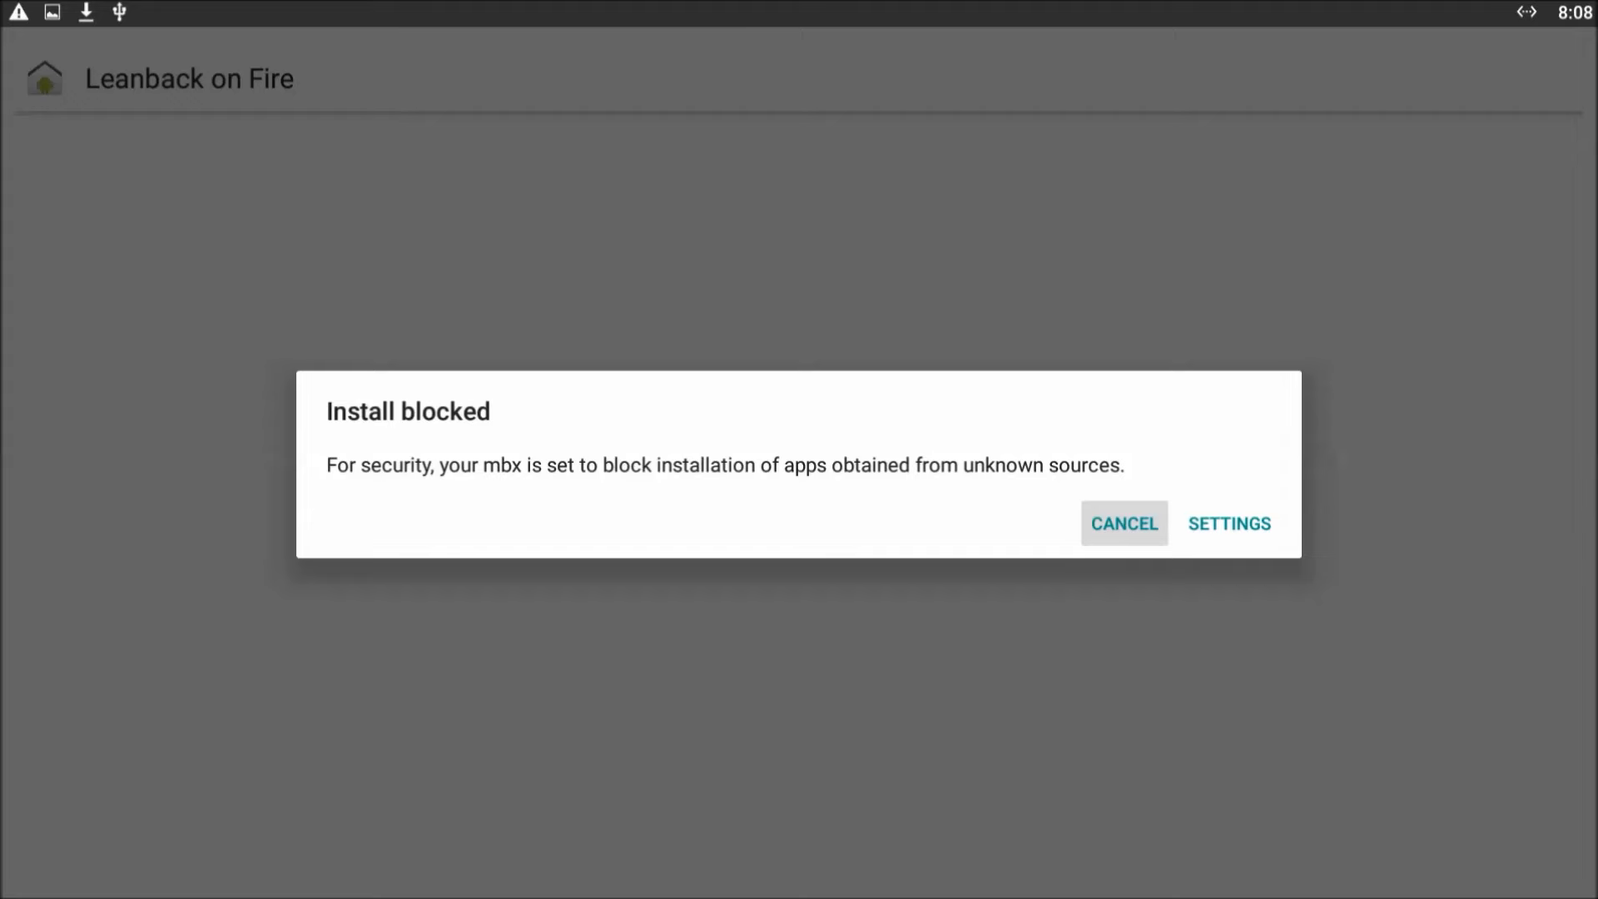
mouse_move(1230, 523)
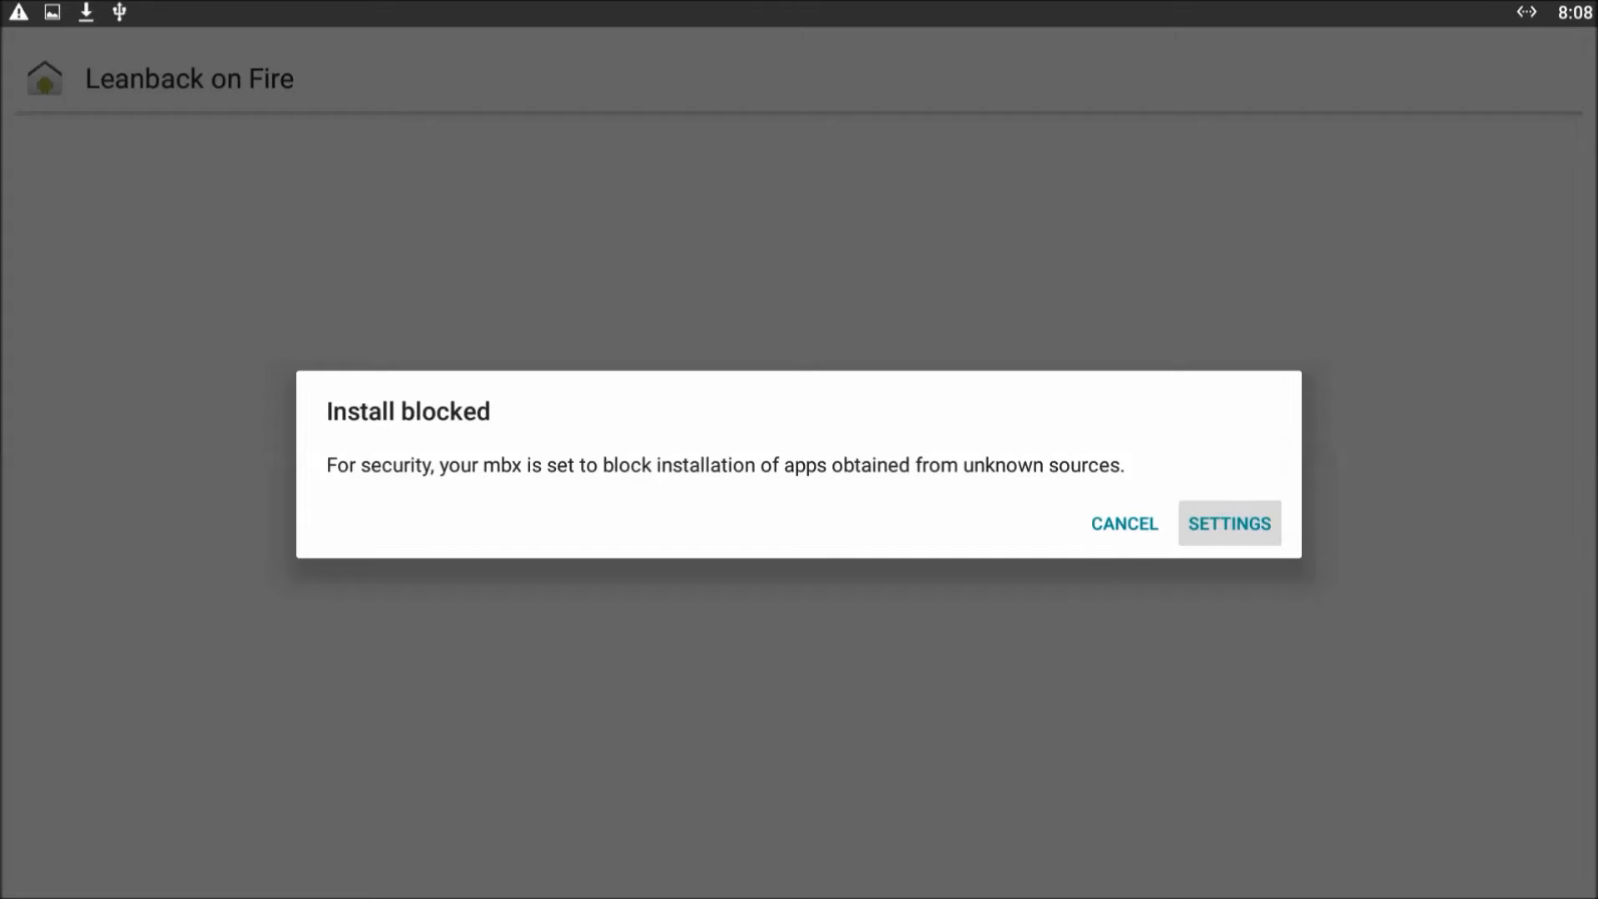
- Enable Unknown sources in security settings and accept the risk warning
left_click(1229, 523)
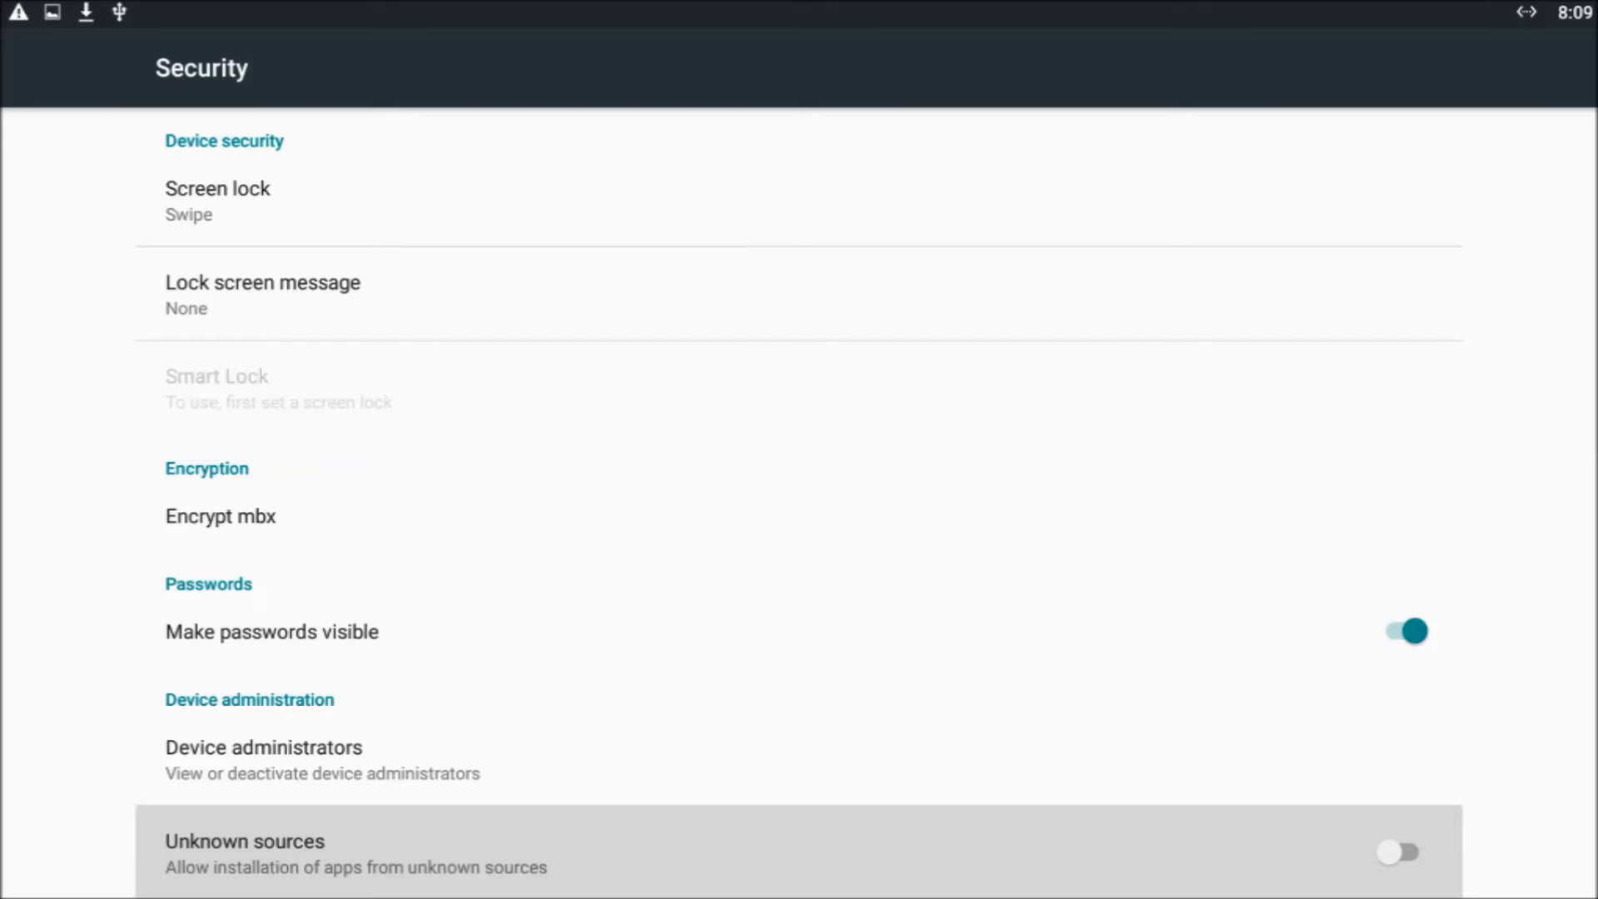
left_click(1397, 851)
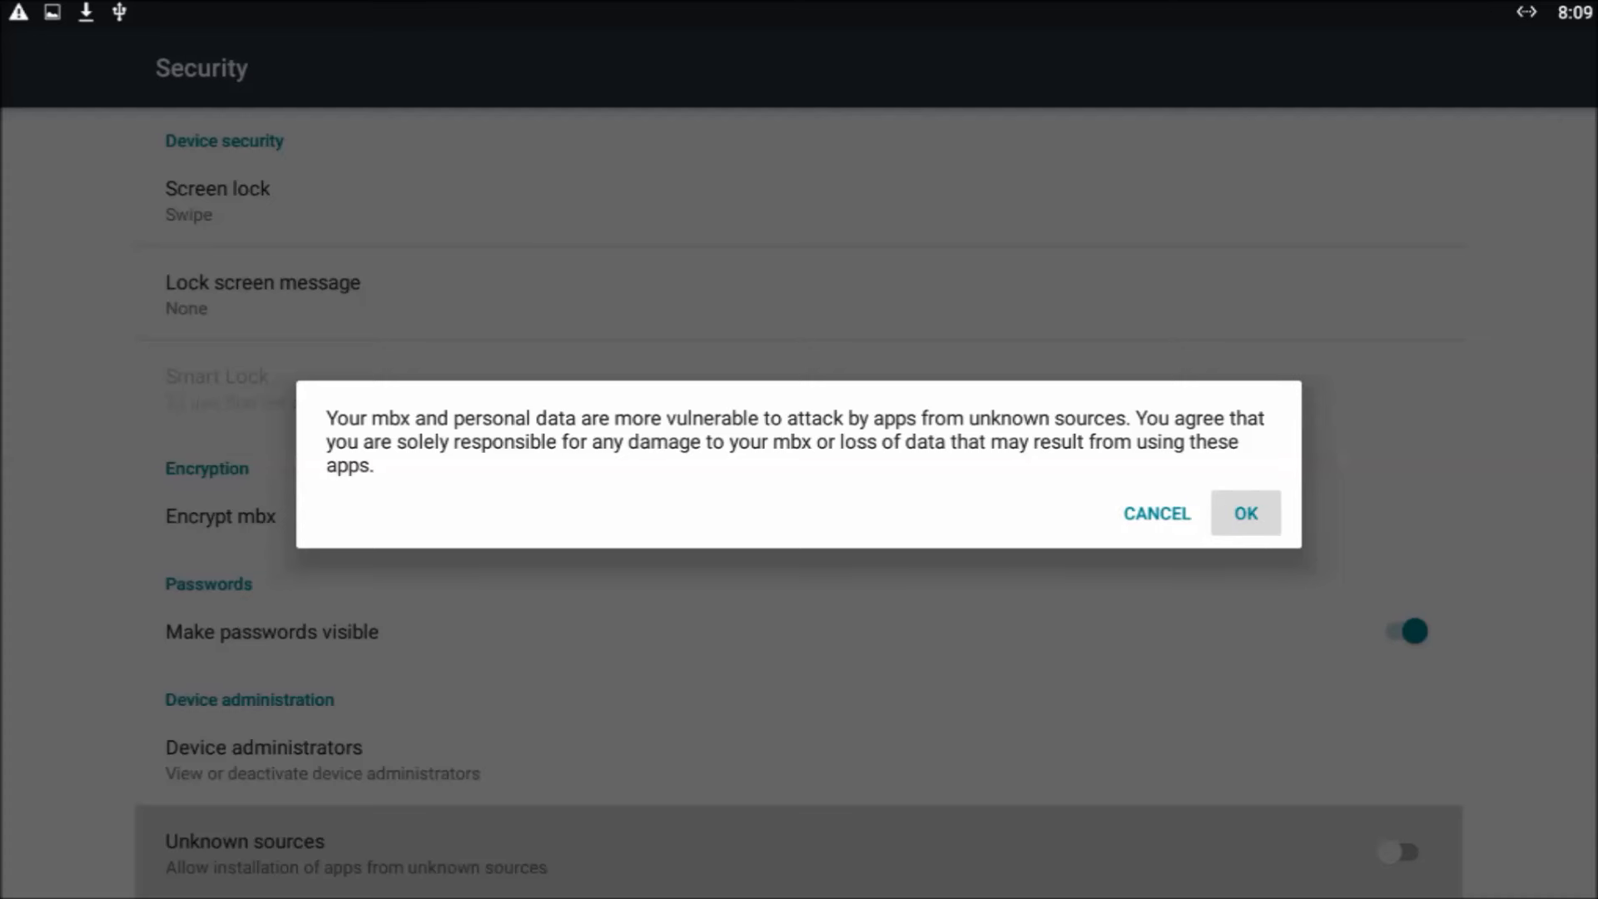
left_click(1245, 513)
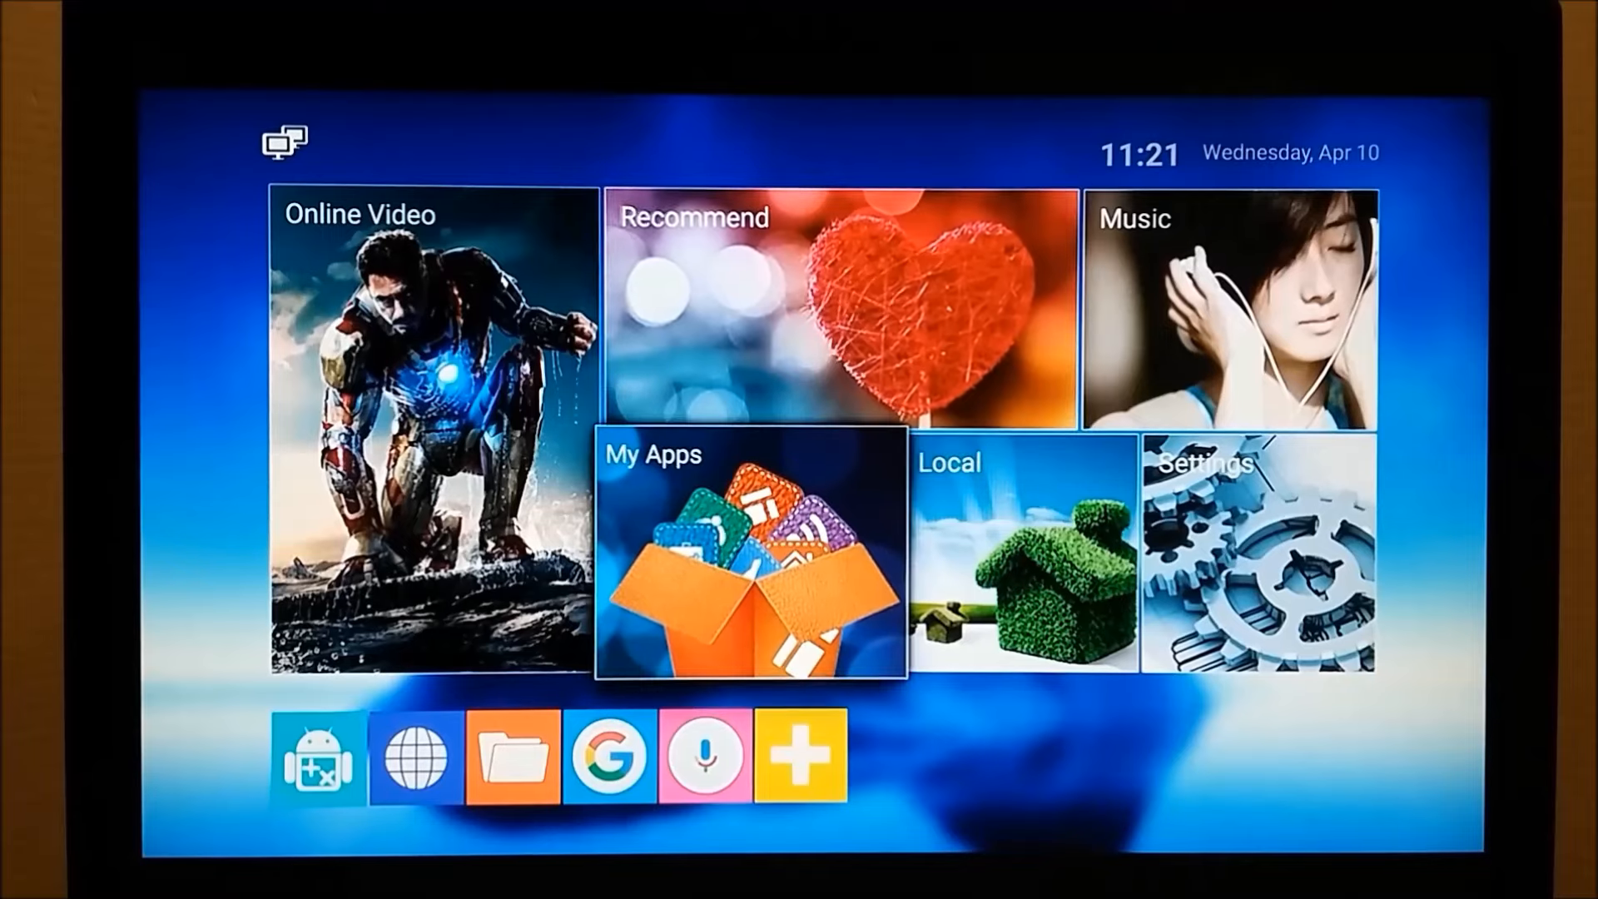
- Open My Apps to reach Leanback on Fire
left_click(749, 555)
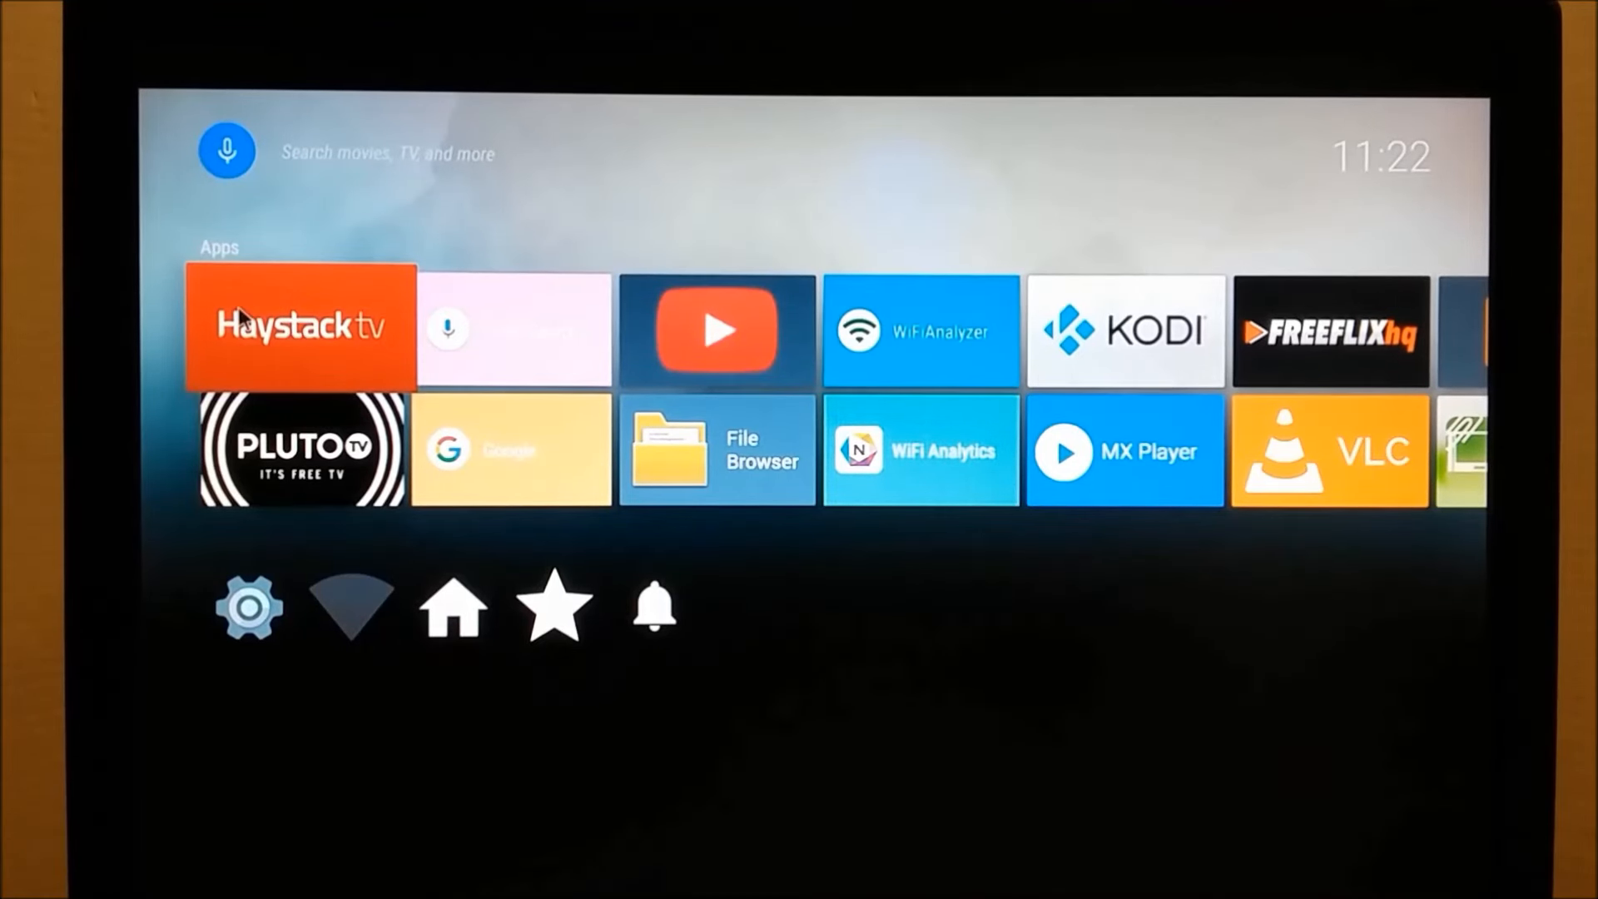
mouse_move(342, 455)
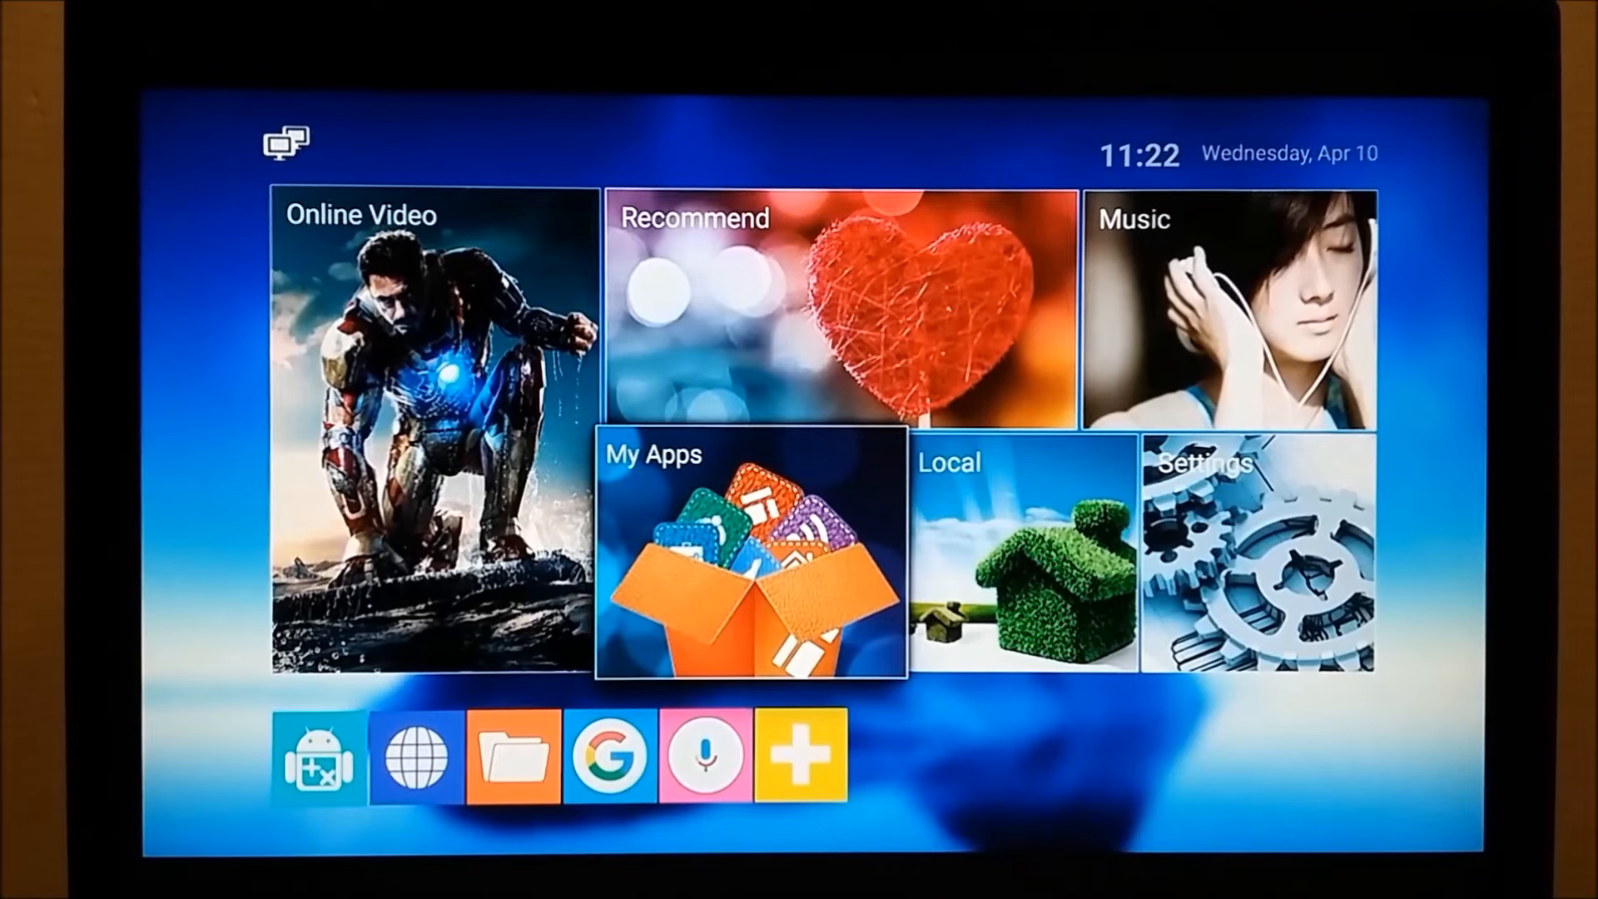
- Open My Apps and scroll the grid to its end at VLC, WiFi Analyzer and YouTube
left_click(750, 556)
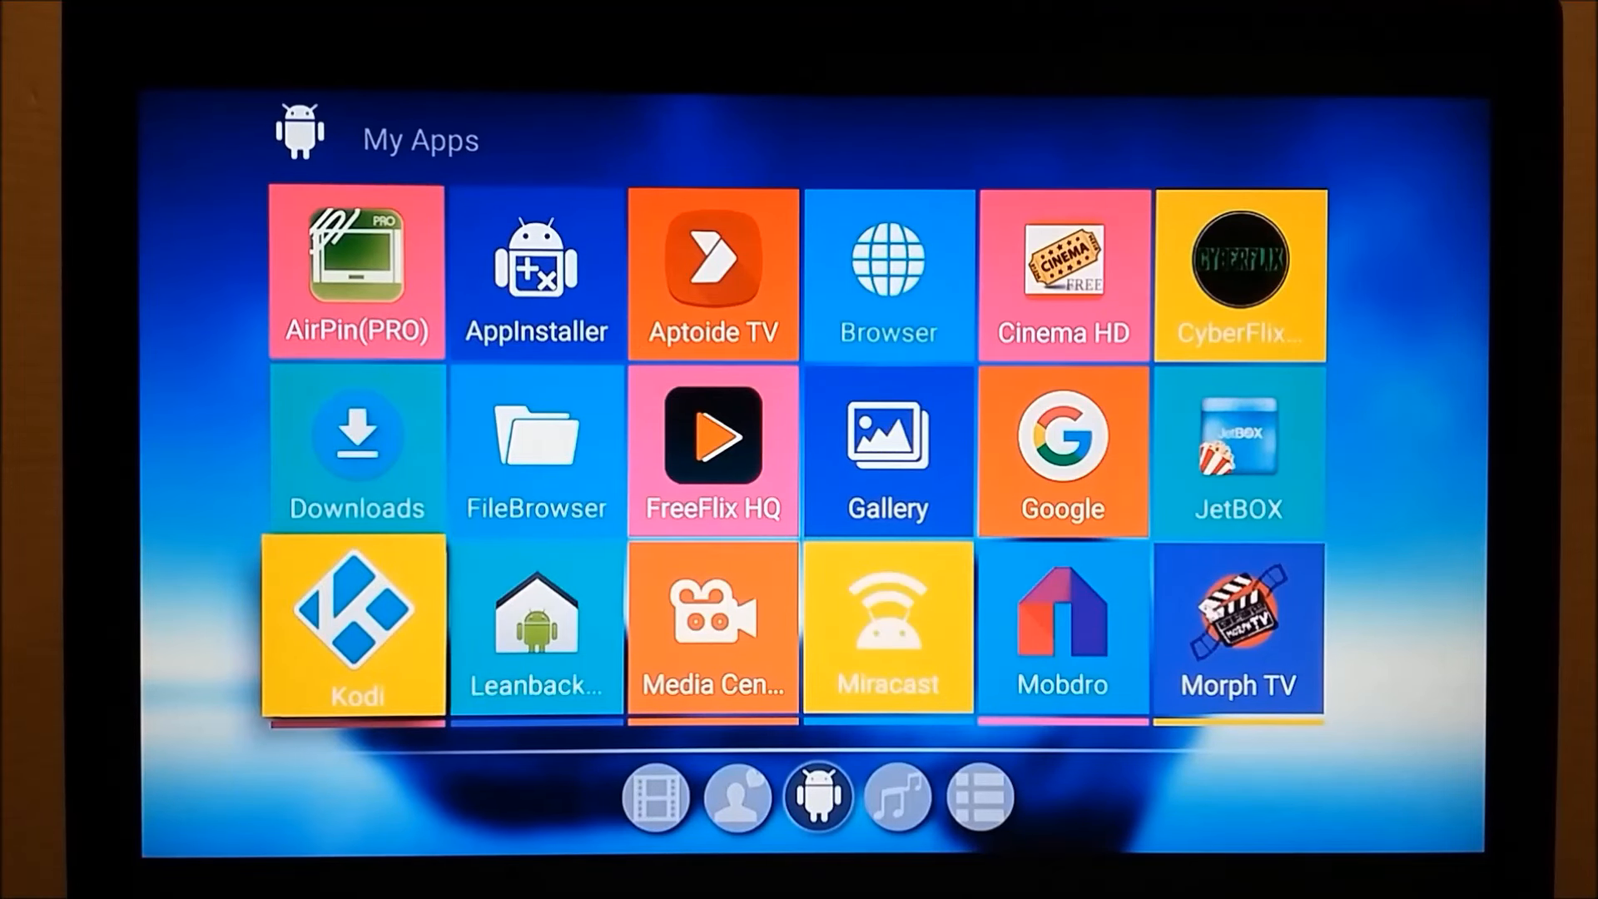
scroll("down", 3)
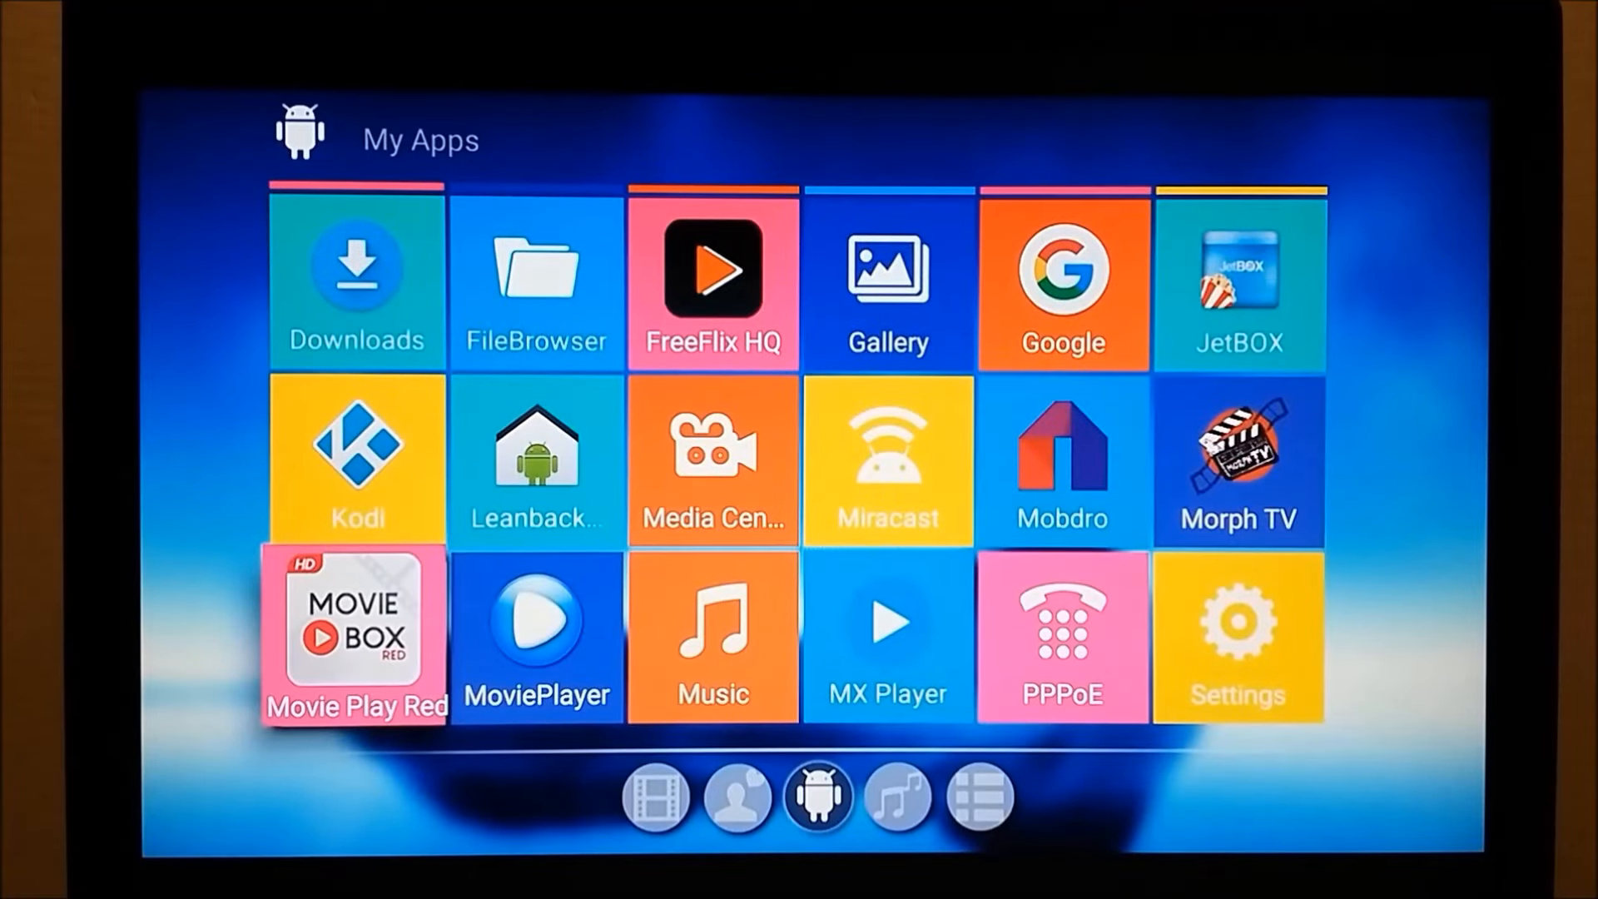
scroll("down", 3)
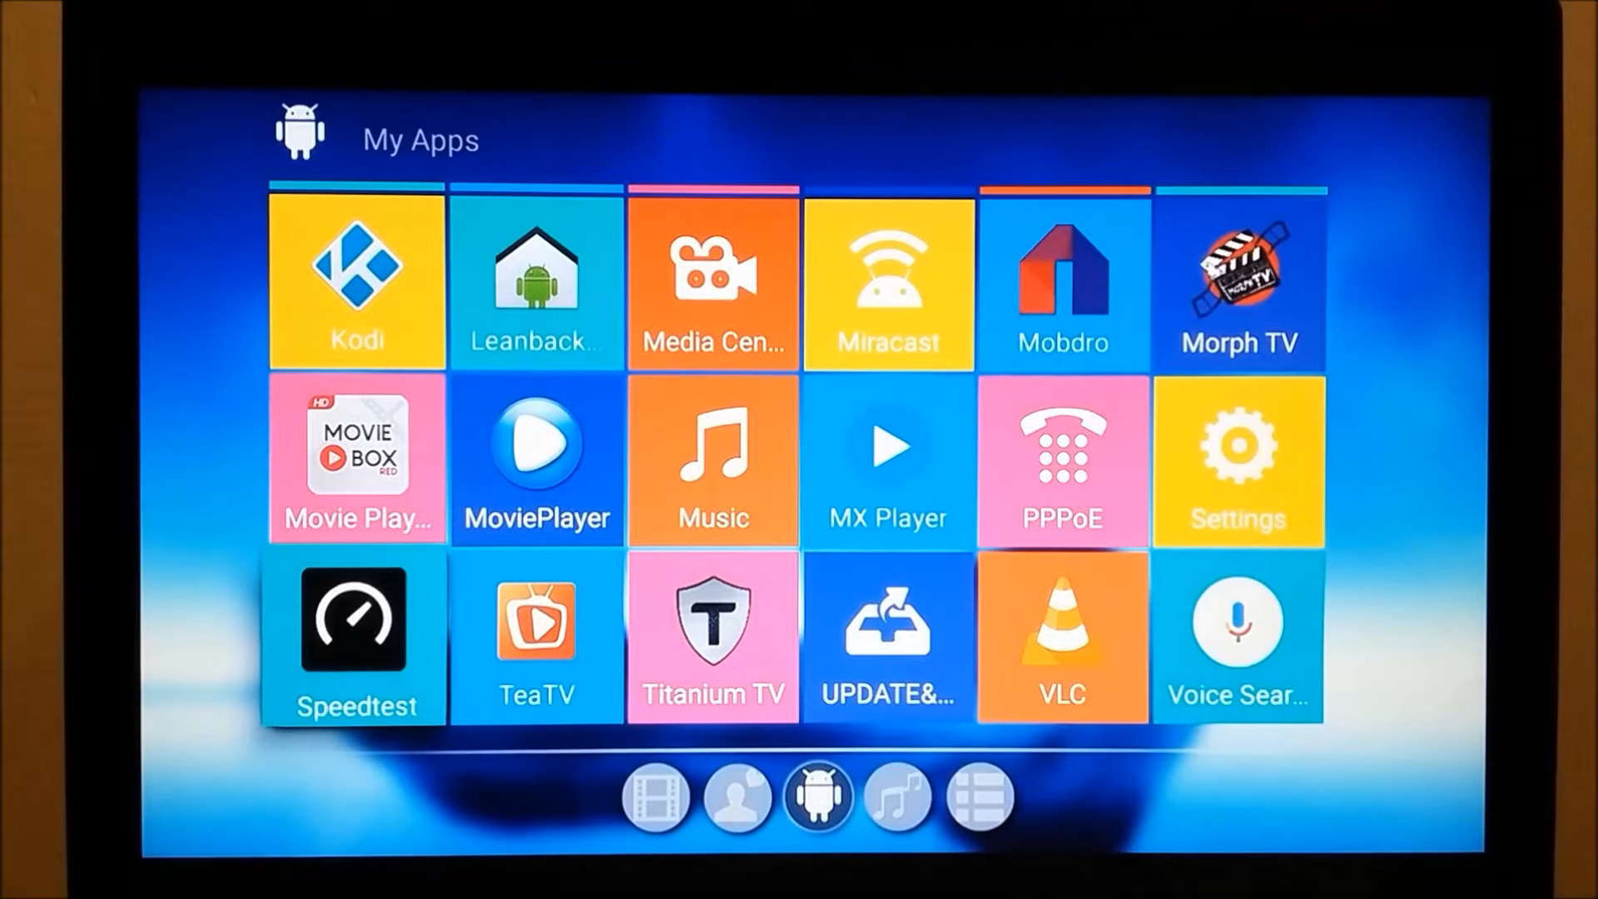
scroll("down", 3)
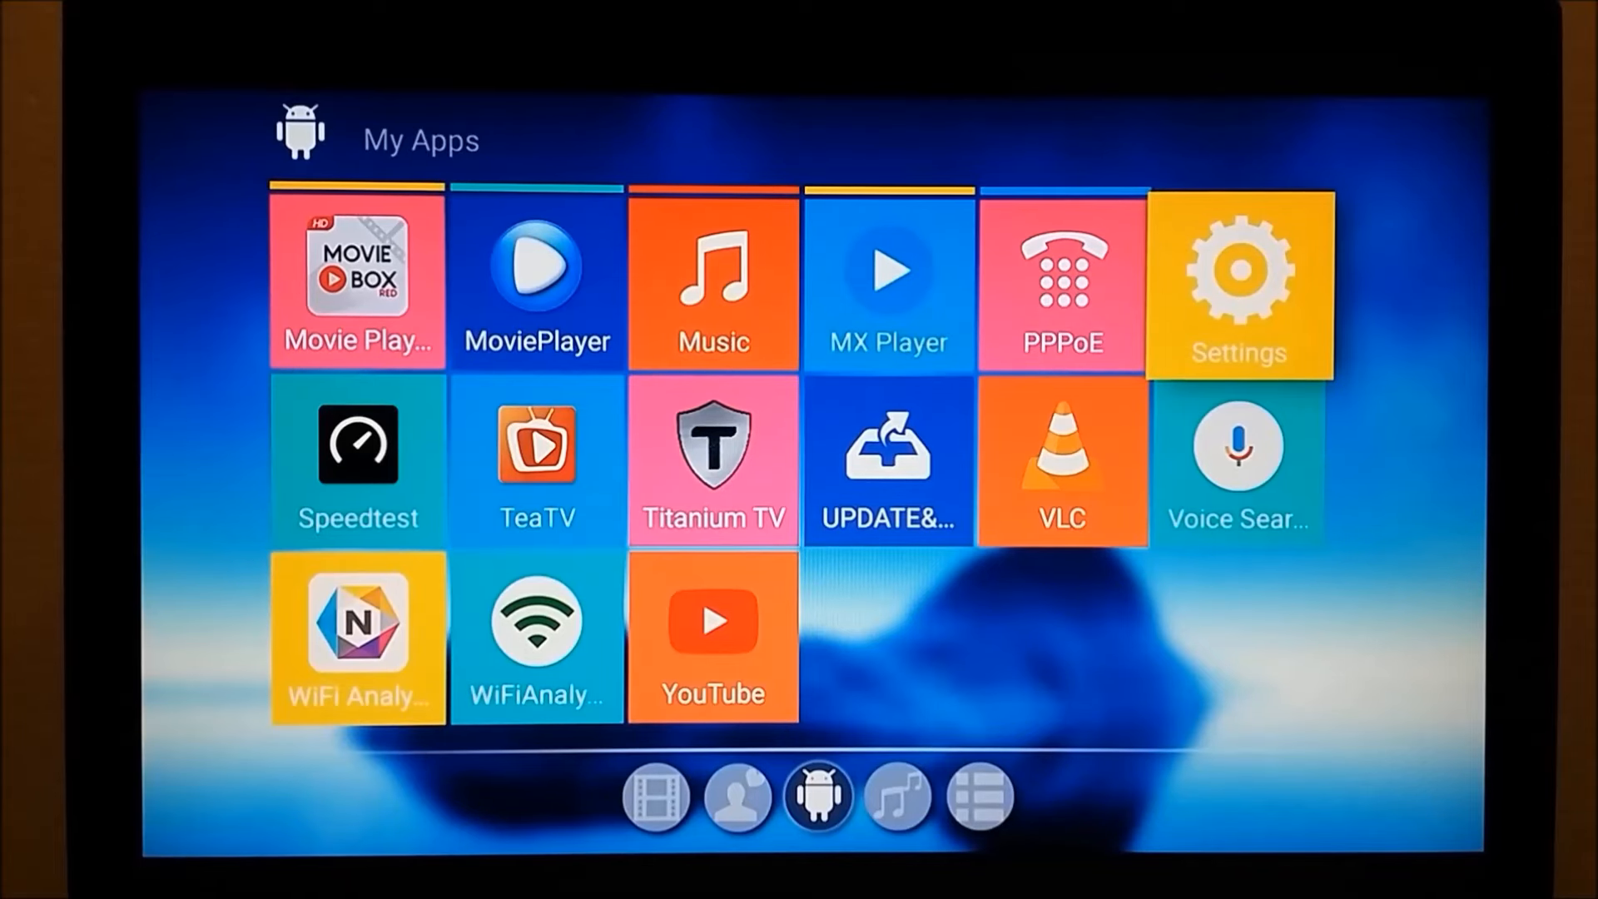
- Open Settings > Apps, scroll the Downloaded apps and select Pluto TV
left_click(1239, 281)
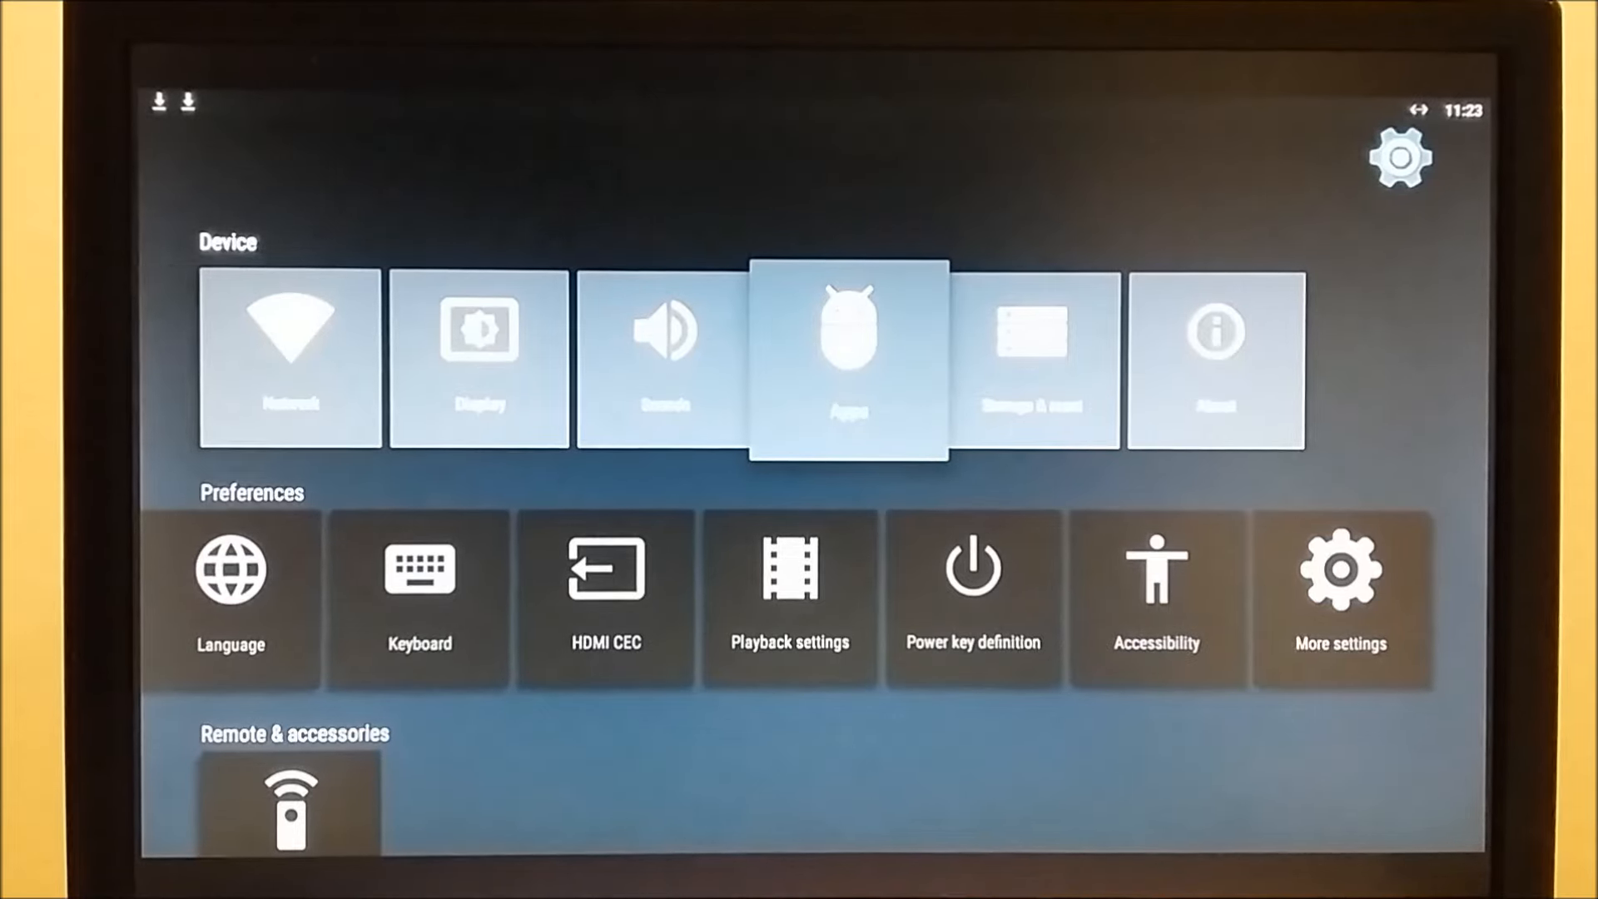
left_click(849, 358)
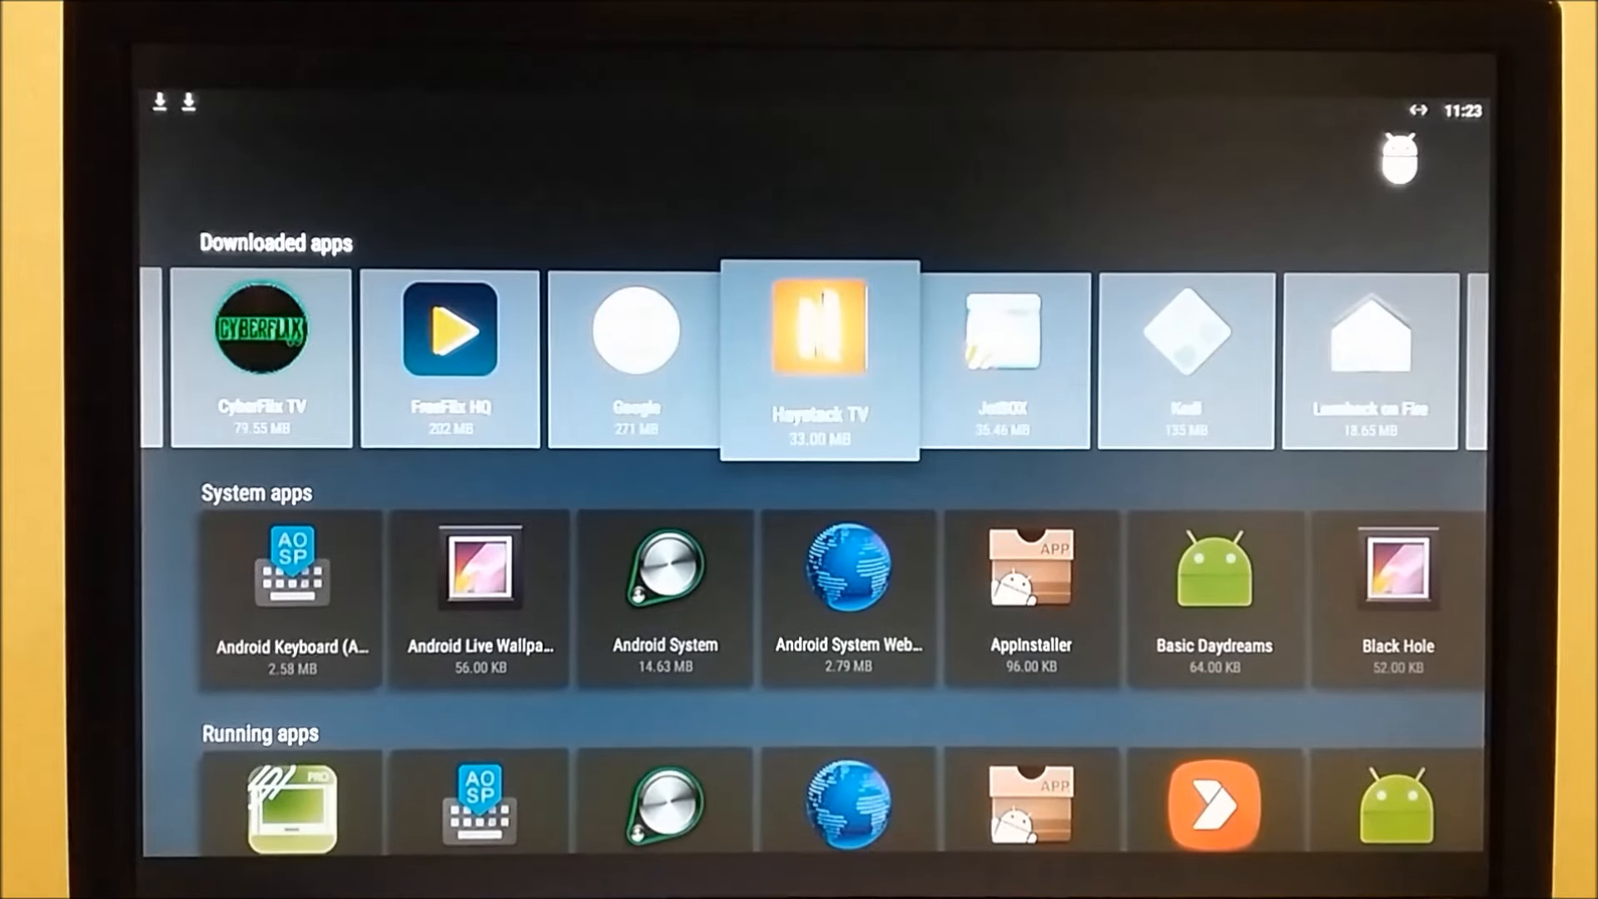
scroll("right", 3)
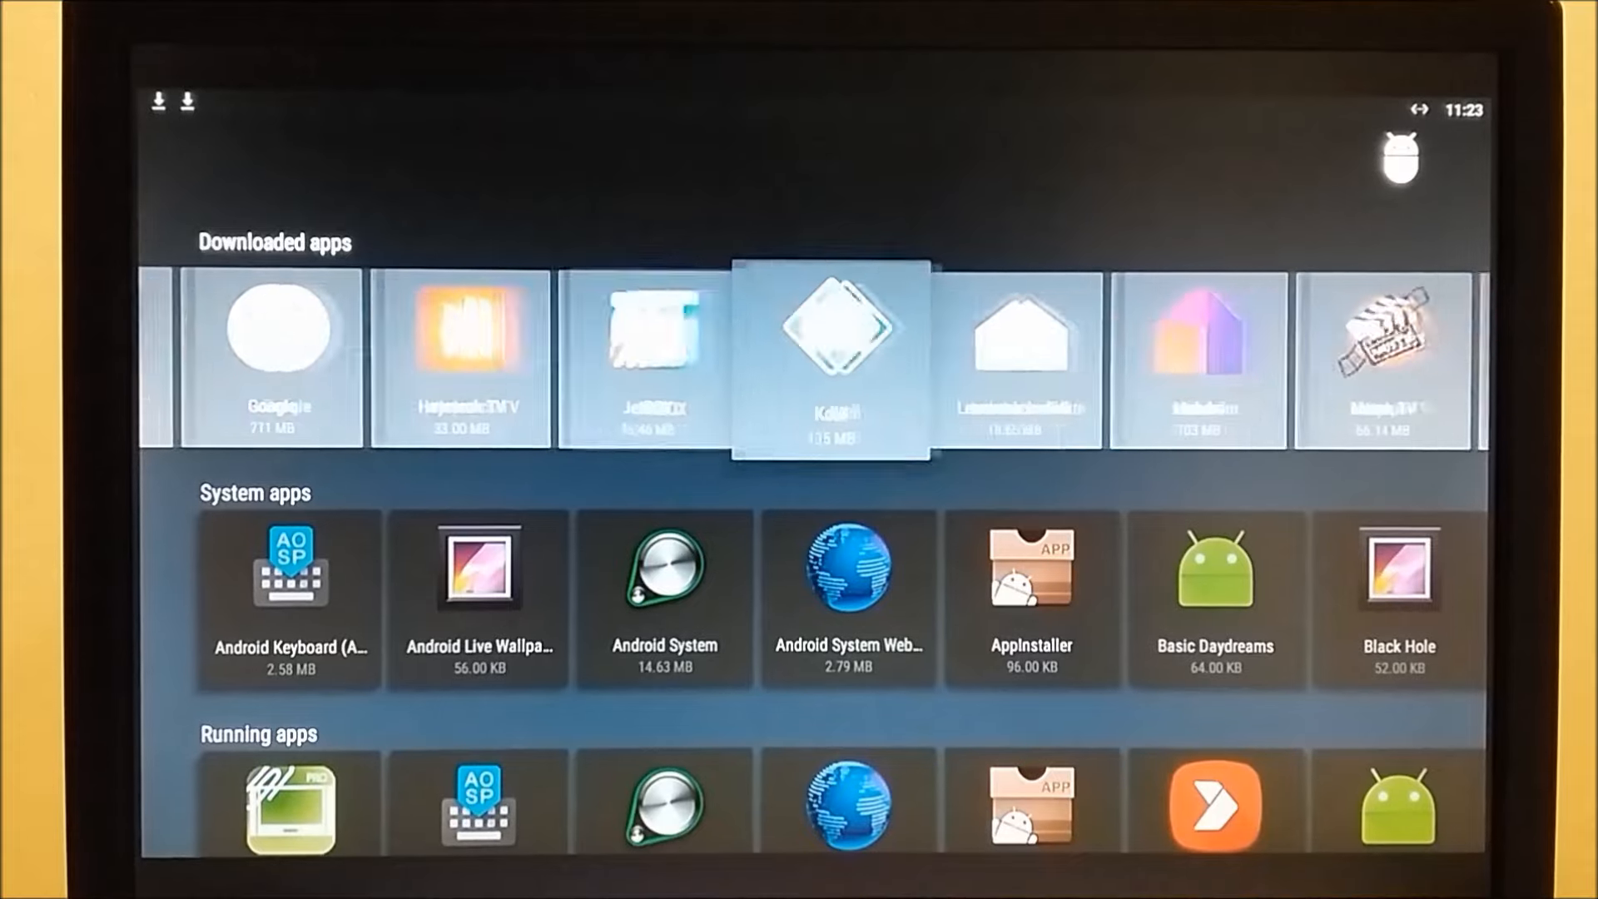
scroll("right", 3)
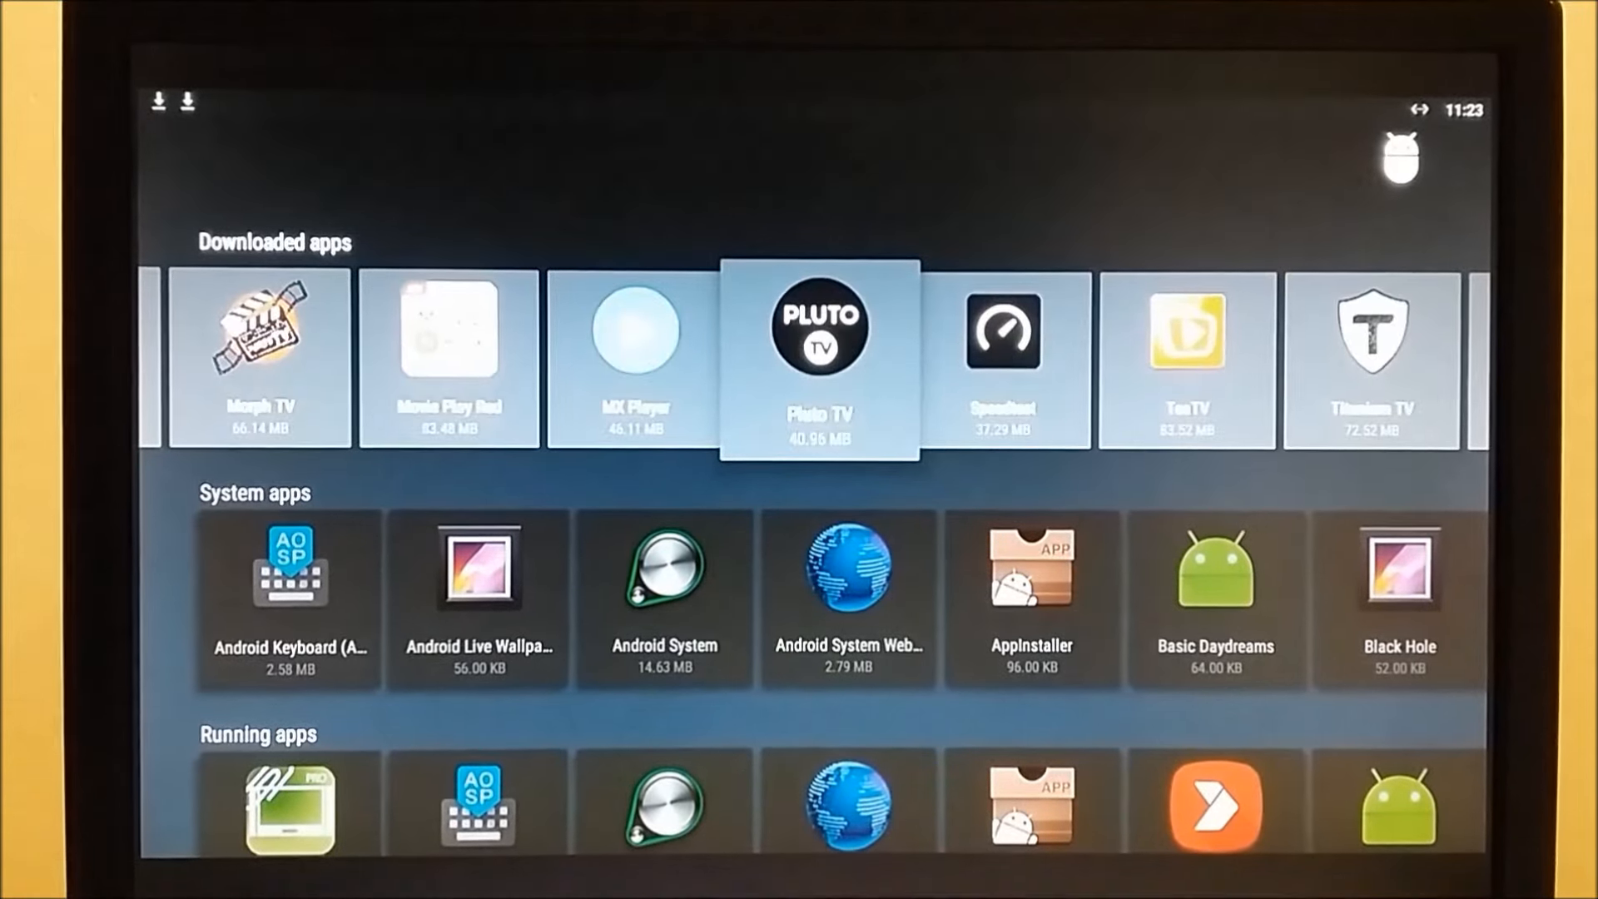
left_click(818, 360)
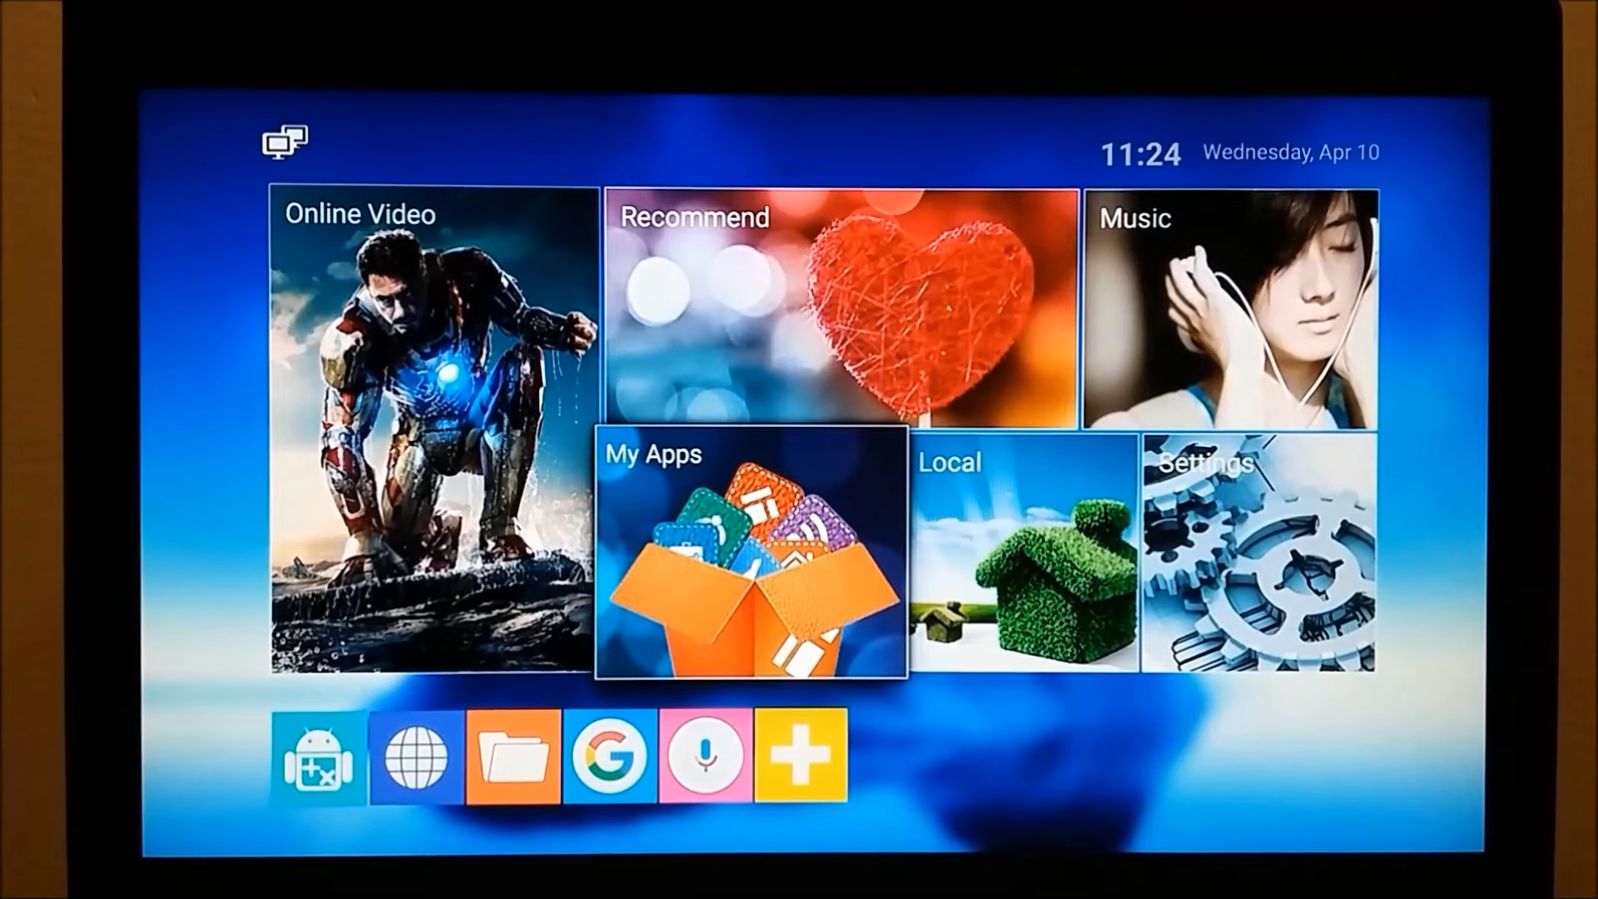
- Launch Leanback on Fire from My Apps and move to the Pluto TV tile
left_click(750, 555)
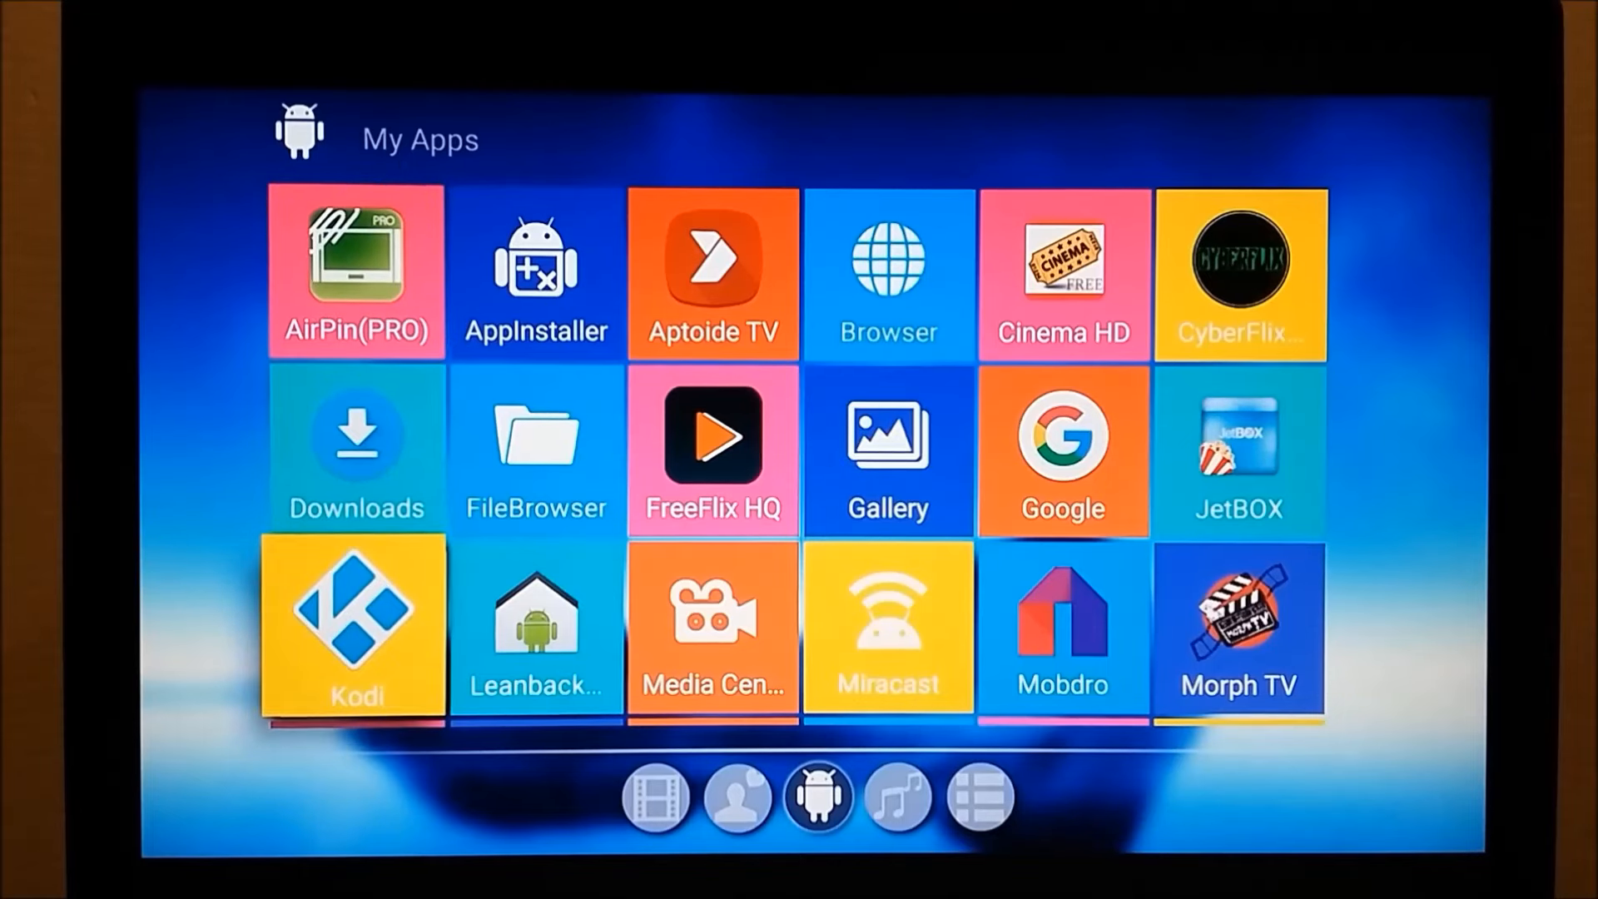
key("home")
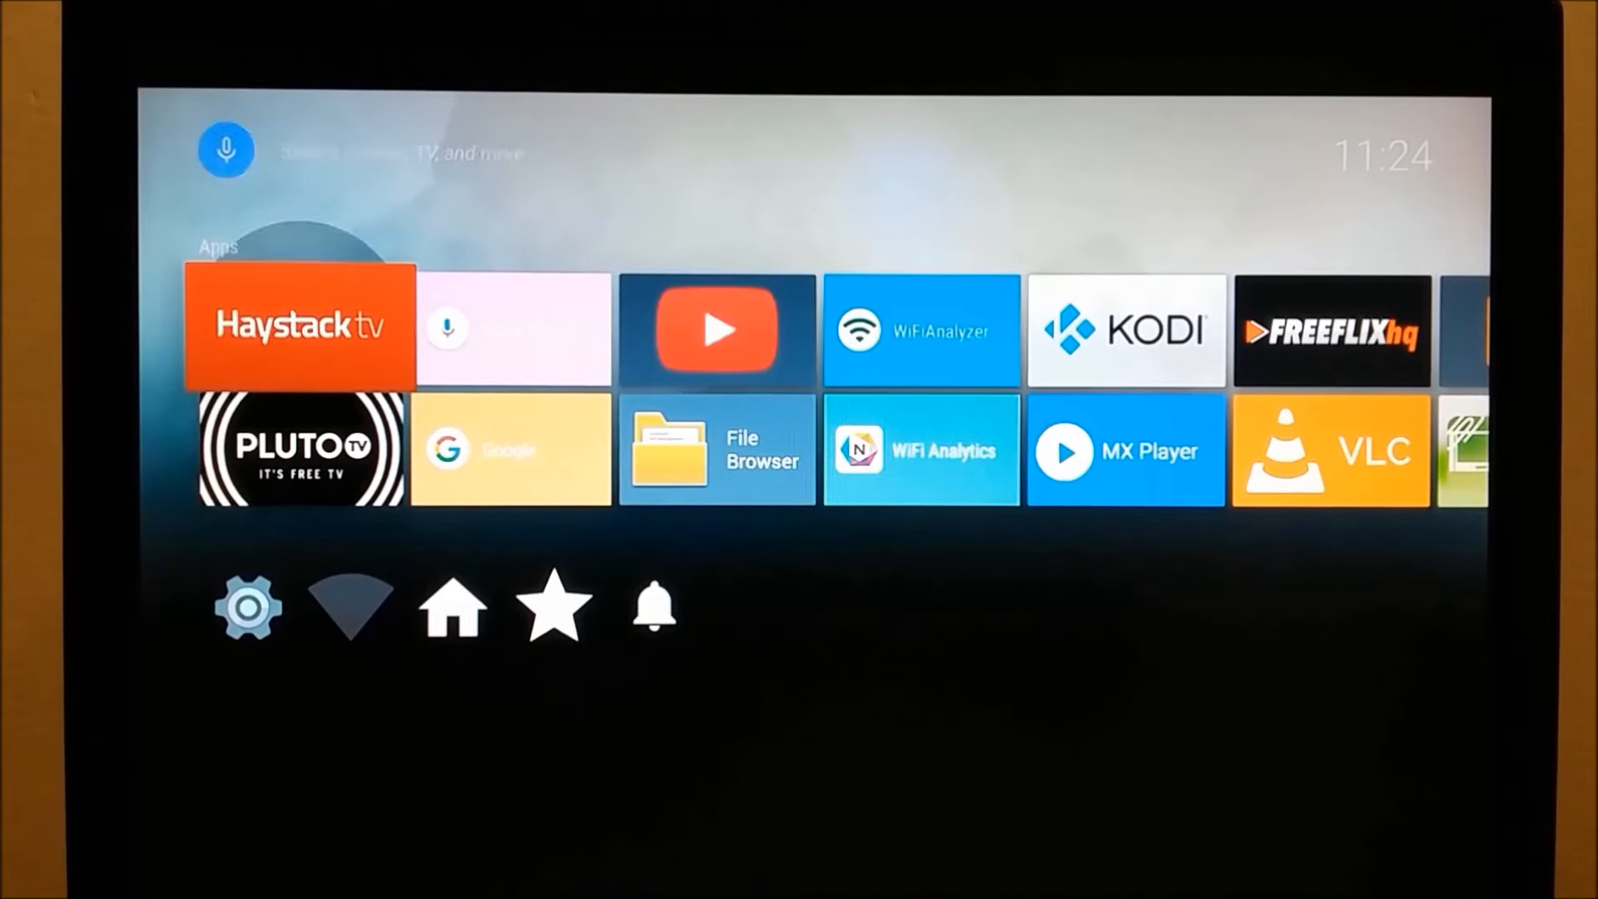
left_click(298, 328)
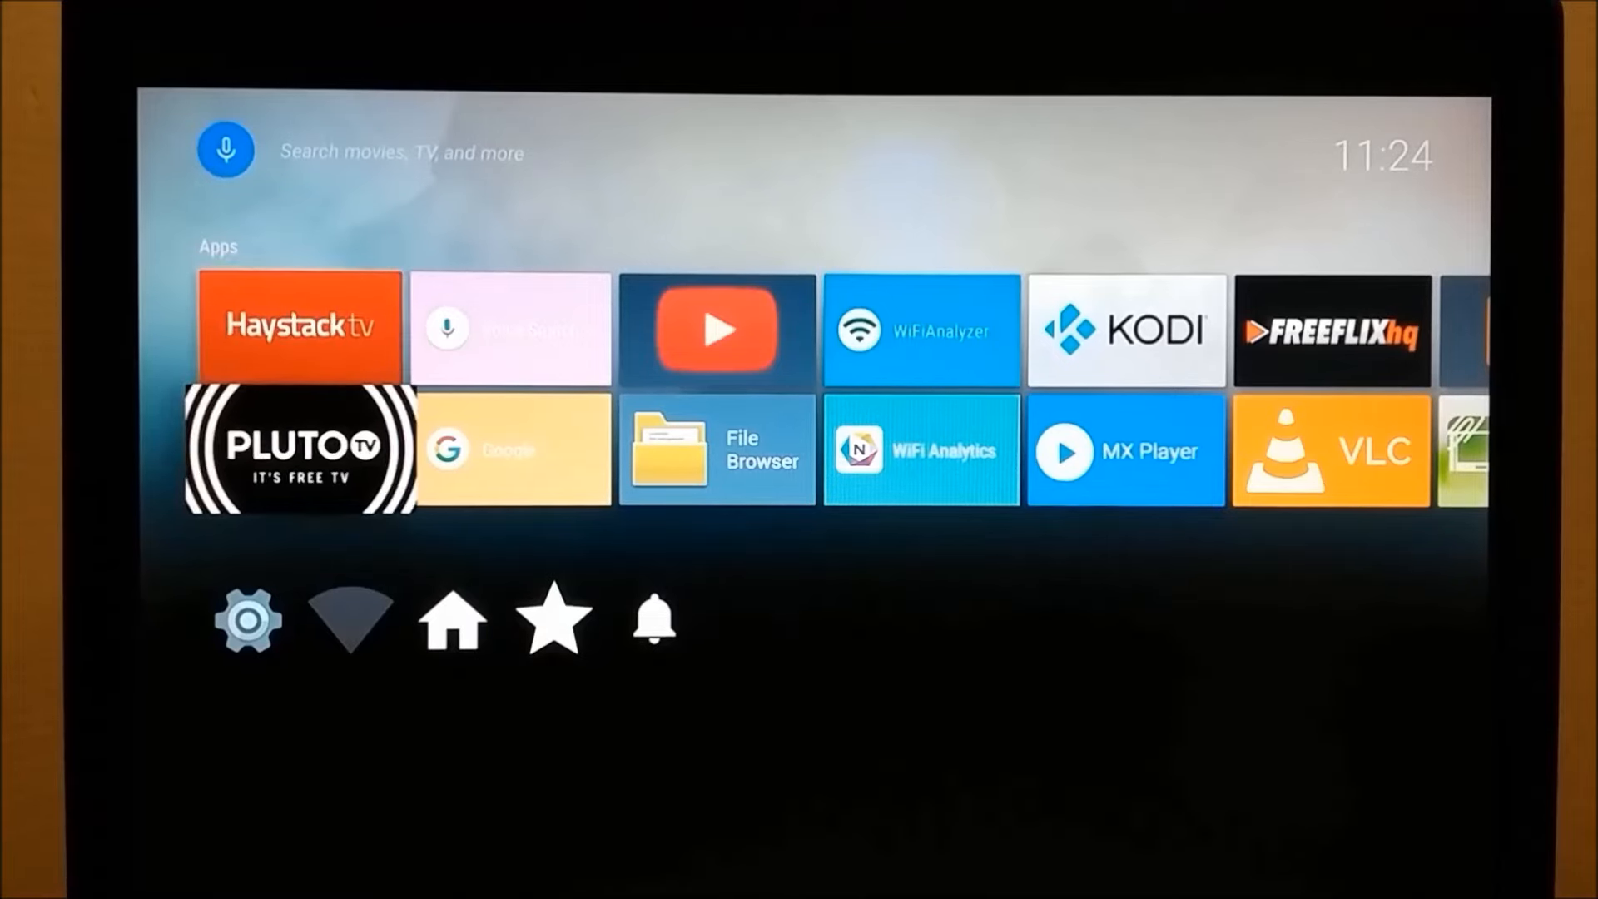
- Launch Pluto TV and scroll the Live TV guide past movie channels to news
left_click(299, 450)
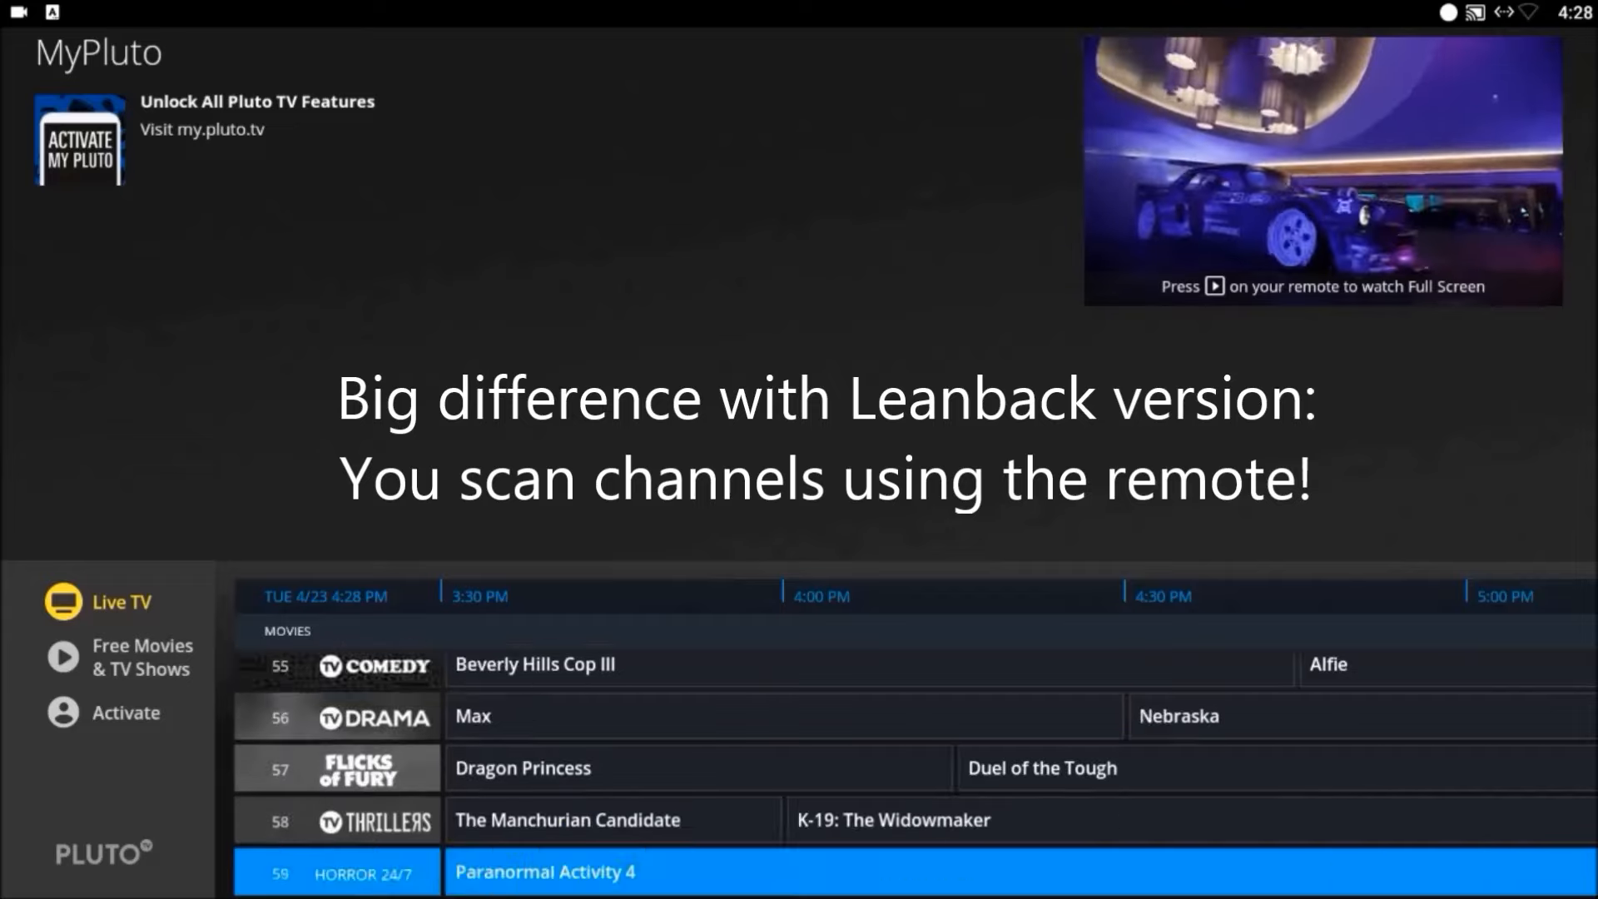
scroll("down", 3)
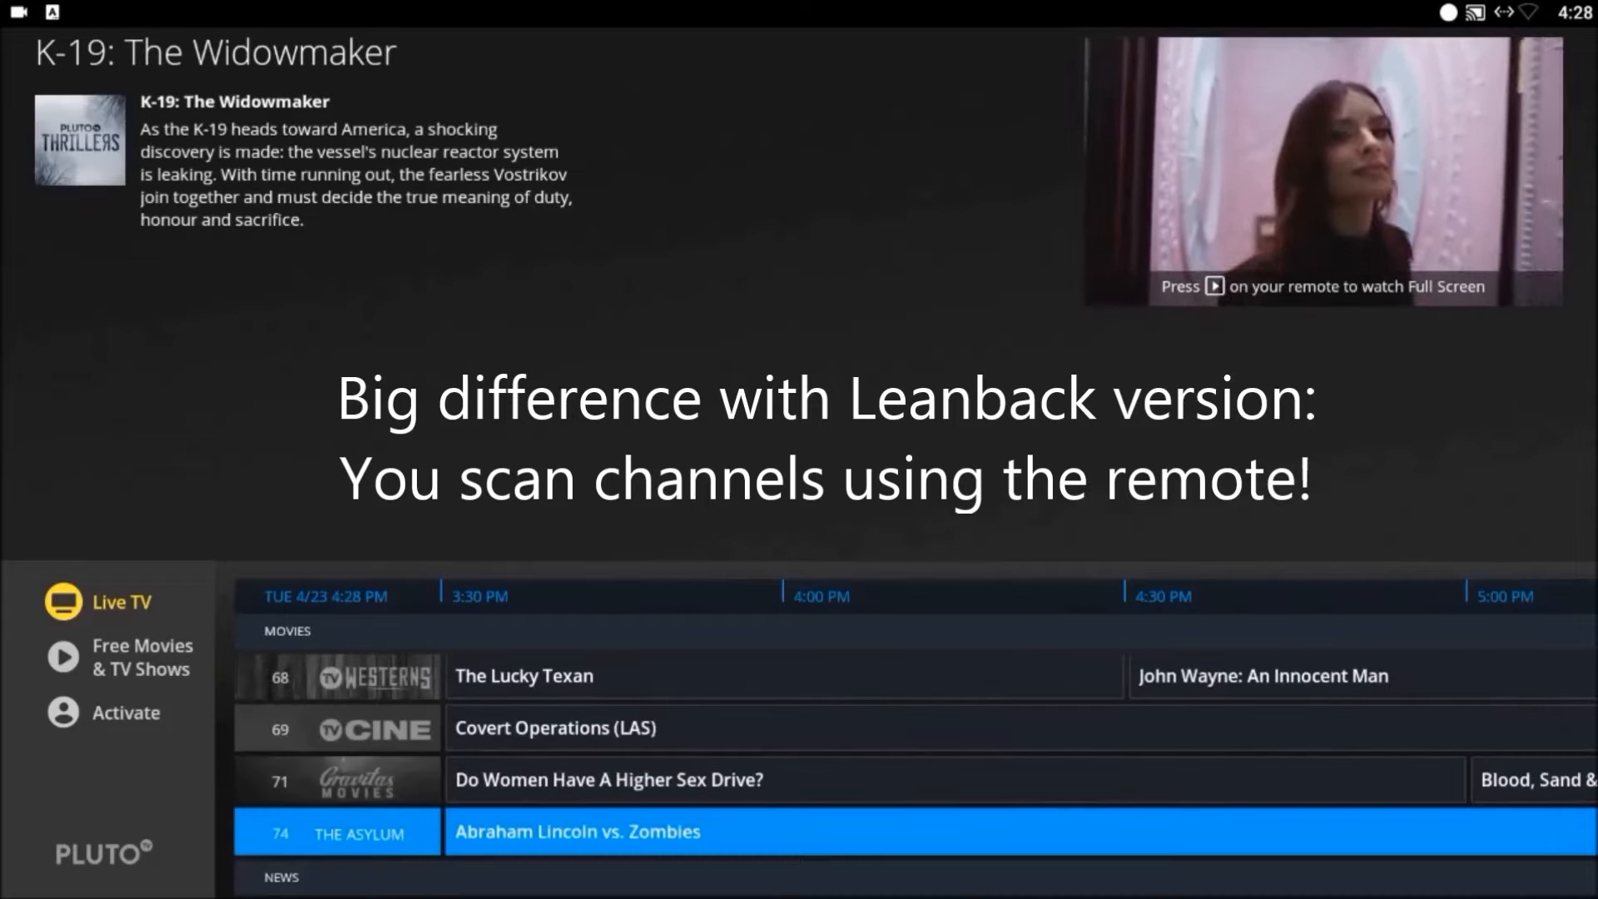
scroll("down", 3)
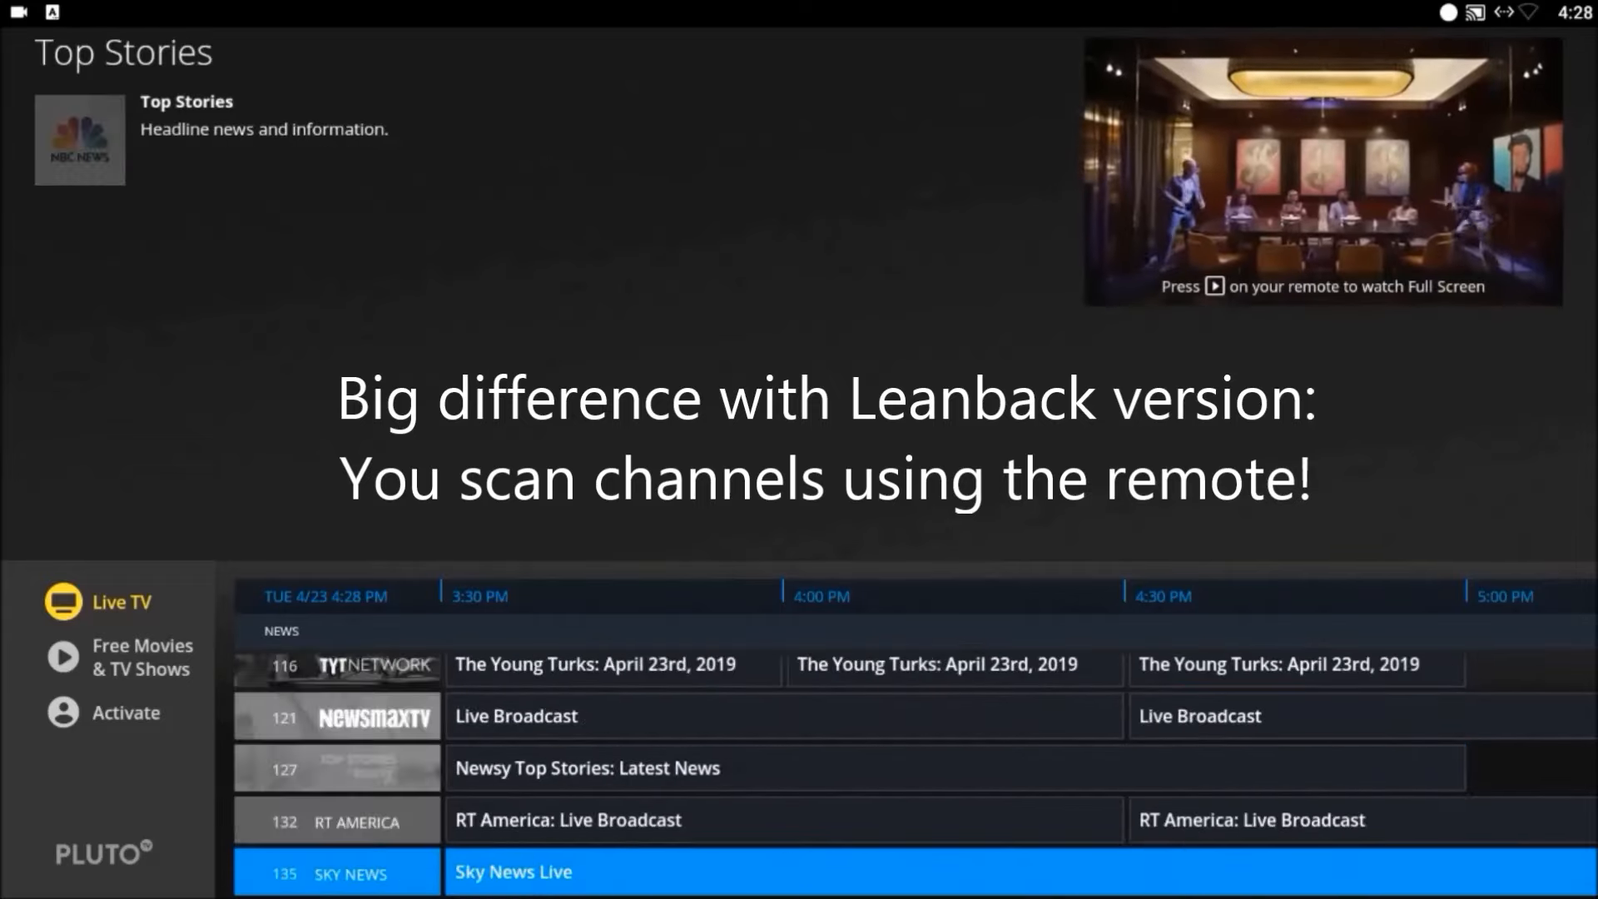
scroll("down", 3)
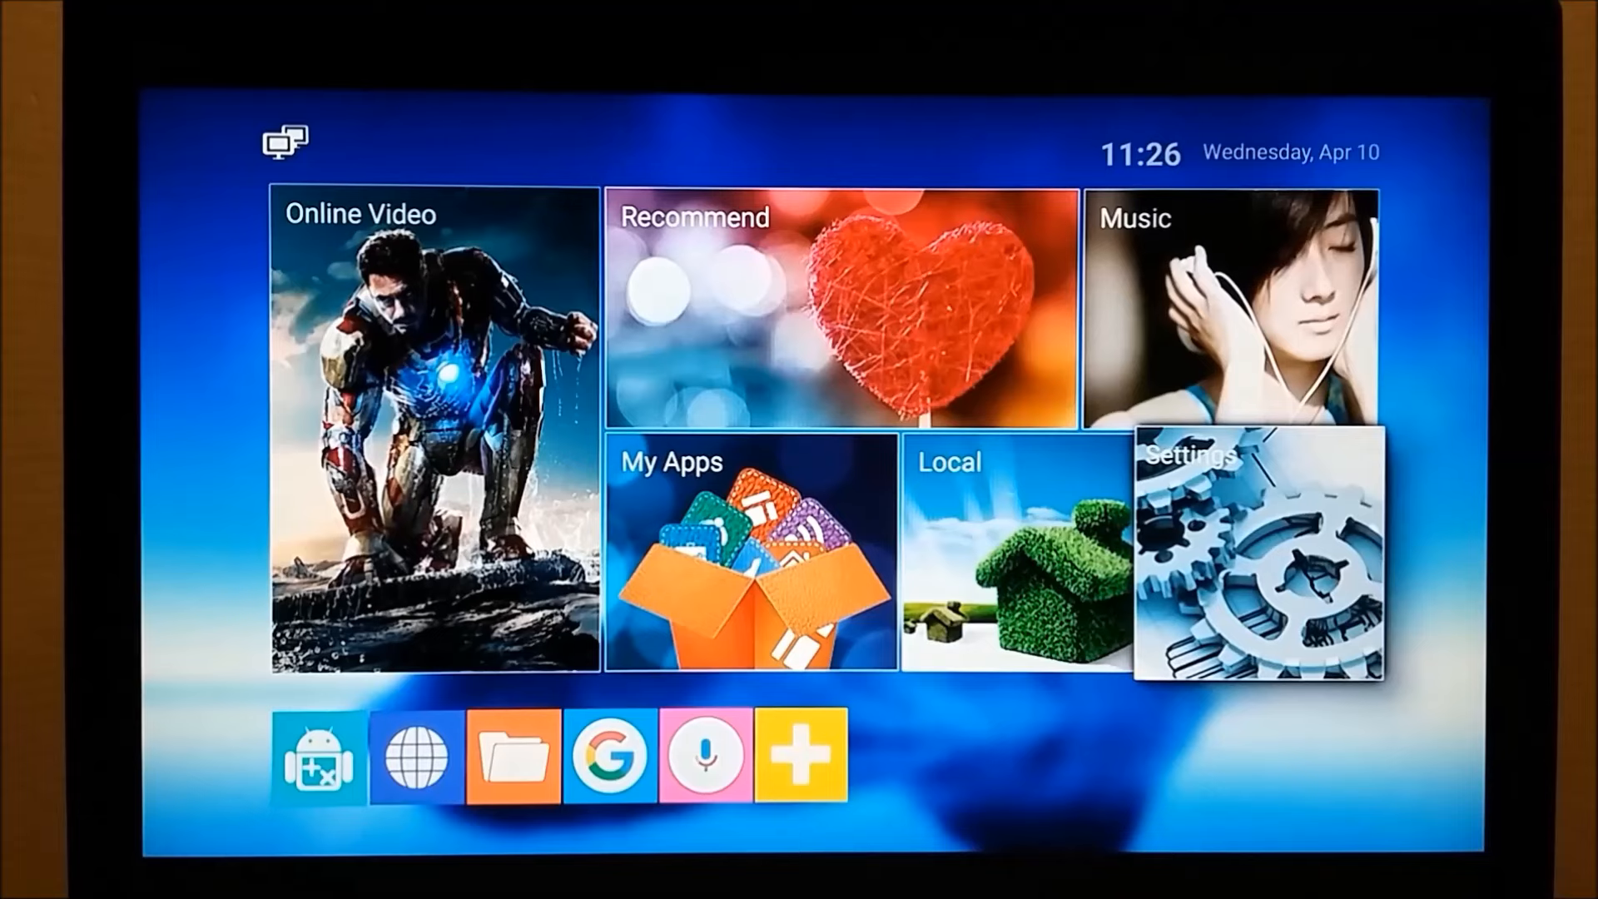
- Open device Settings and the Home chooser listing MediaBox launcher and Leanback on Fire
left_click(1261, 564)
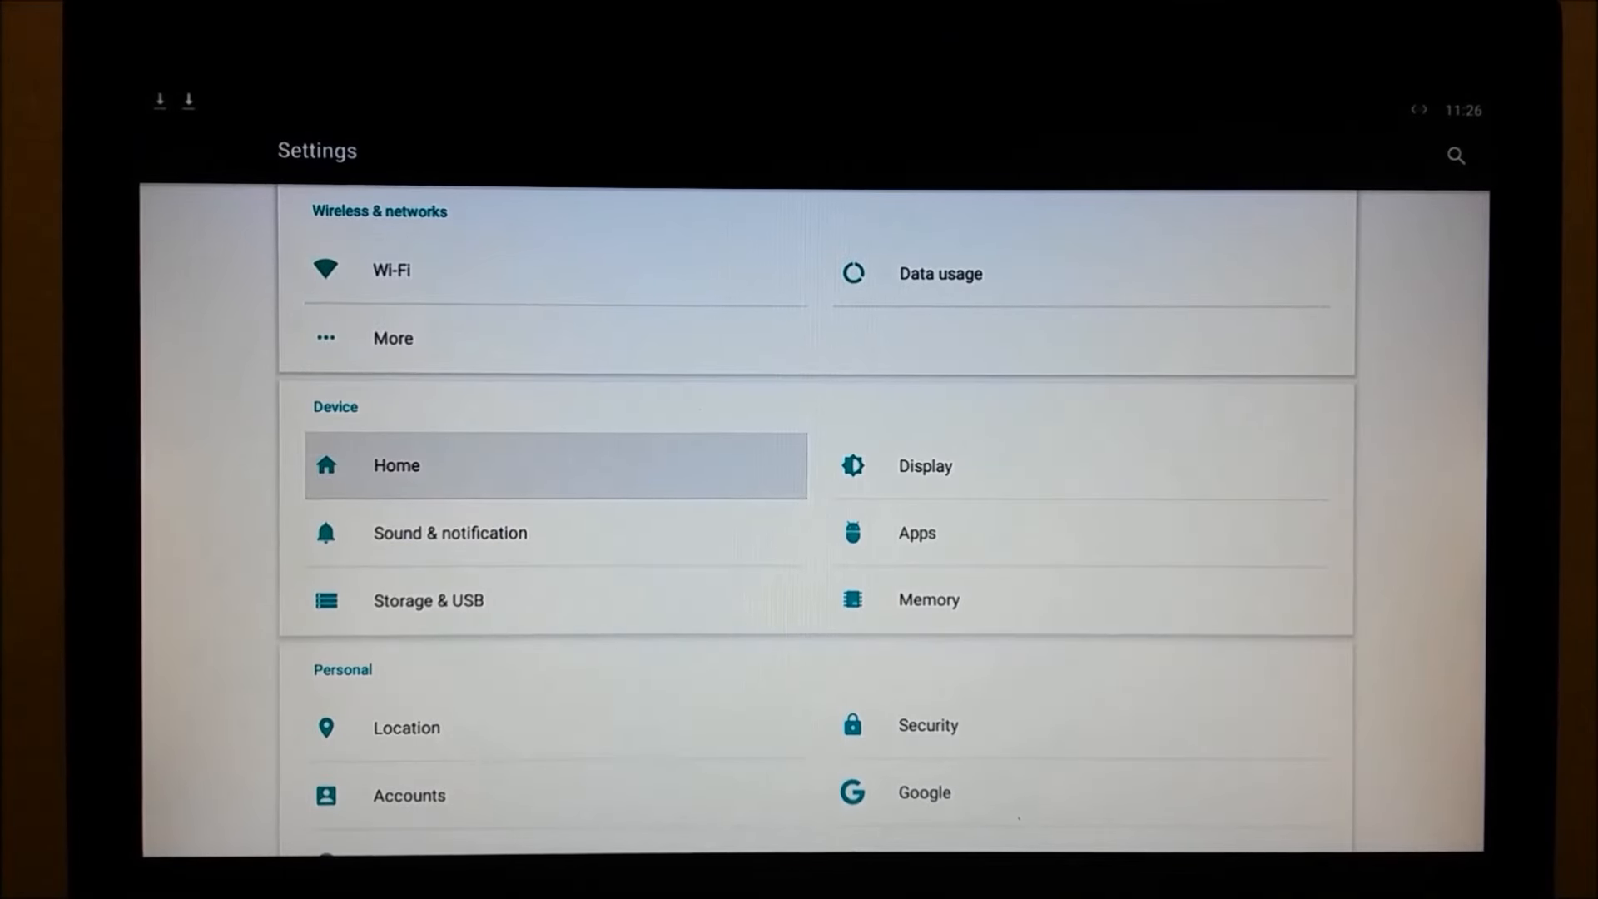
left_click(396, 467)
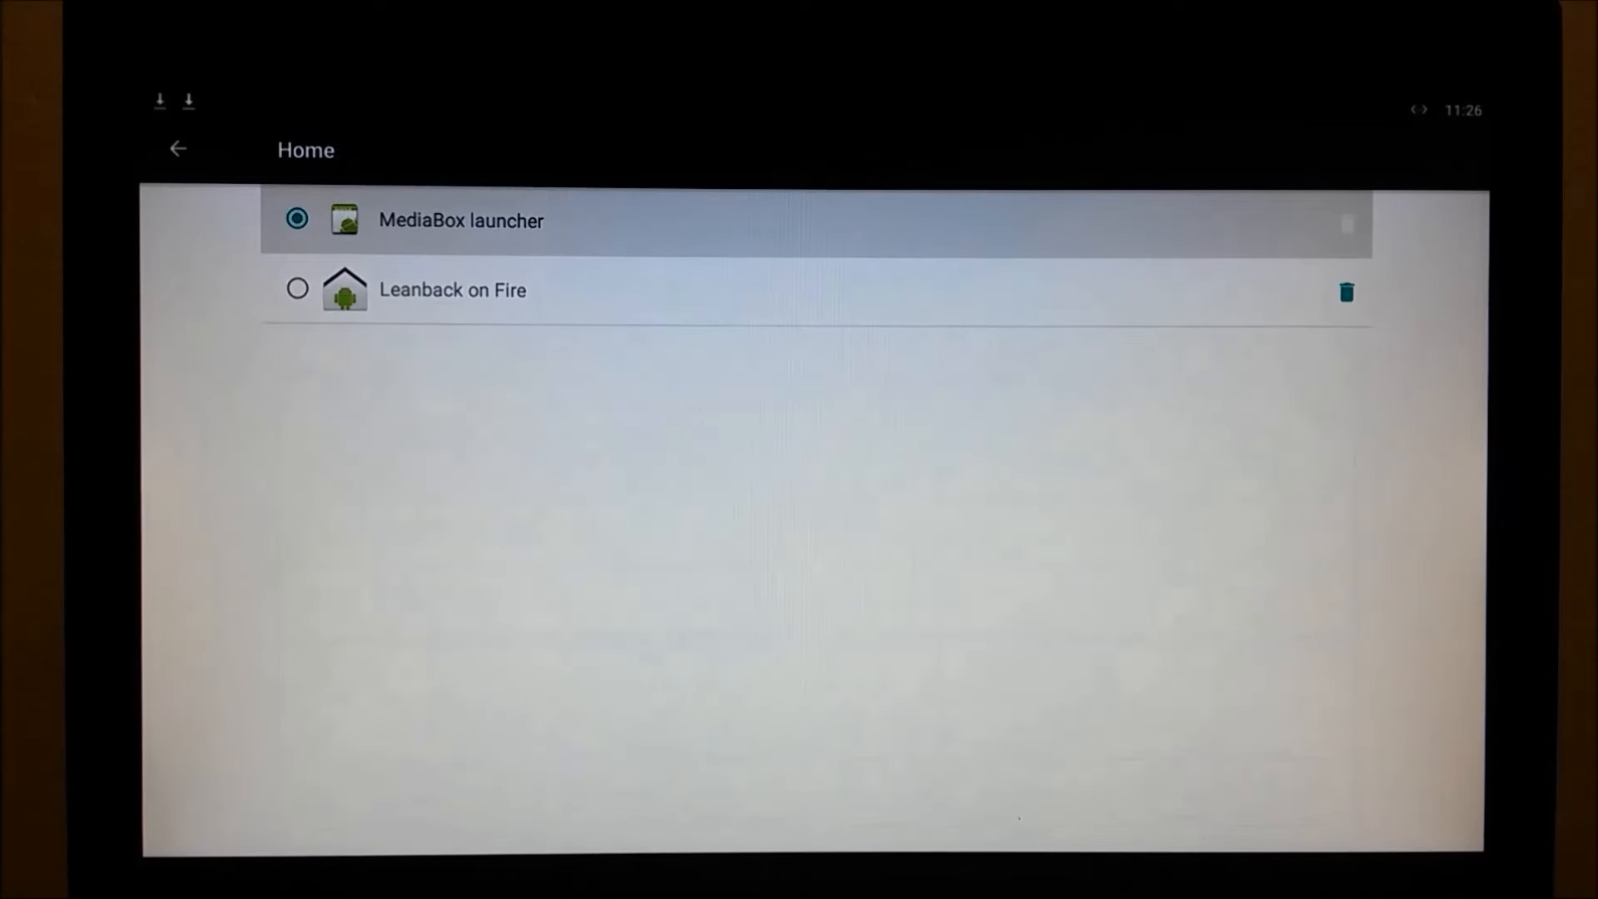
mouse_move(431, 299)
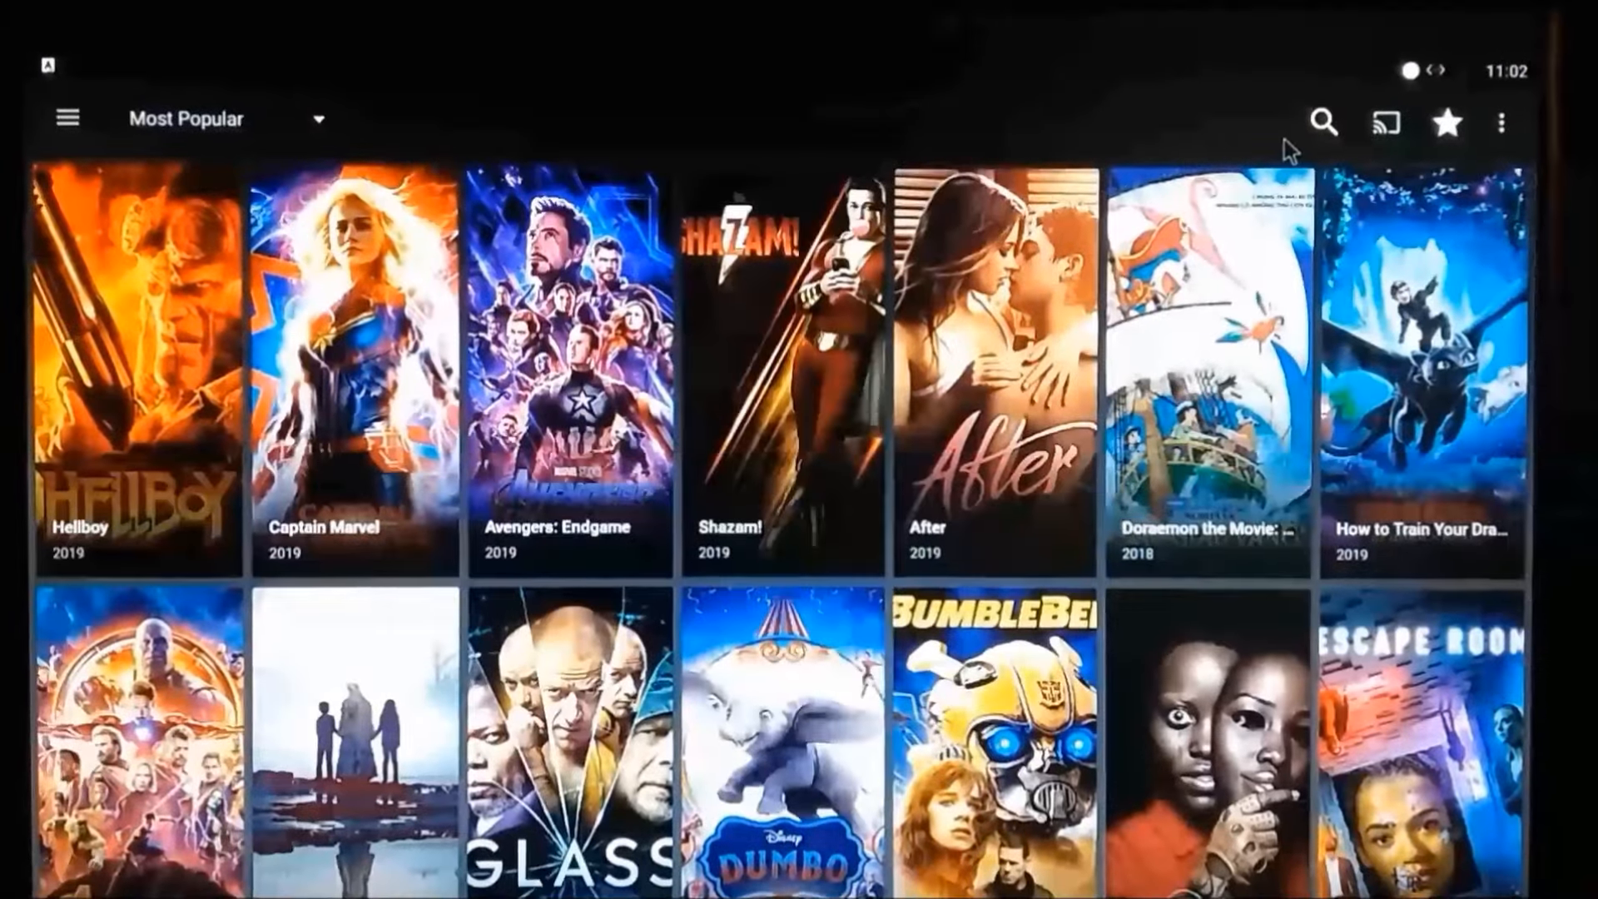
- Voice-search 'Night of the Living Dead' and open the 1968 film's overview
left_click(1323, 122)
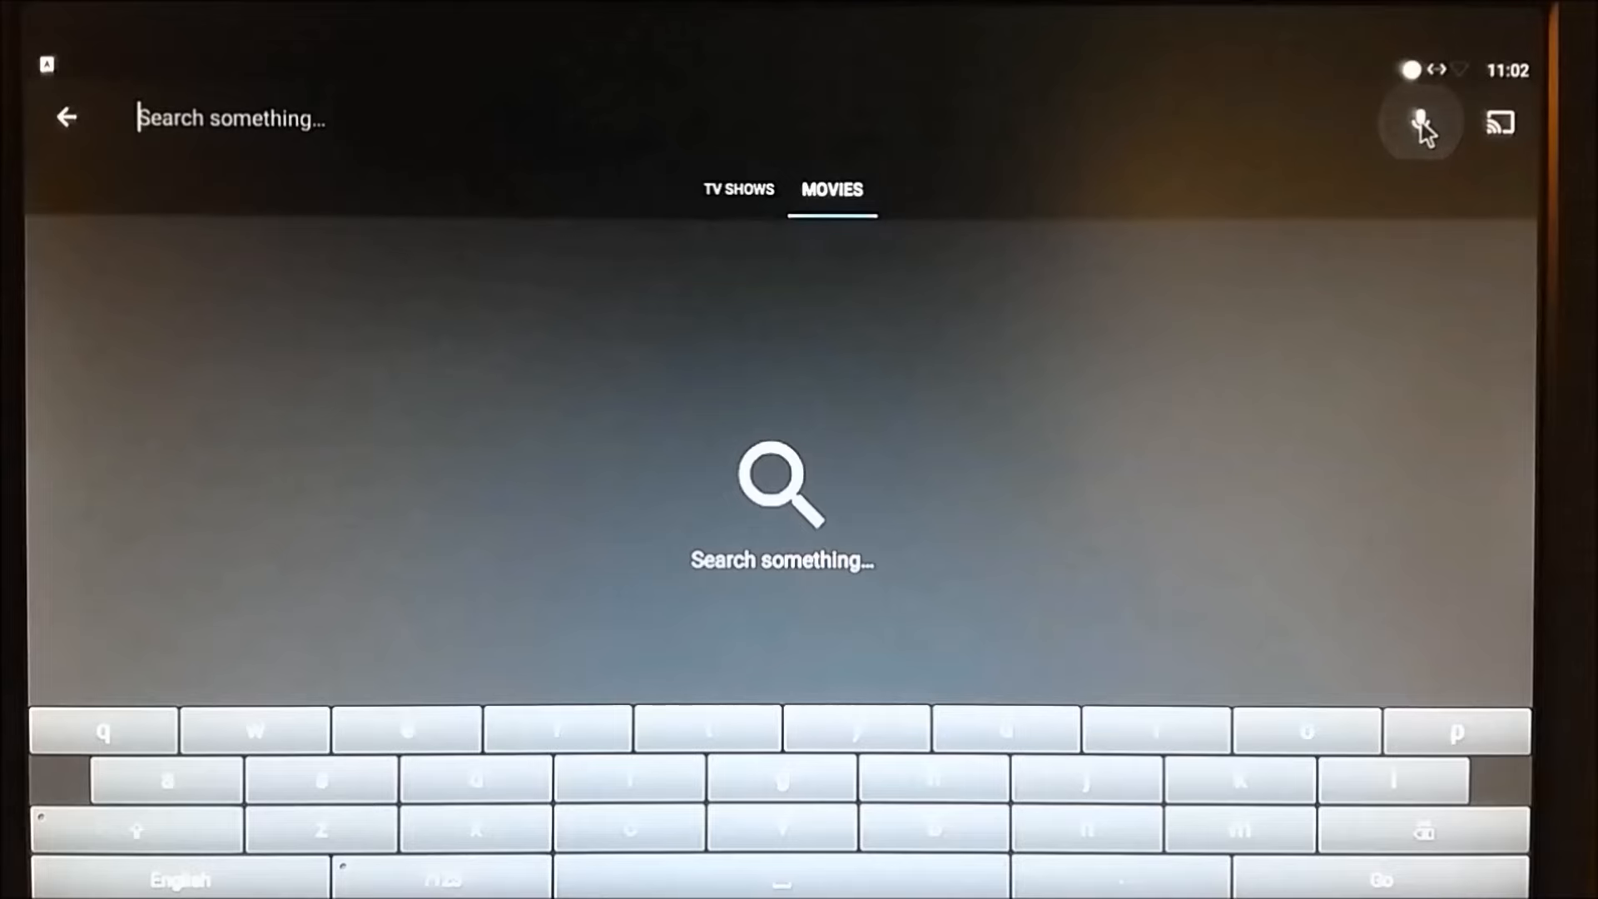
left_click(1421, 123)
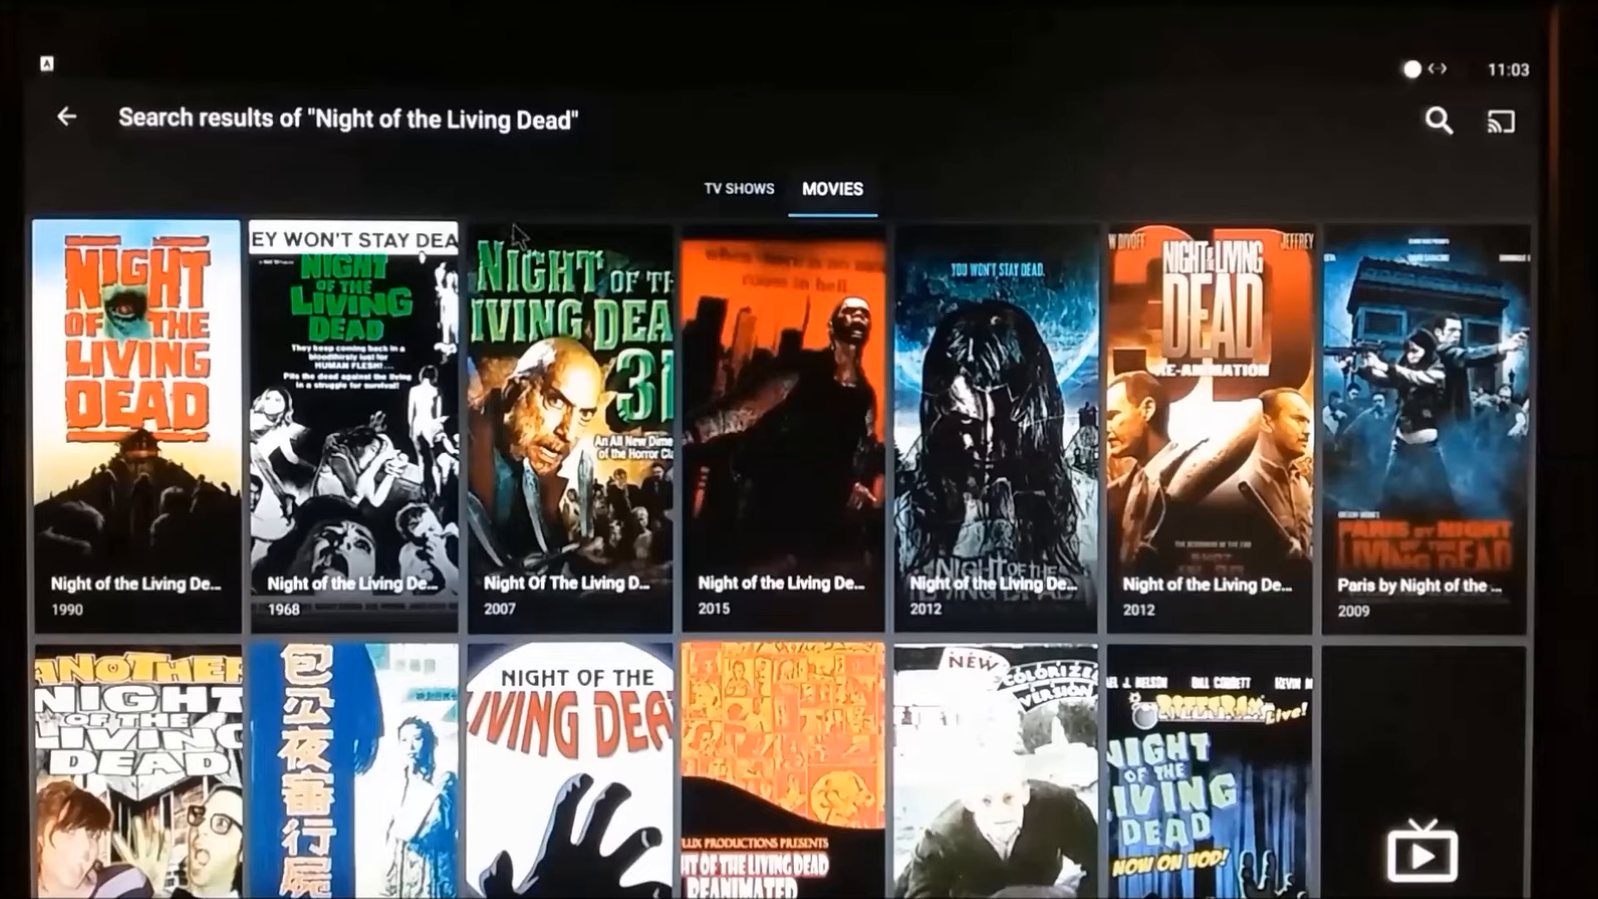
left_click(354, 418)
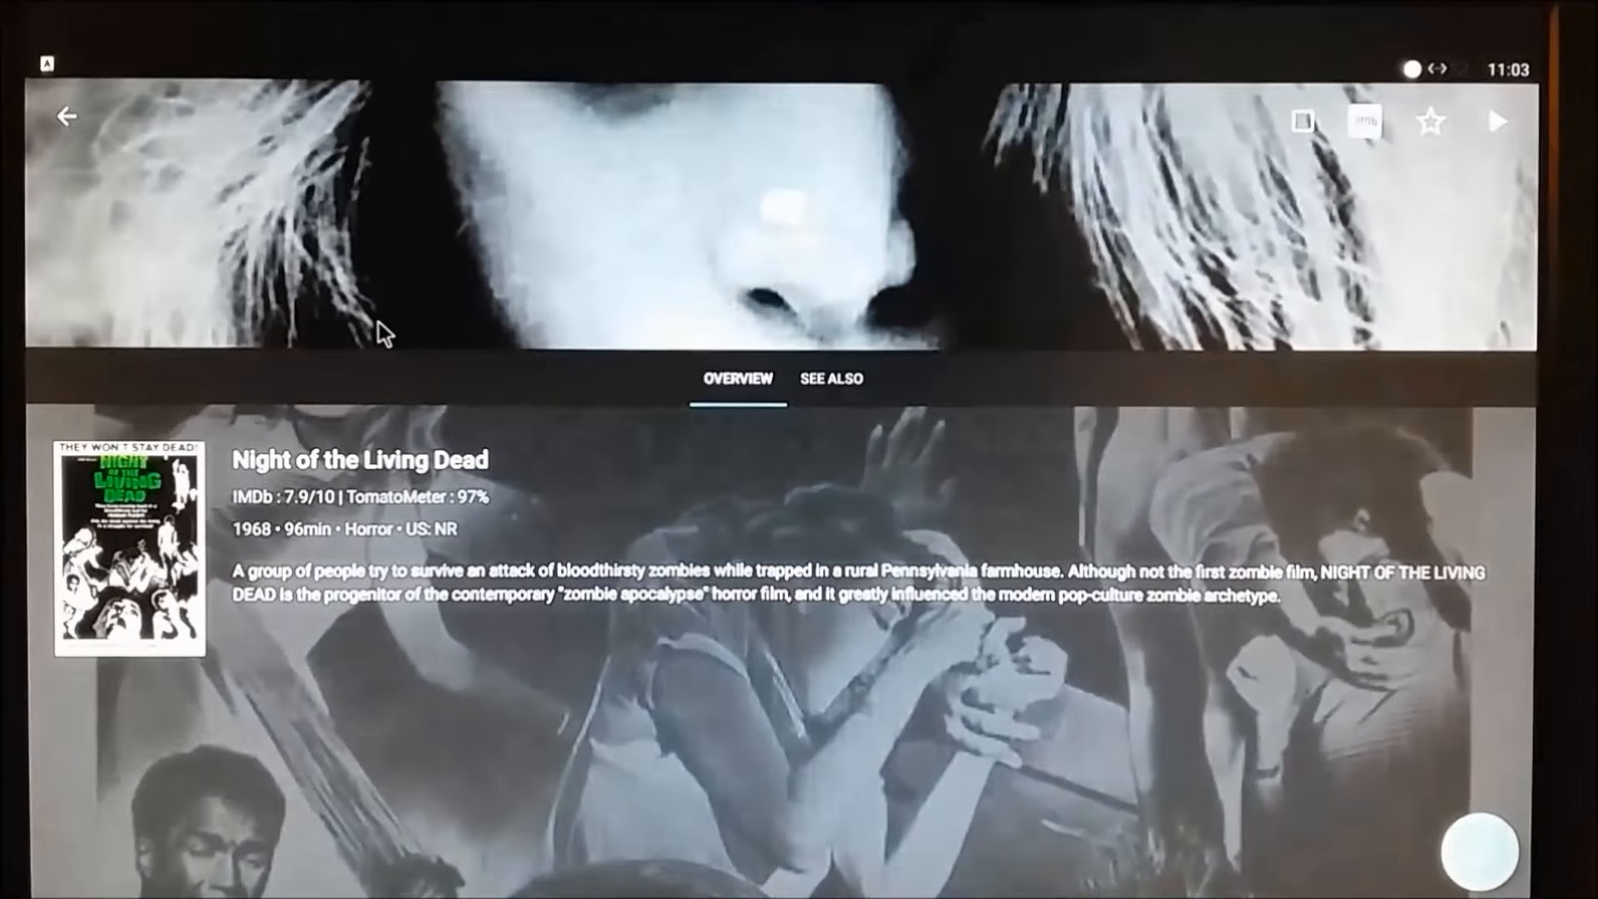